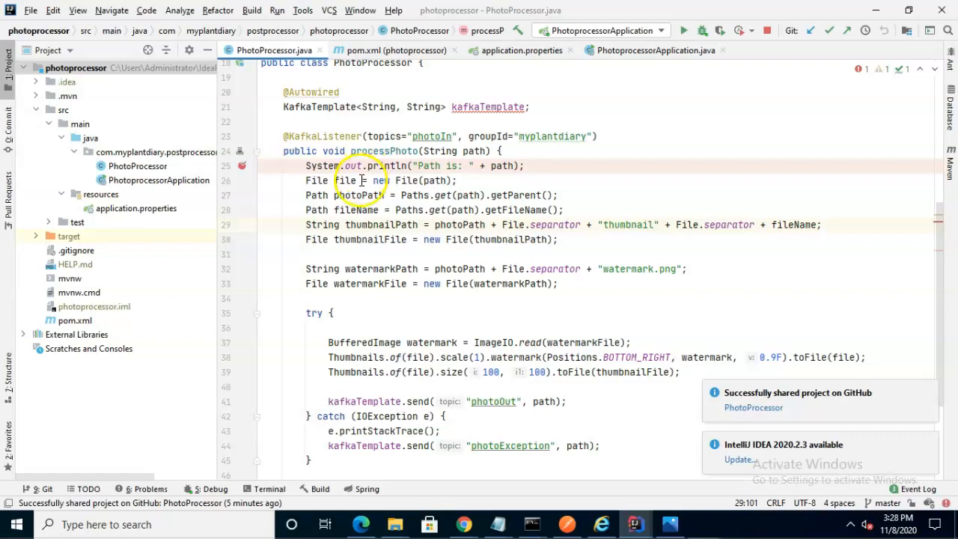
mouse_move(397, 164)
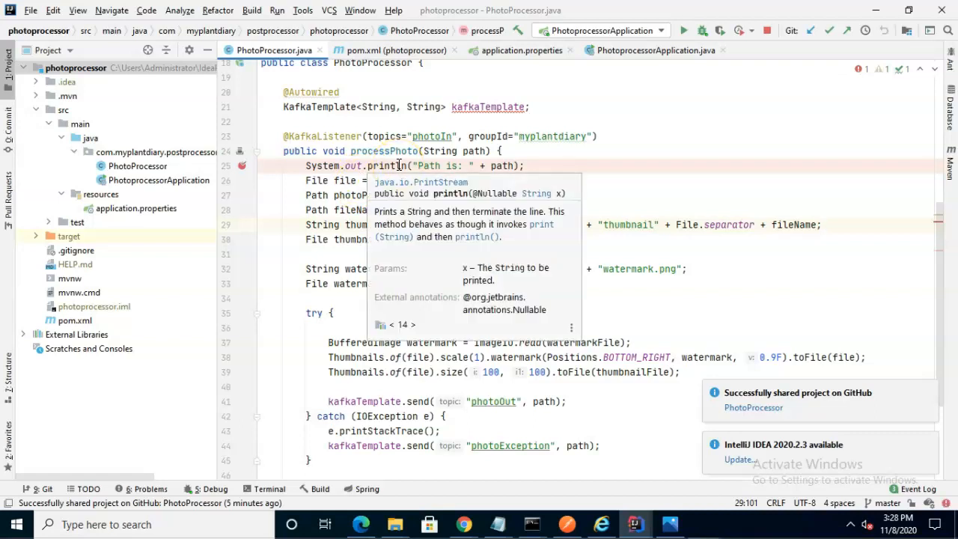
mouse_move(386, 354)
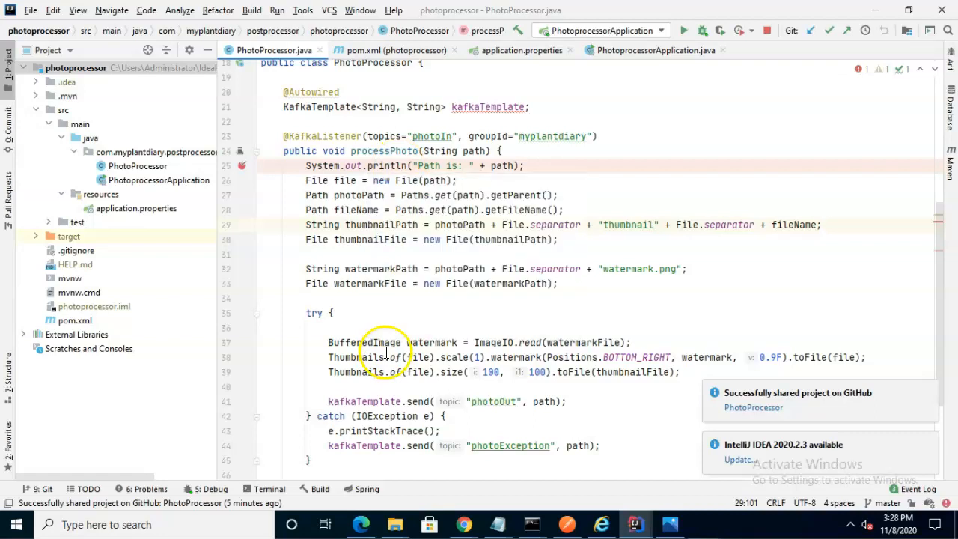
mouse_move(368, 325)
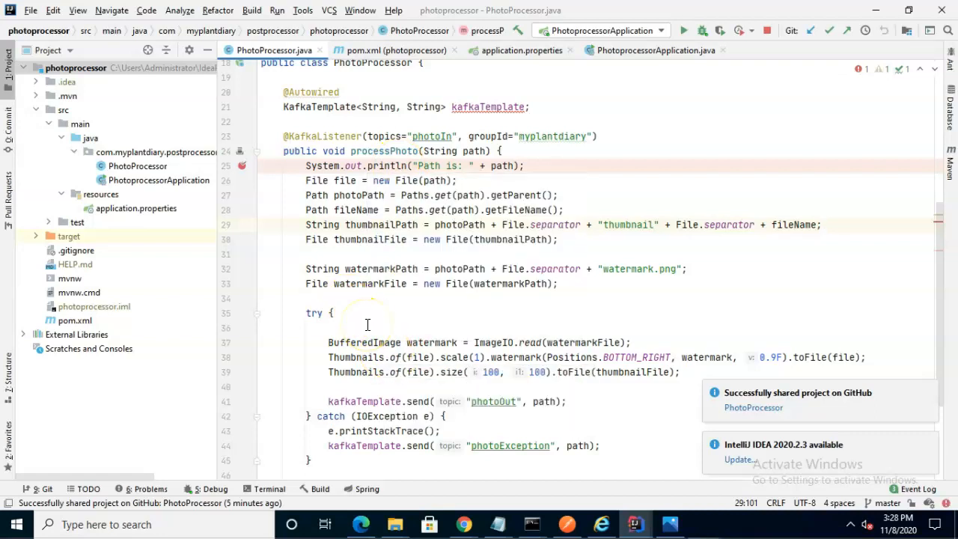
mouse_move(607, 138)
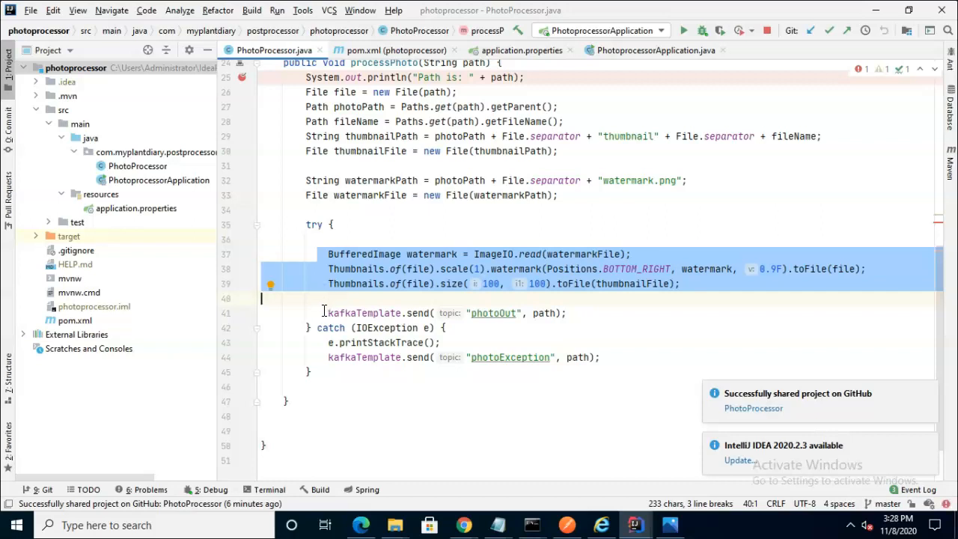
Start a new Spring Initializr project with artifact name dashboard in group com.myplantdiary.
left_click(329, 341)
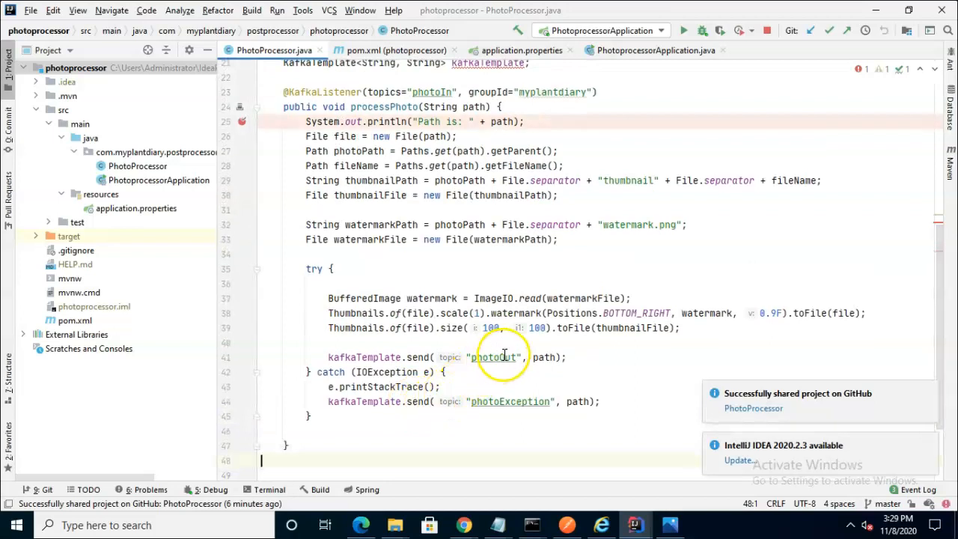
mouse_move(521, 364)
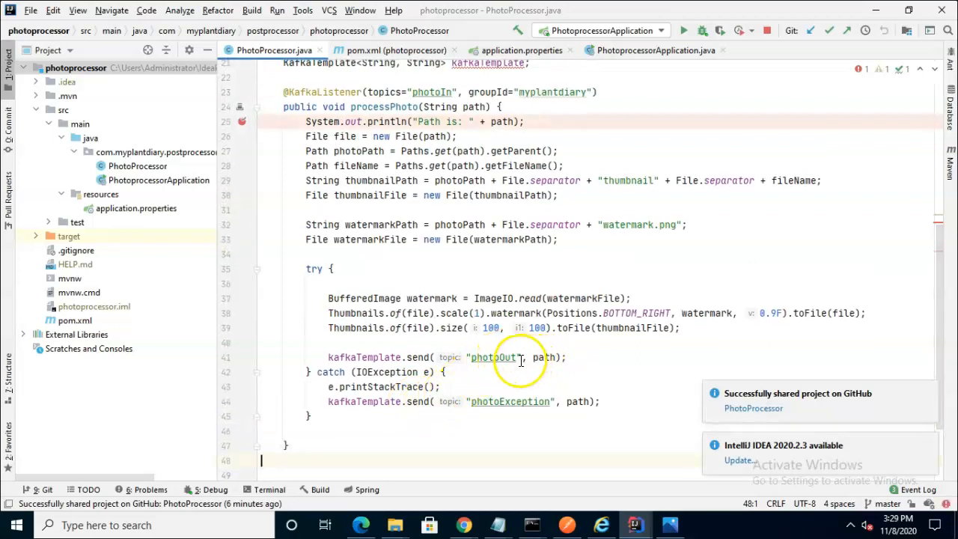
mouse_move(574, 404)
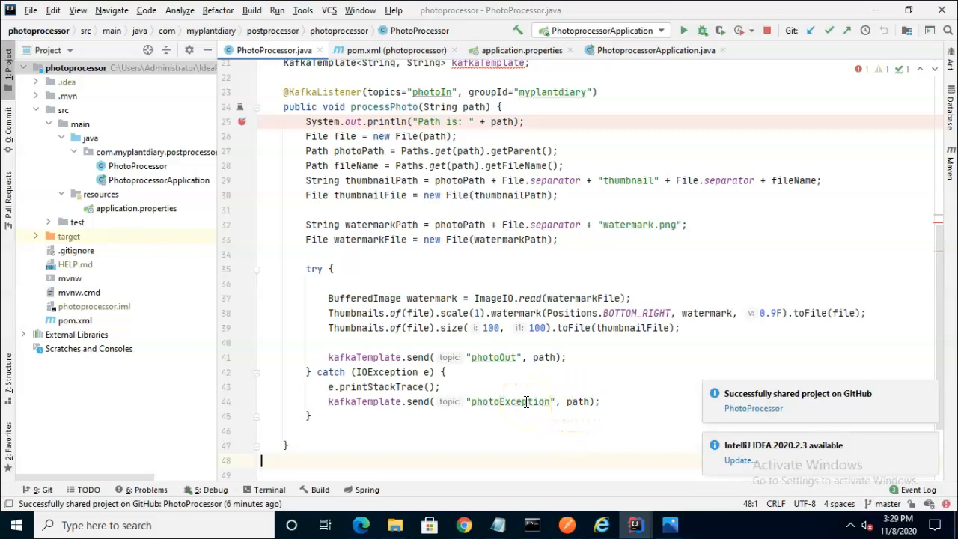
double_click(431, 93)
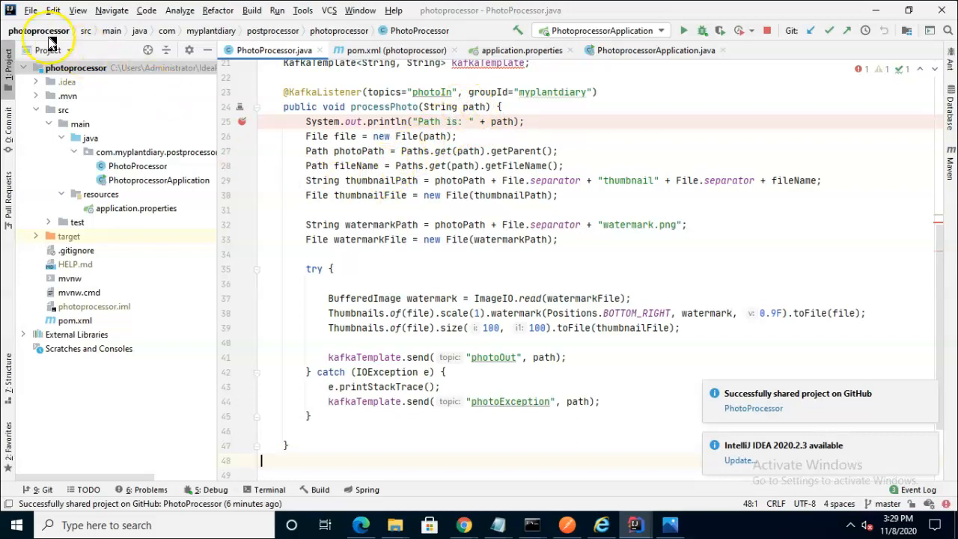
left_click(36, 9)
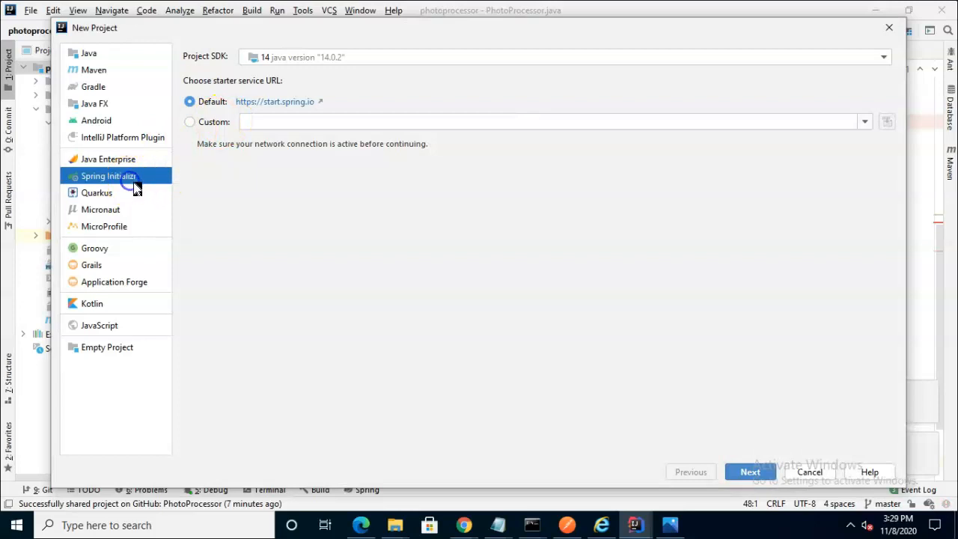
left_click(750, 472)
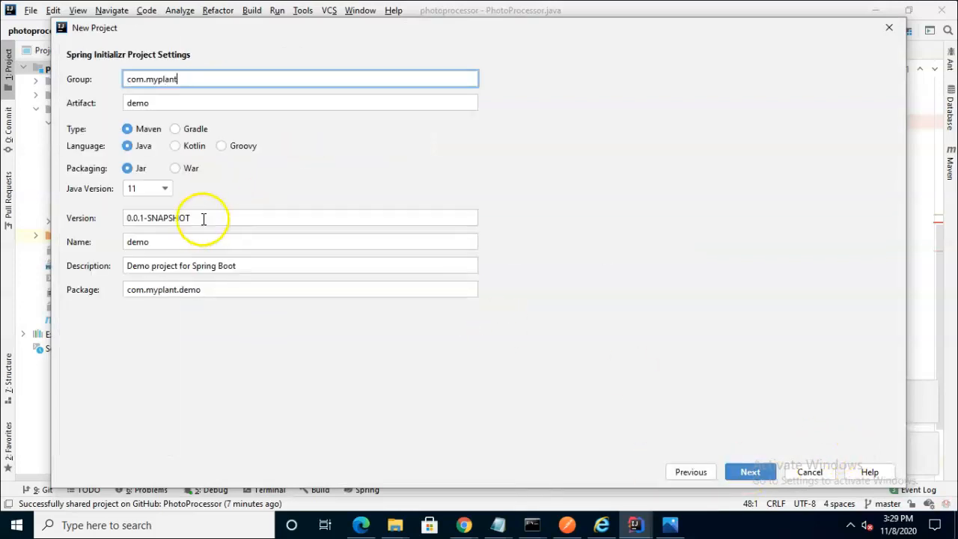
type("dashboard")
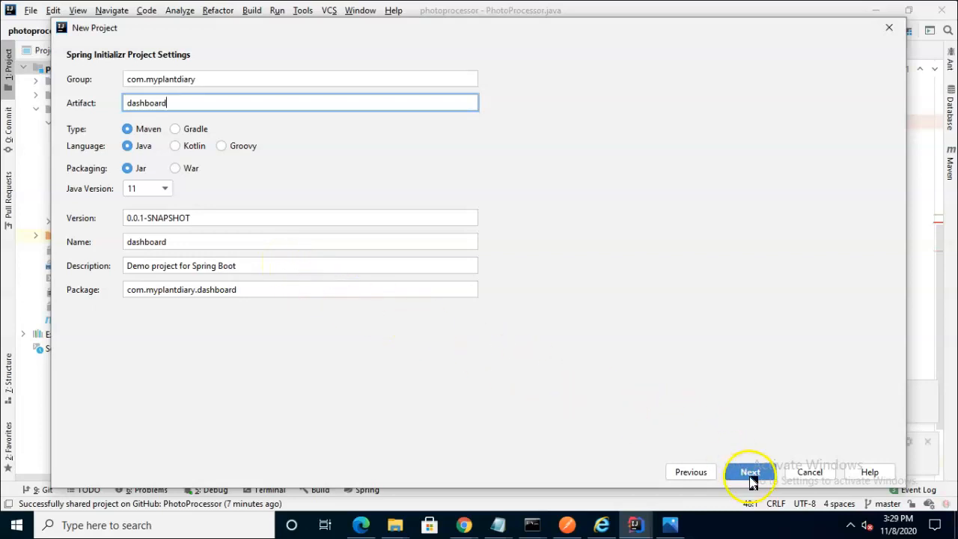
Add the Spring for Apache Kafka dependency, check the Web group, and finish creating the project.
left_click(751, 471)
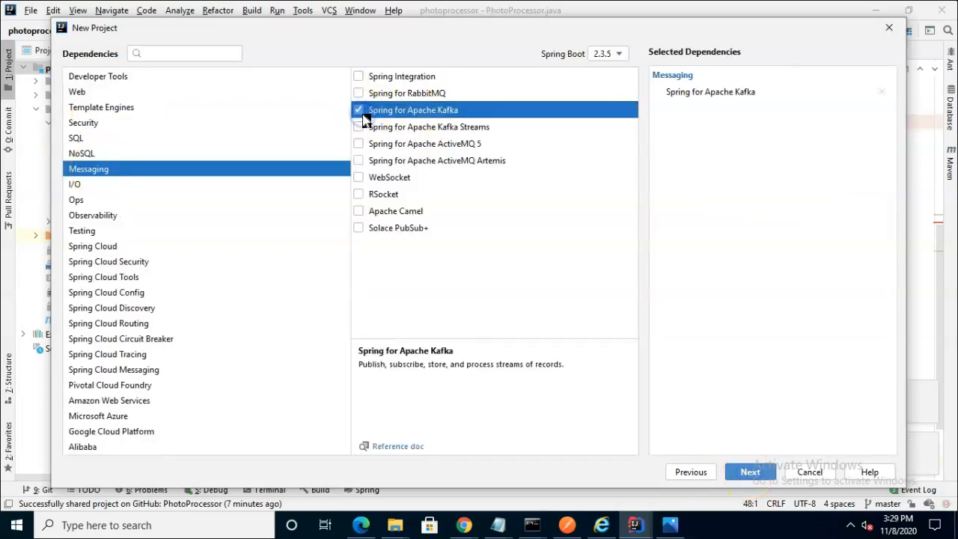
left_click(77, 91)
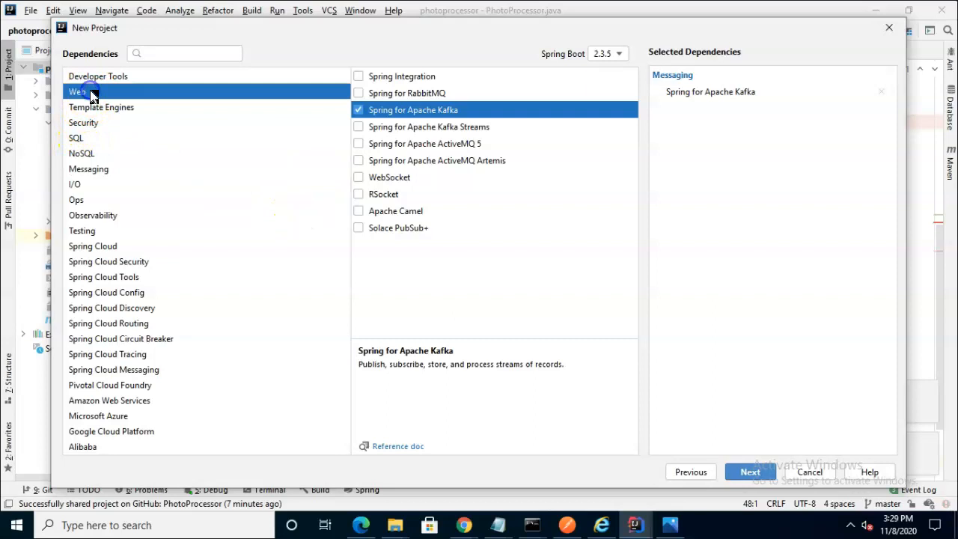
left_click(78, 92)
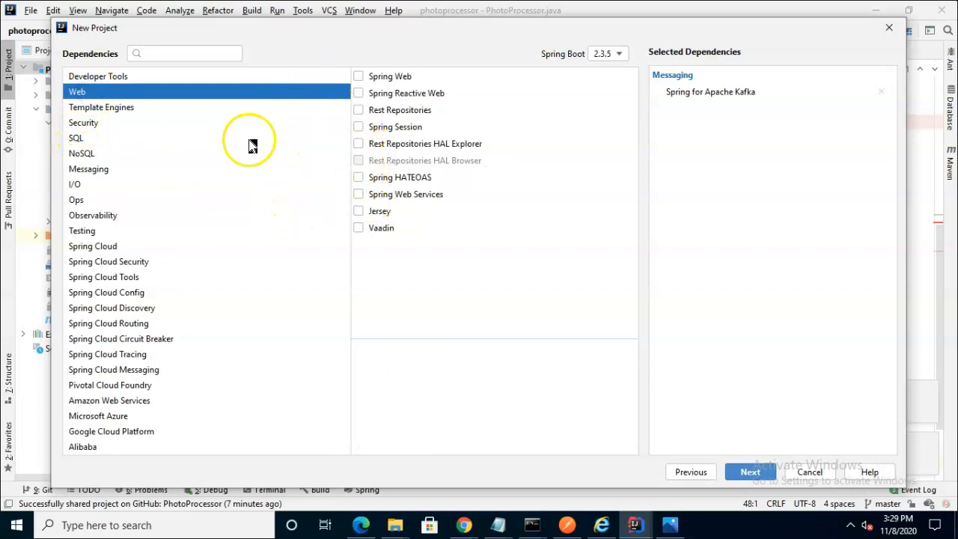
left_click(749, 471)
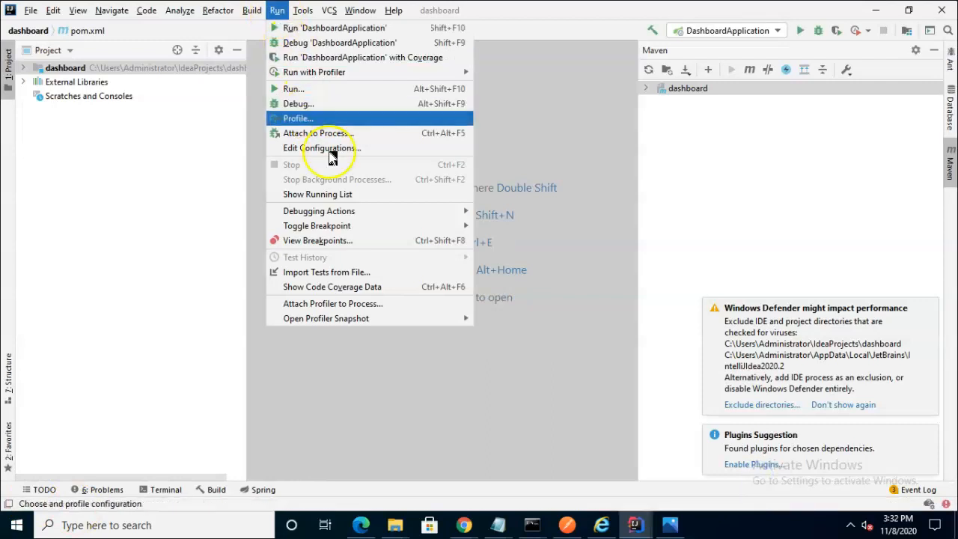
Give the DashboardApplication run configuration the VM option -Dserver.port=8082 and save it.
left_click(317, 148)
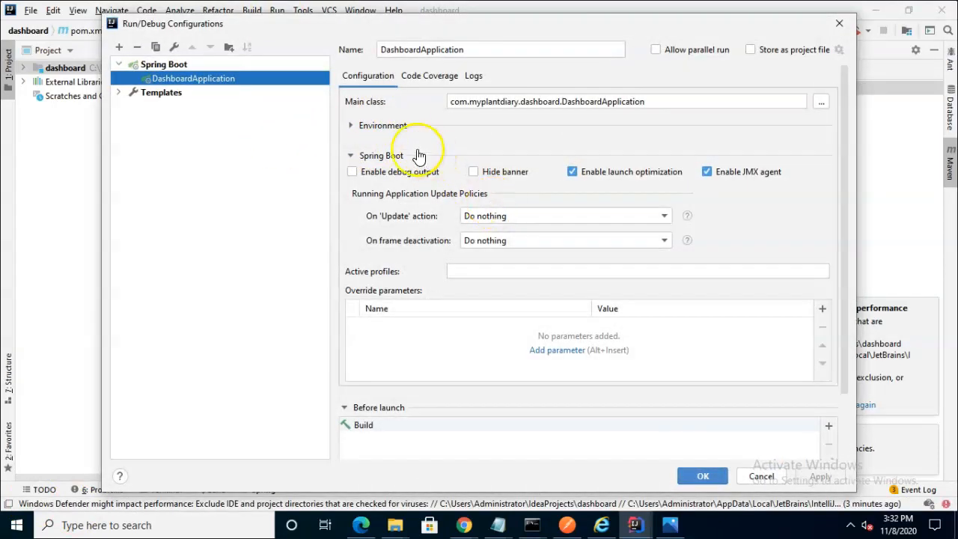
left_click(350, 126)
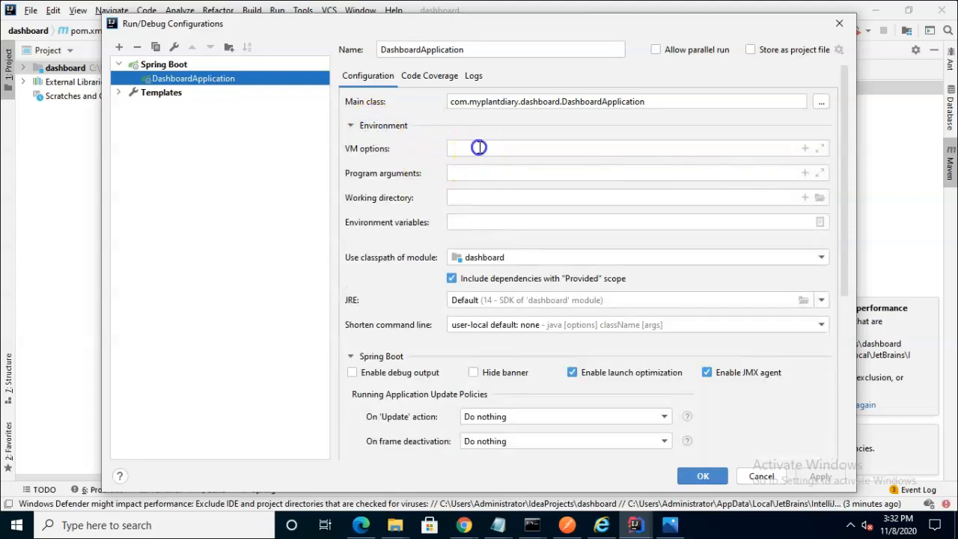
type("-Dserver.port=8081")
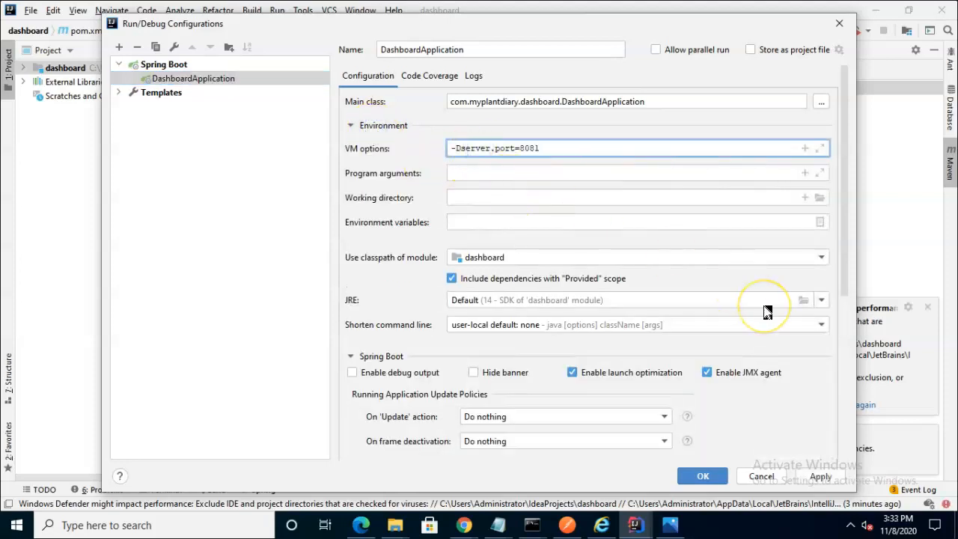
key("BackSpace")
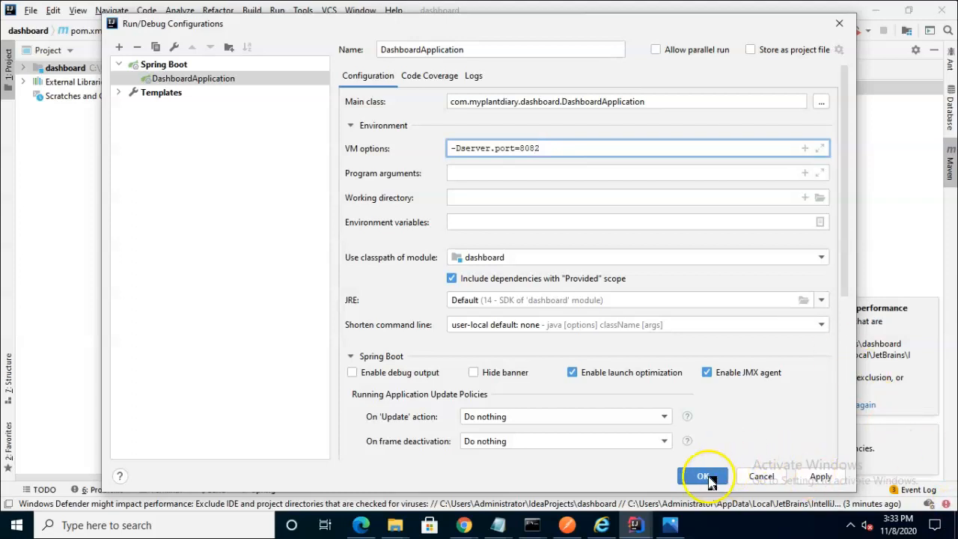
left_click(707, 476)
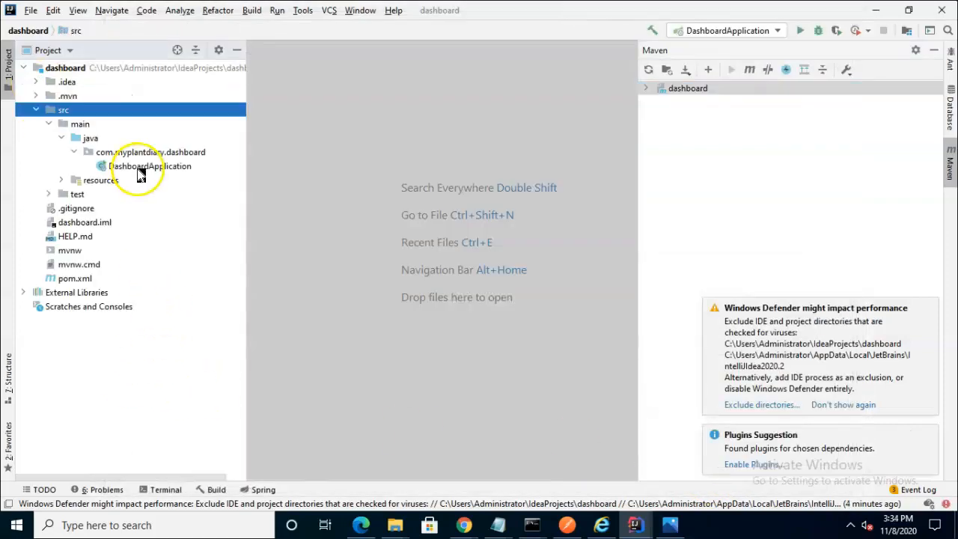
mouse_move(146, 173)
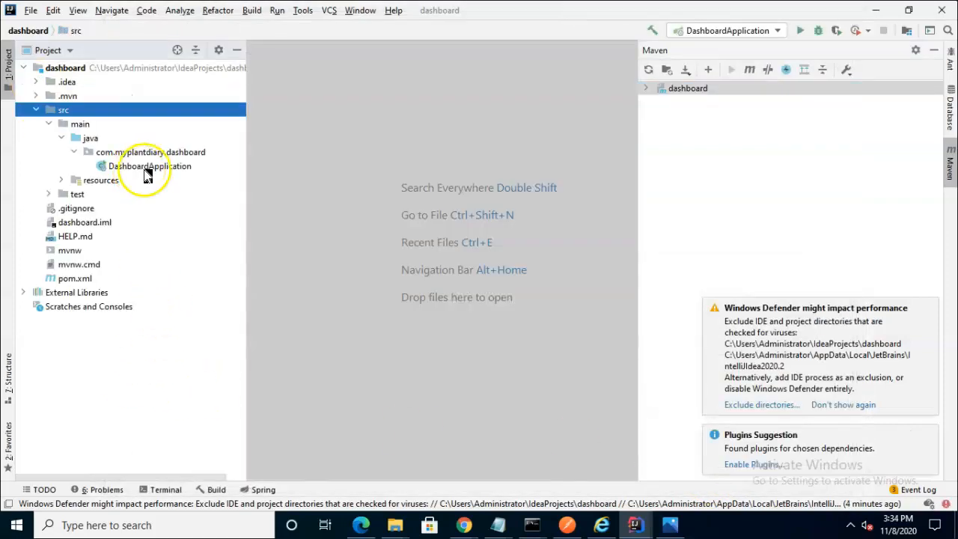
Open DashboardApplication and create a dao package under com.myplantdiary.dashboard.
double_click(150, 165)
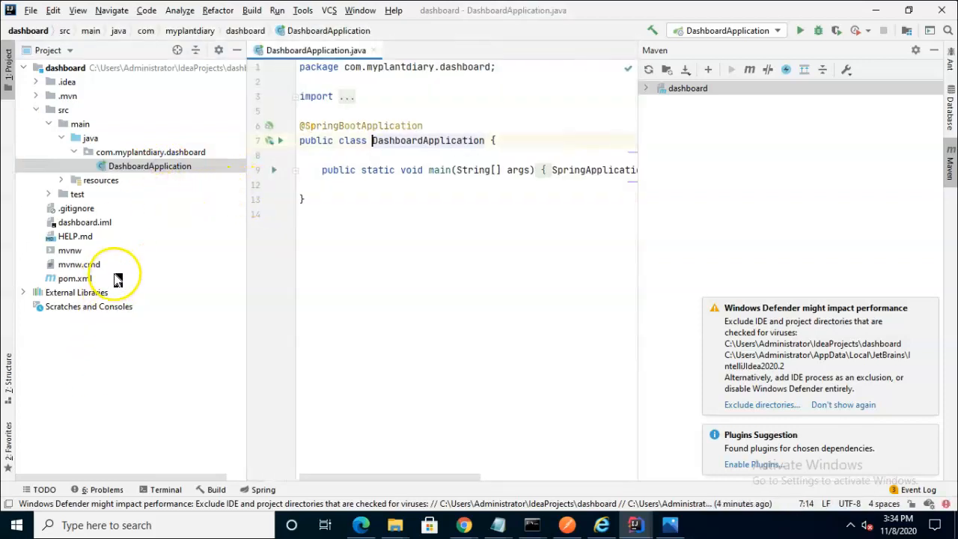
right_click(147, 152)
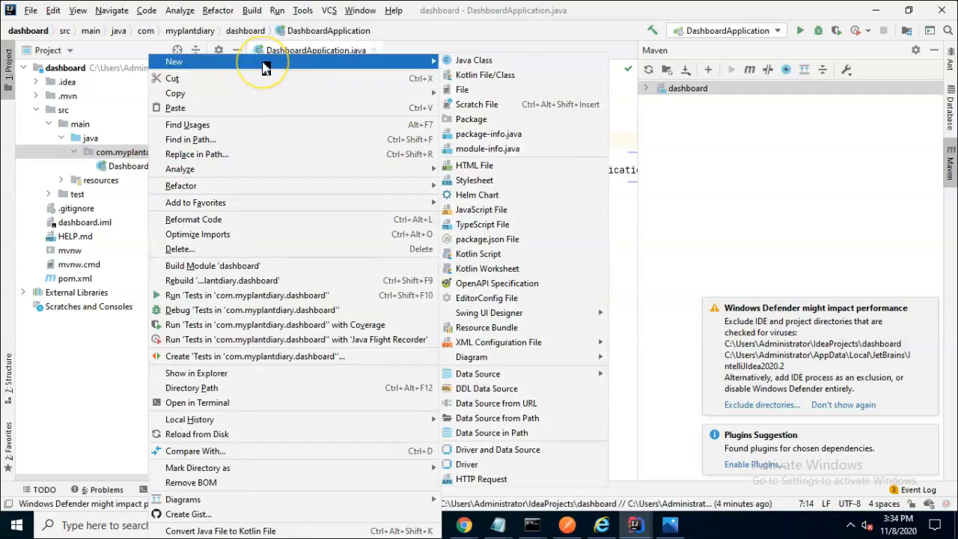
left_click(472, 119)
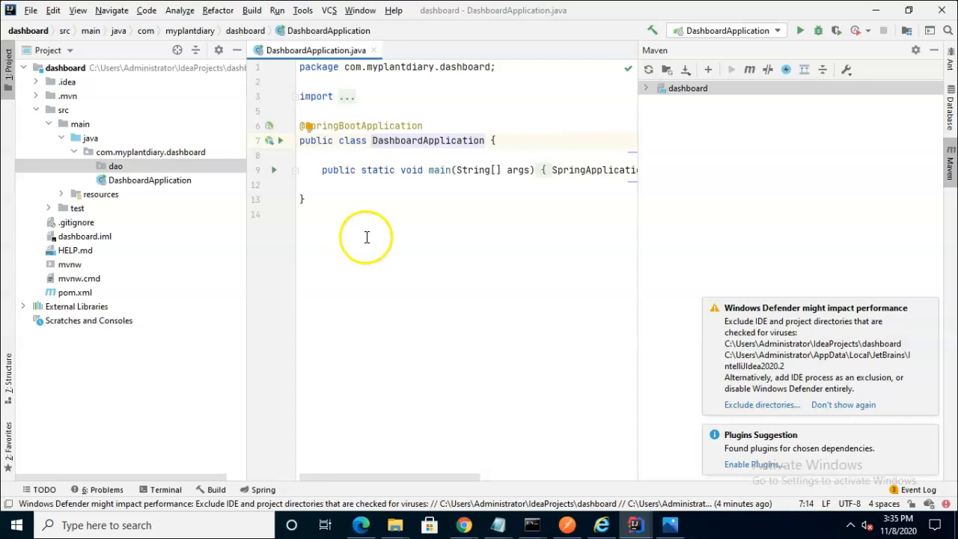
Start a new Java class inside the dao package.
right_click(116, 165)
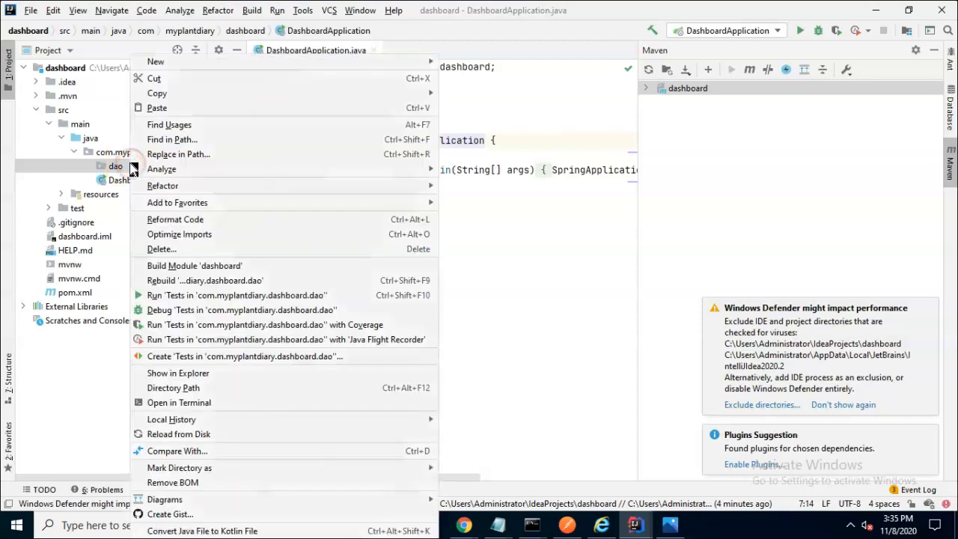
left_click(156, 61)
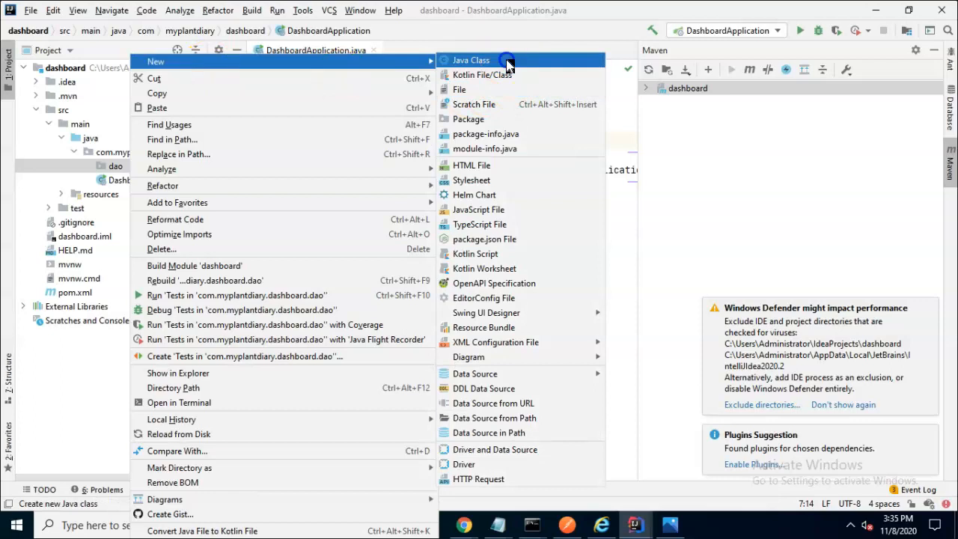
left_click(470, 60)
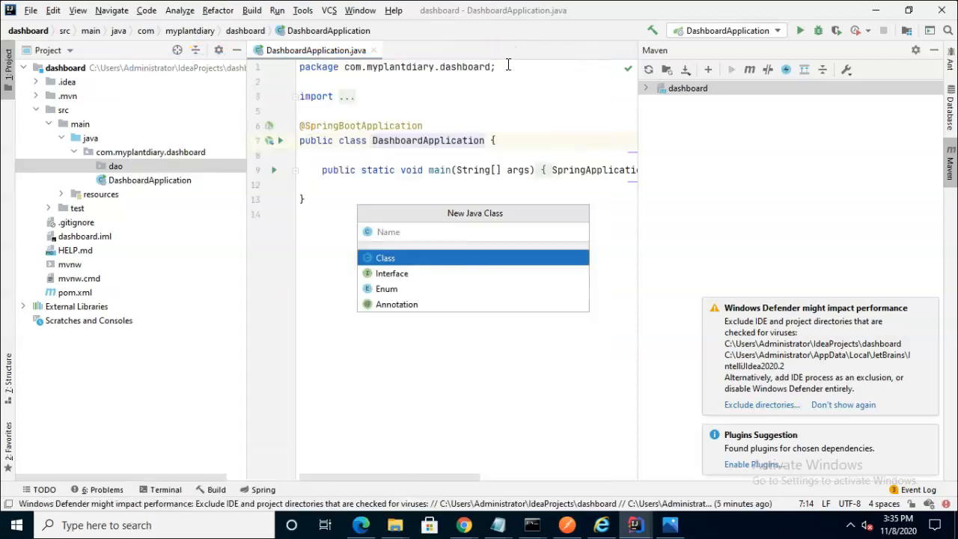
Name the class DashboardDAO and add Kafka listeners for photoIn, photoOut and photoException in group dashboard.
type("DashboardDA")
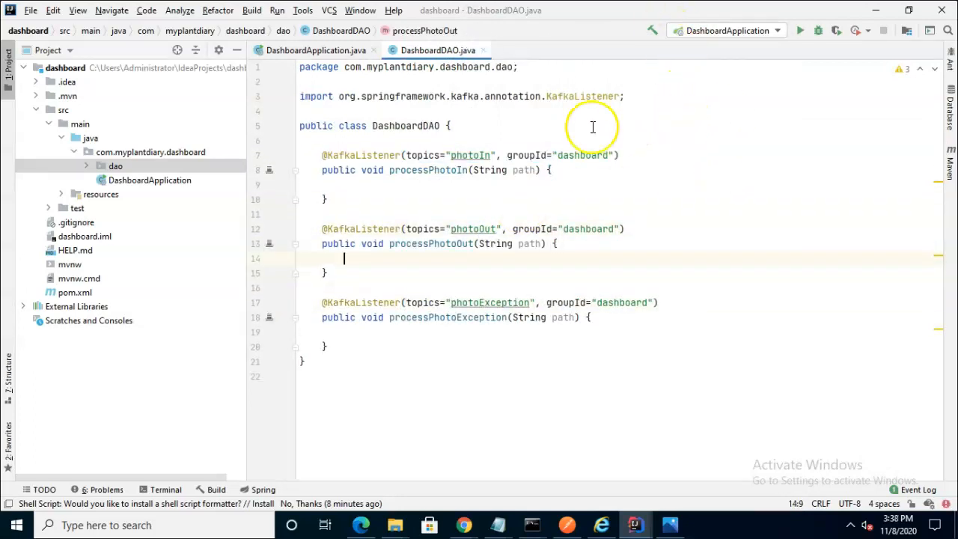
mouse_move(410, 198)
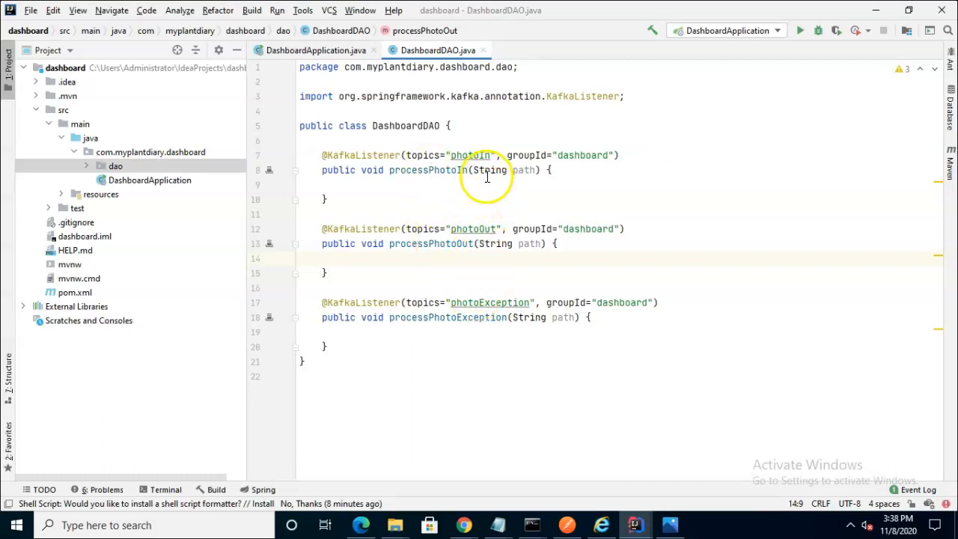
mouse_move(470, 176)
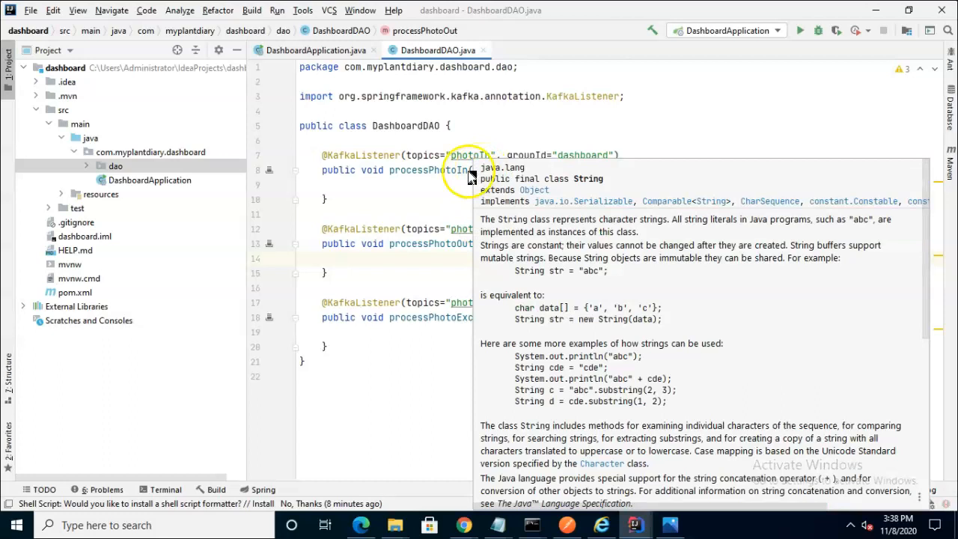
mouse_move(698, 102)
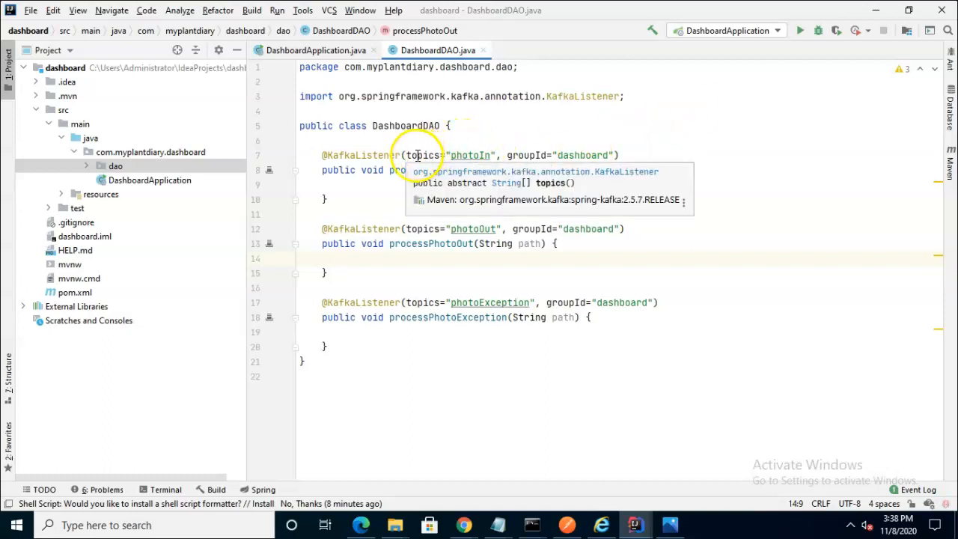
mouse_move(467, 311)
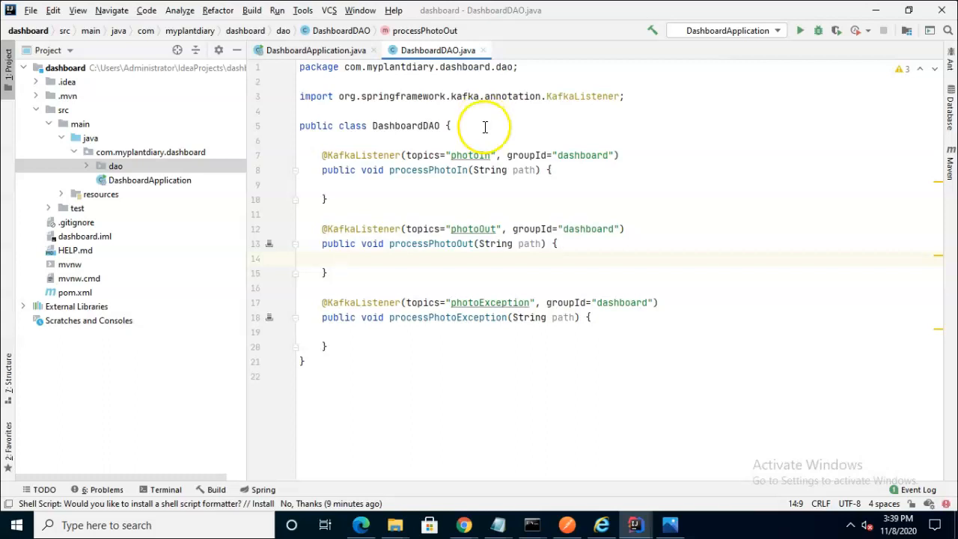
mouse_move(476, 187)
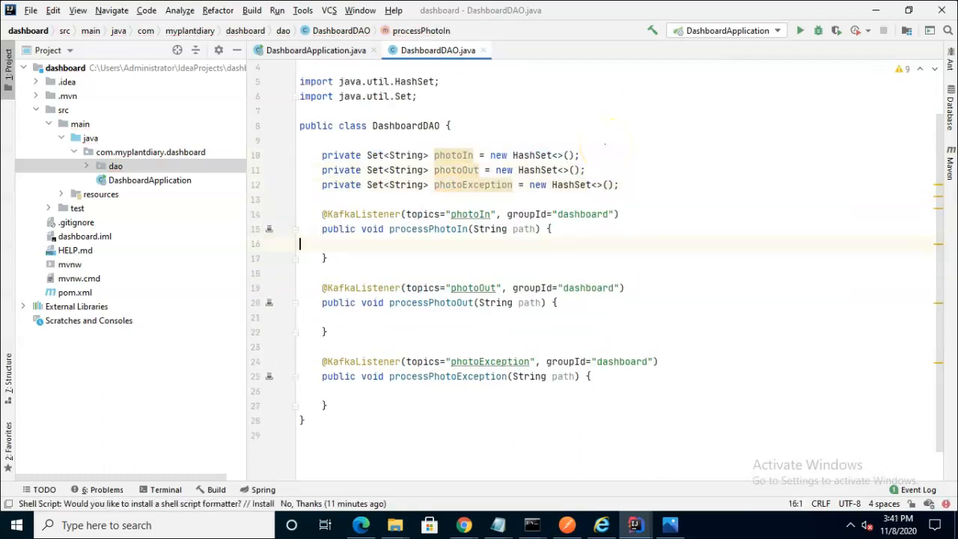
mouse_move(620, 148)
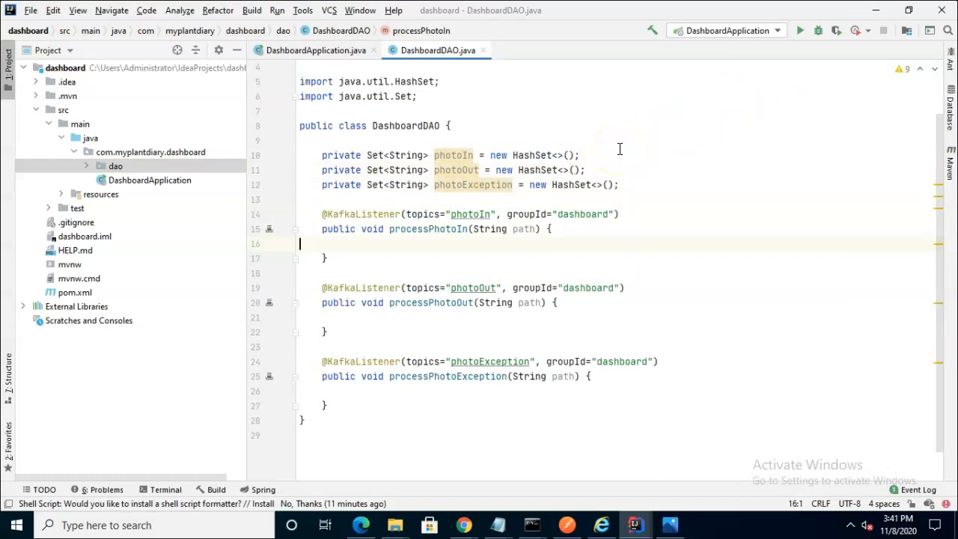
Have each listener add its path to the matching HashSet field, then bring up the Generate menu.
type("photoIn.add(path);")
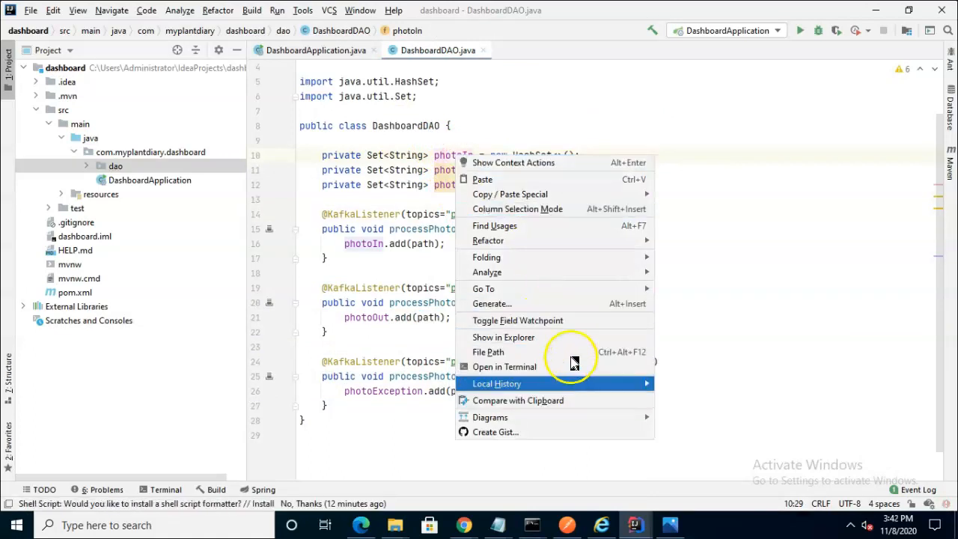
left_click(491, 302)
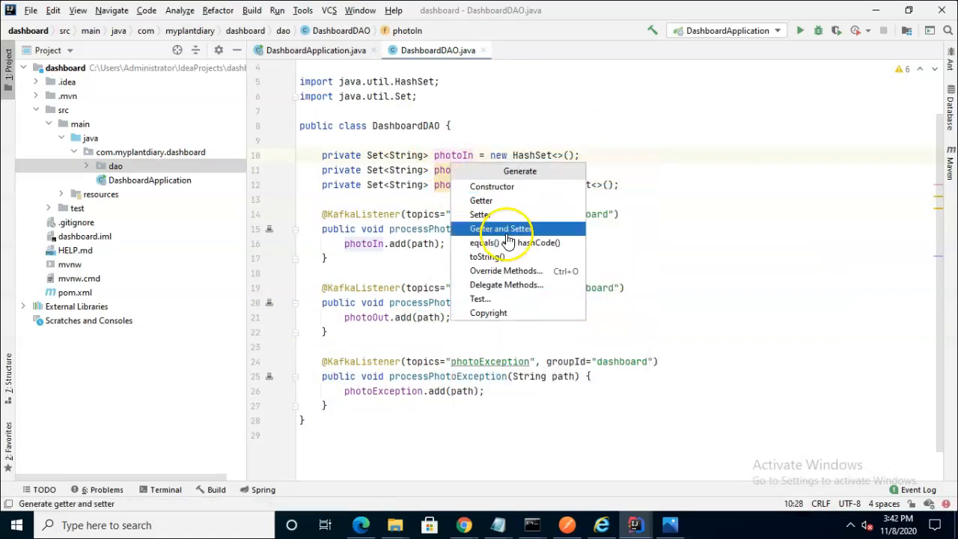
Generate getters and setters for the photoIn, photoOut and photoException sets.
left_click(500, 228)
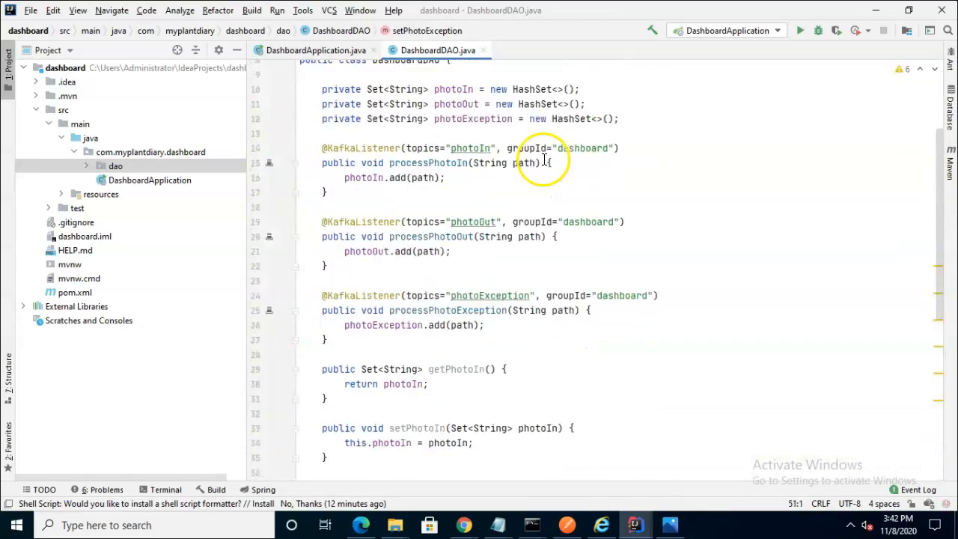
right_click(590, 147)
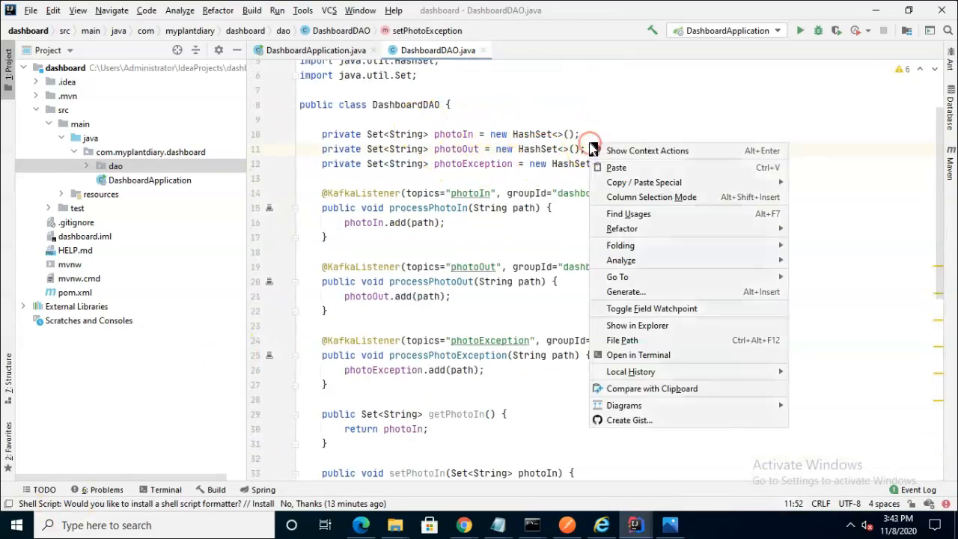
left_click(623, 228)
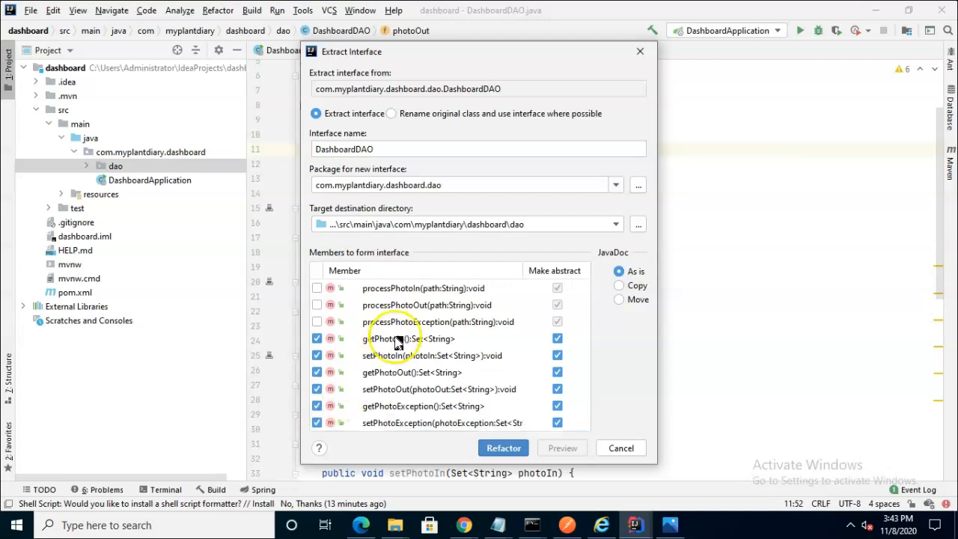
mouse_move(392, 322)
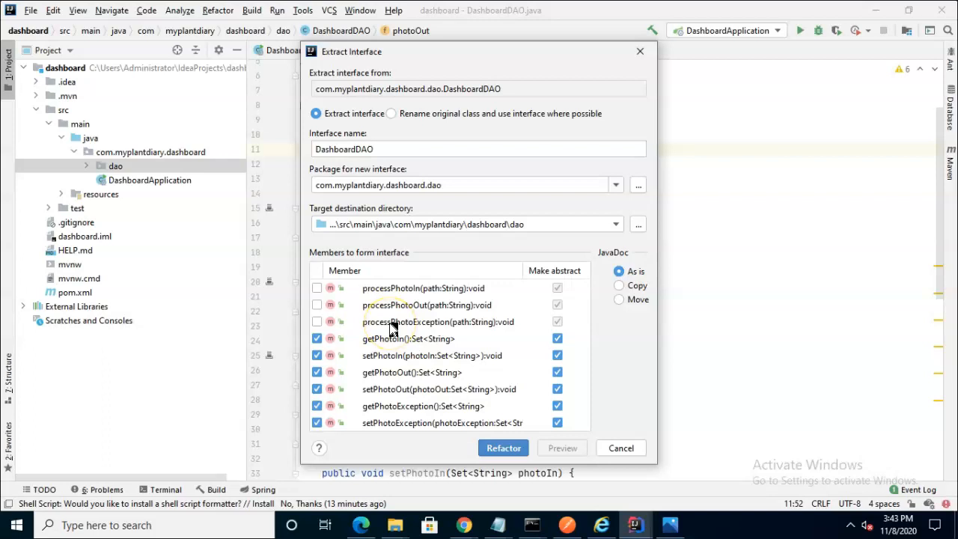
Attempt Extract Interface on DashboardDAO and dismiss the 'Different name expected' error.
left_click(503, 447)
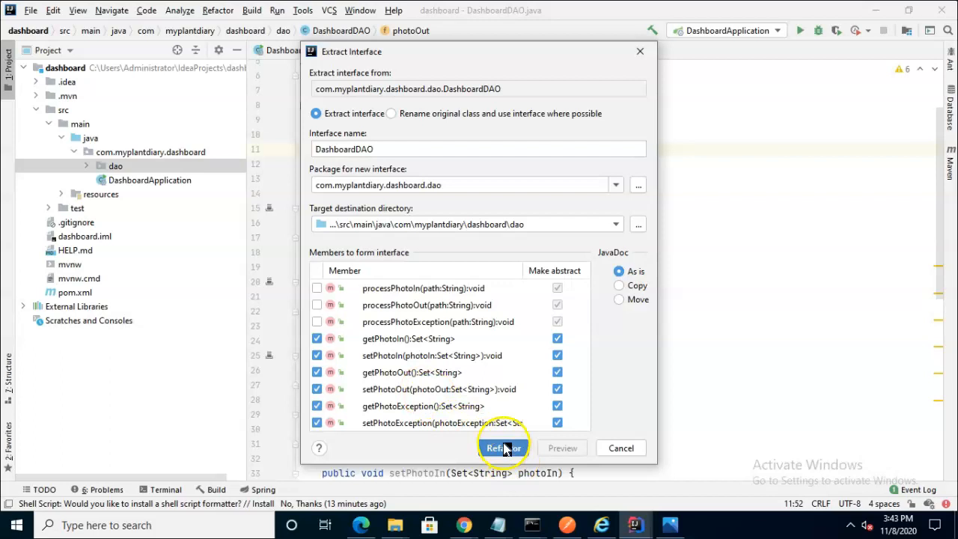
left_click(503, 448)
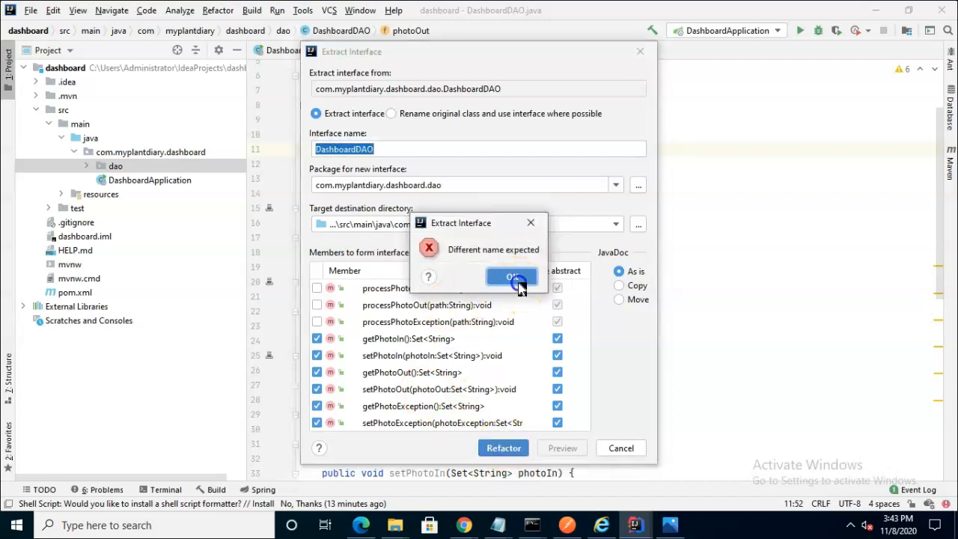
left_click(512, 276)
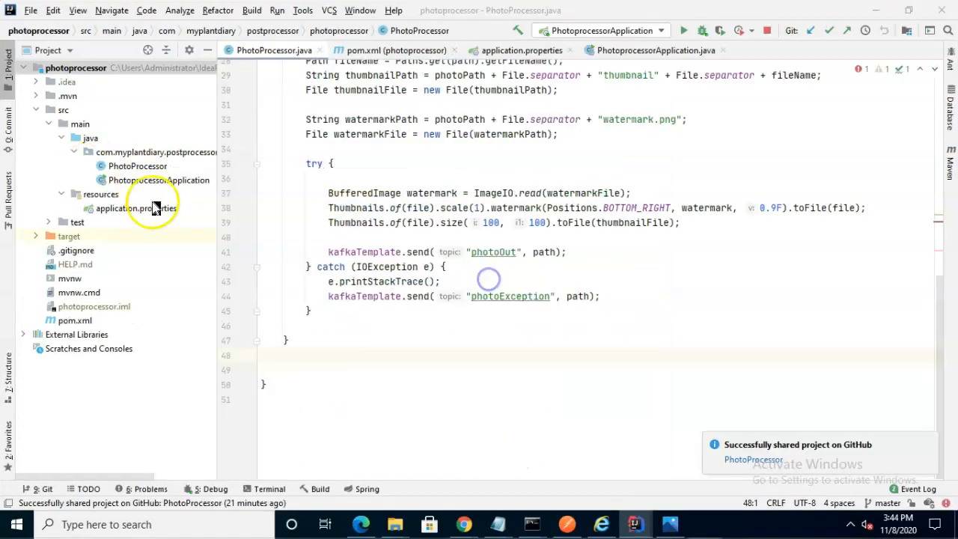
Change spring.kafka.consumer.group-id from myplantdiary to dashboard in the dashboard application.properties.
double_click(135, 208)
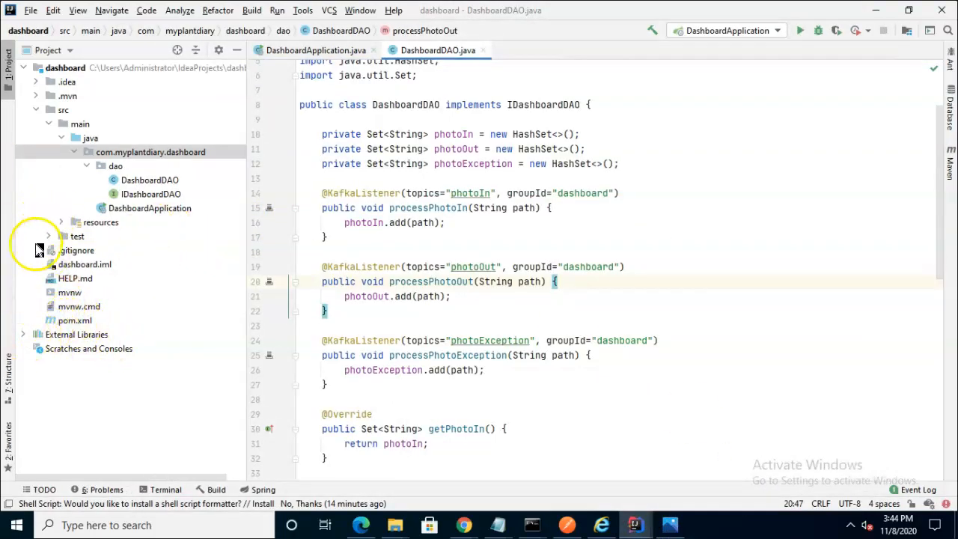
left_click(48, 221)
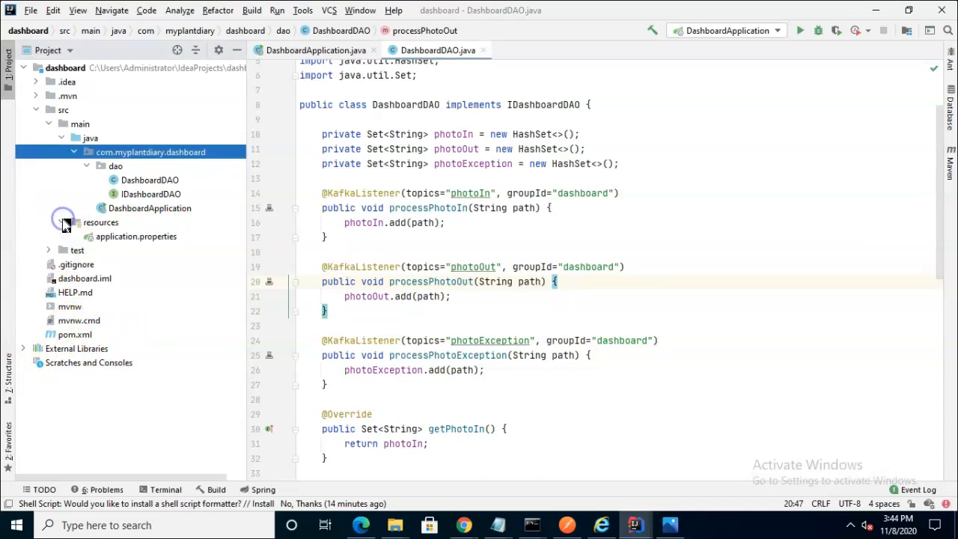
double_click(137, 236)
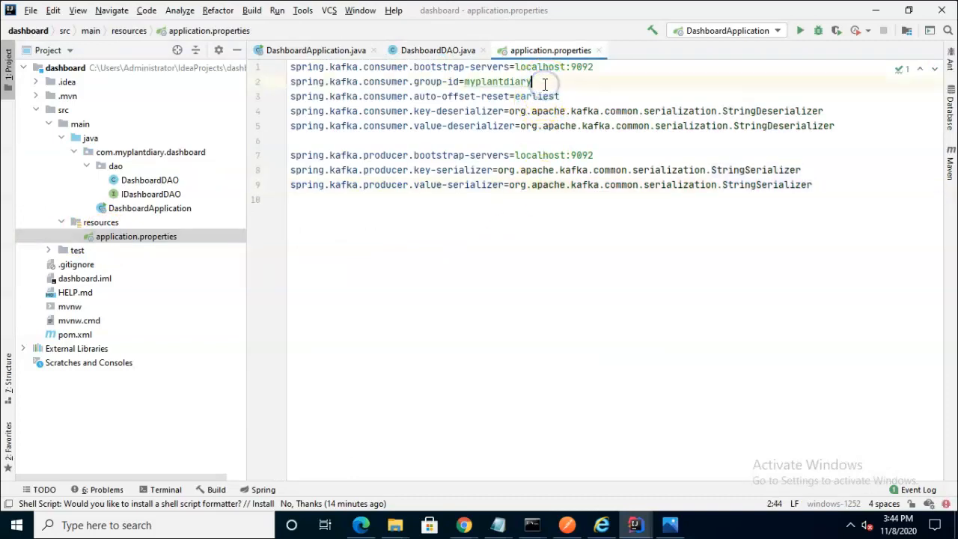
double_click(503, 81)
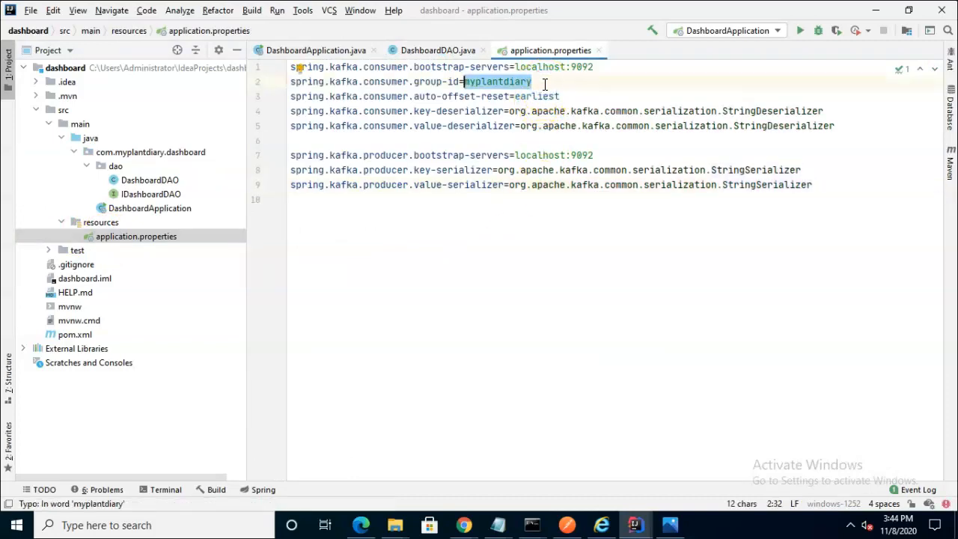
type("dashboard")
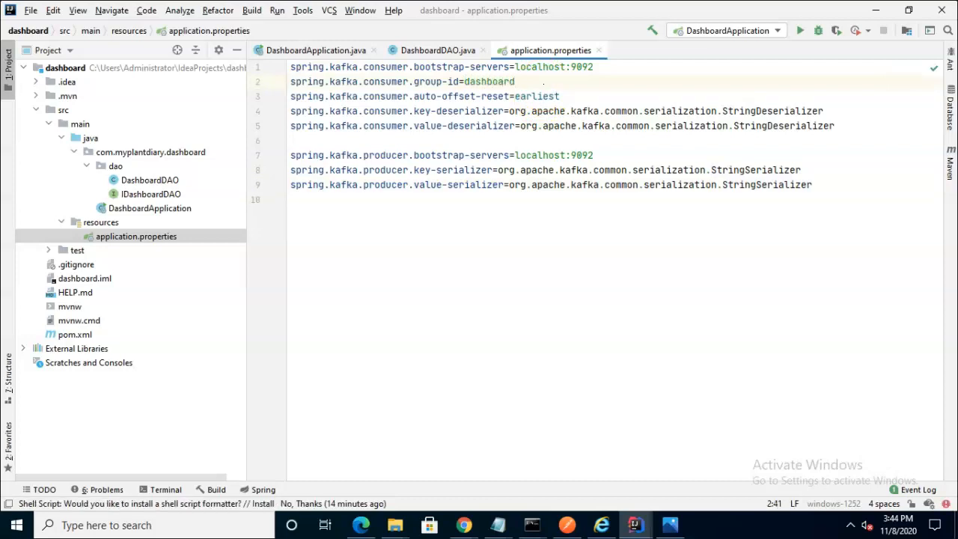
mouse_move(586, 51)
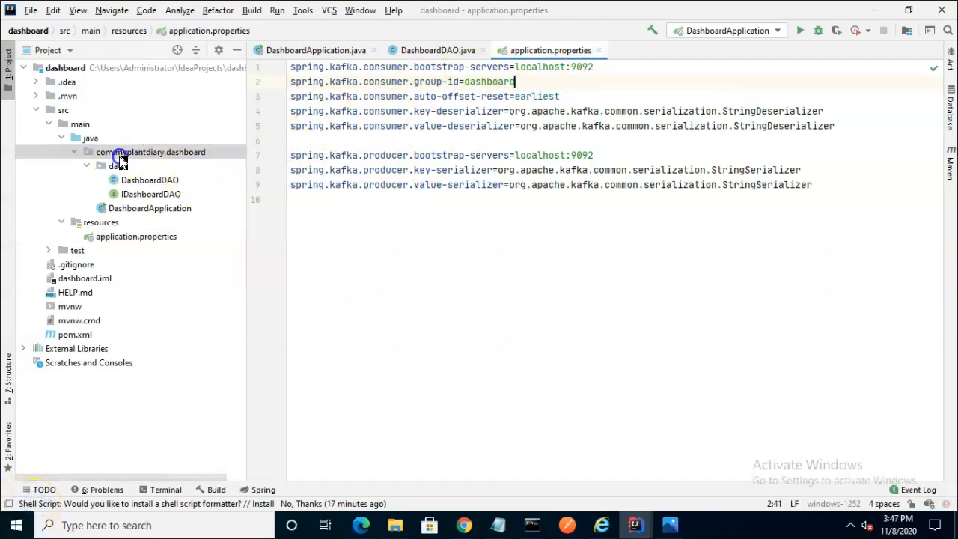
Create a service package under dashboard and a DashboardService class inside it.
right_click(121, 153)
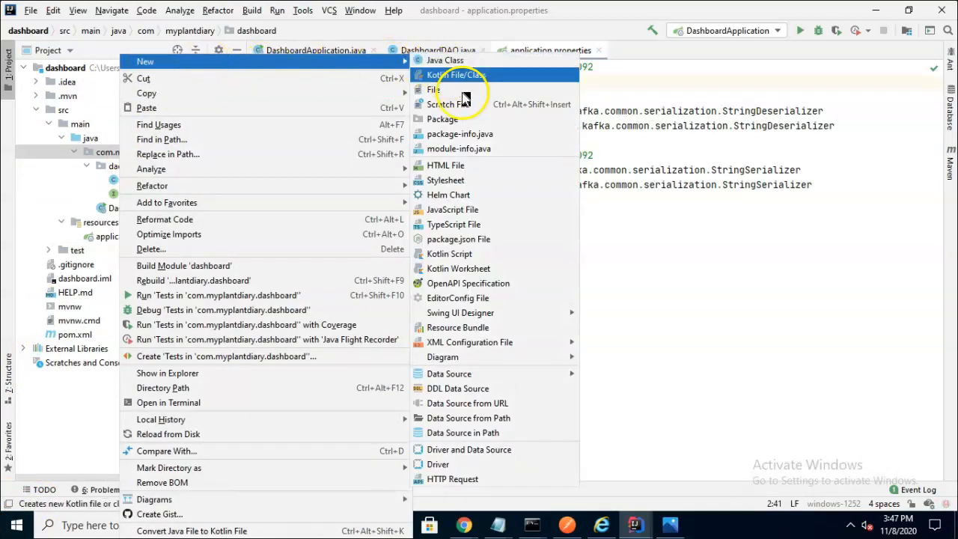
left_click(440, 118)
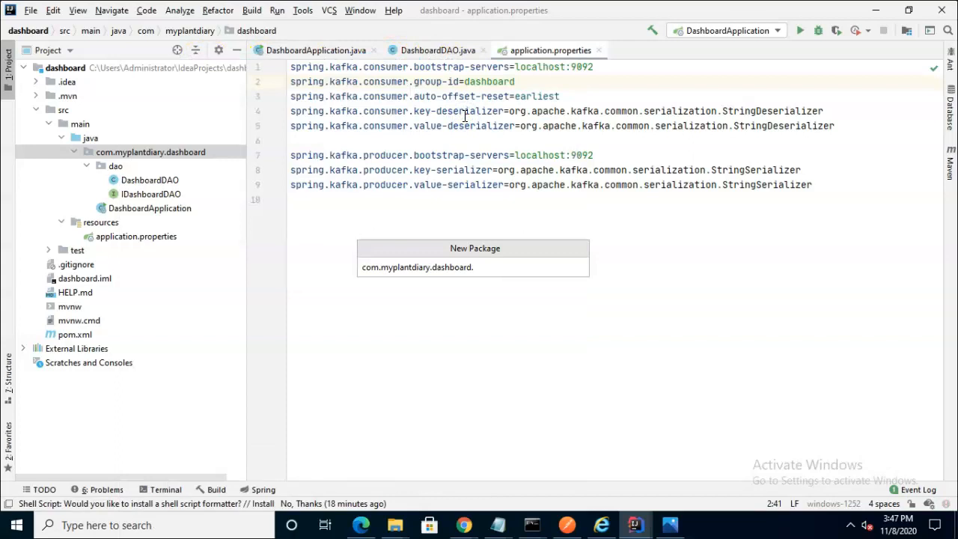
type("serv")
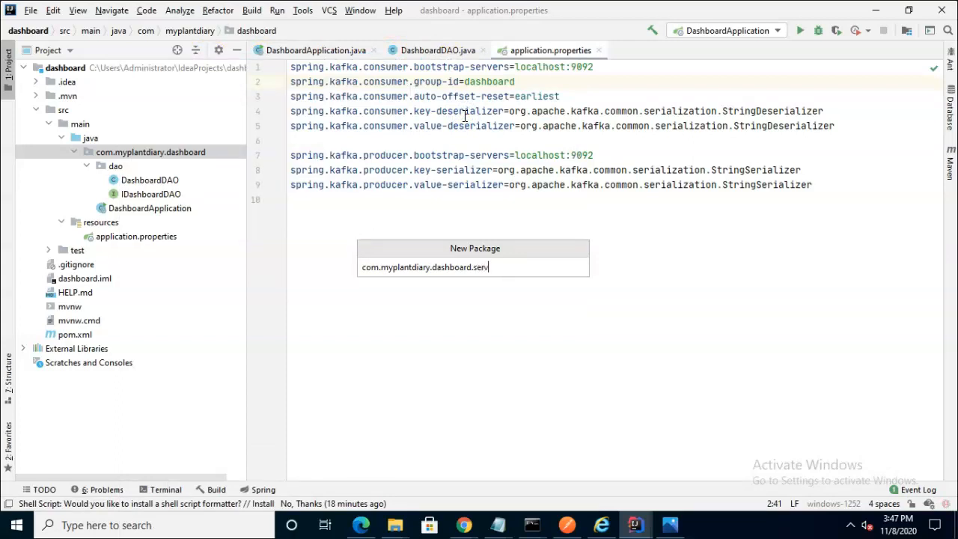
key("Enter")
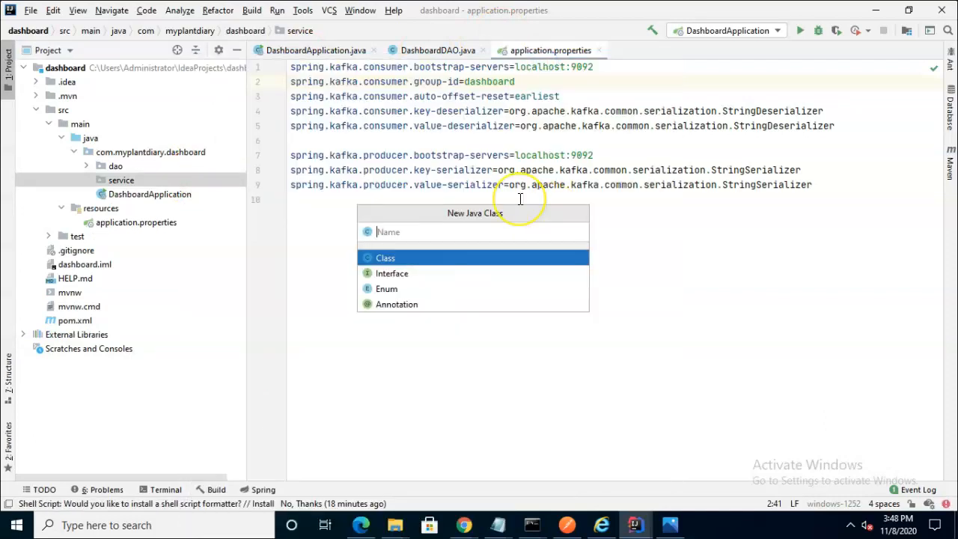
type("DashboardService")
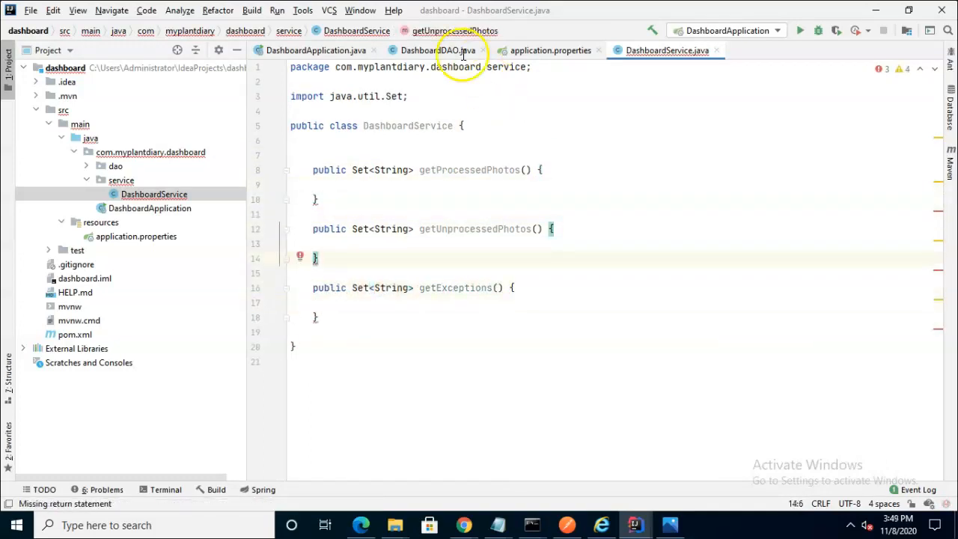
mouse_move(440, 169)
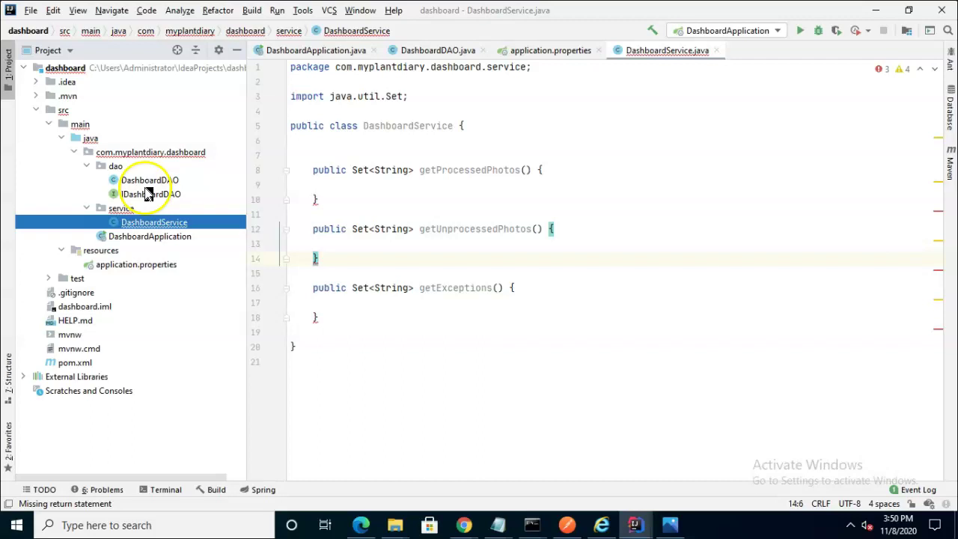
Review DashboardDAO, then autowire an IDashboardDAO field dashboardDAO in DashboardService and return from it.
double_click(147, 180)
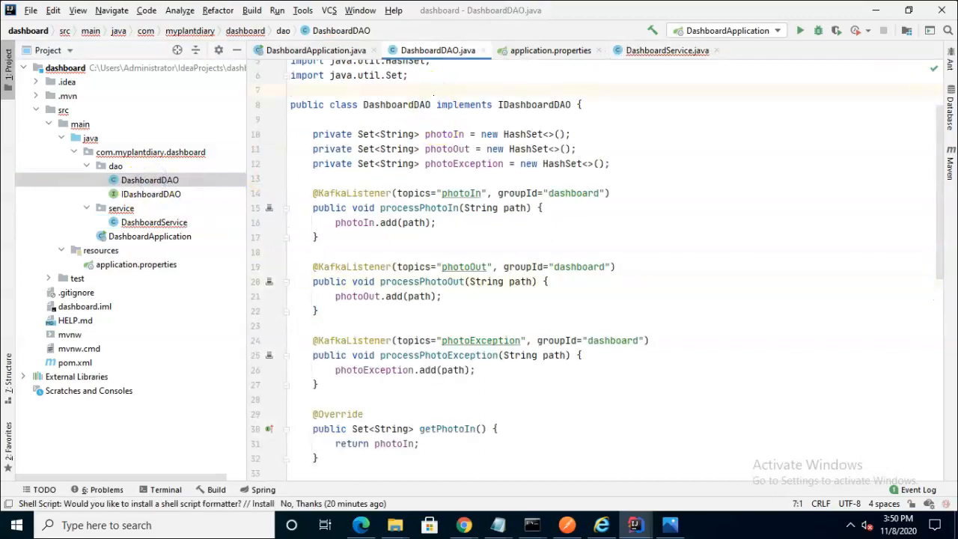
type("@Re")
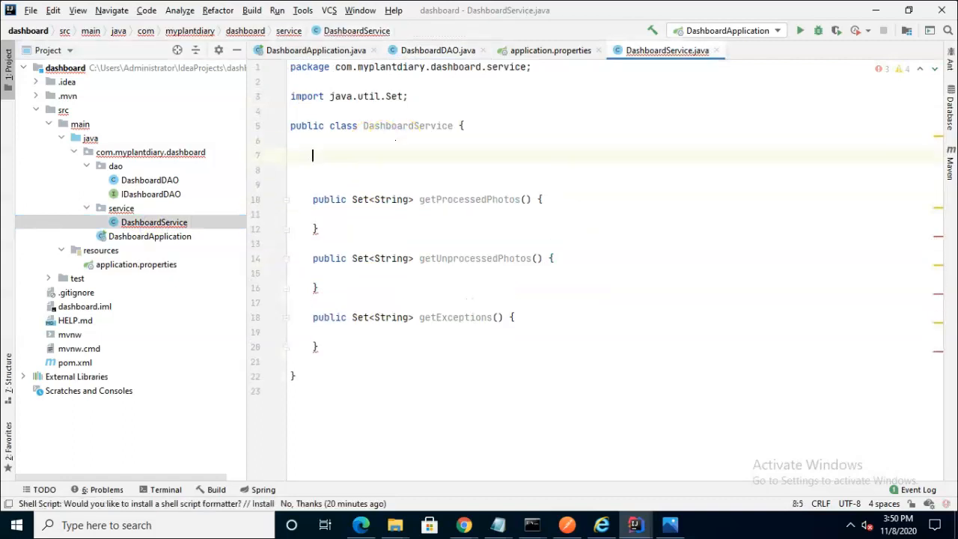
type("p")
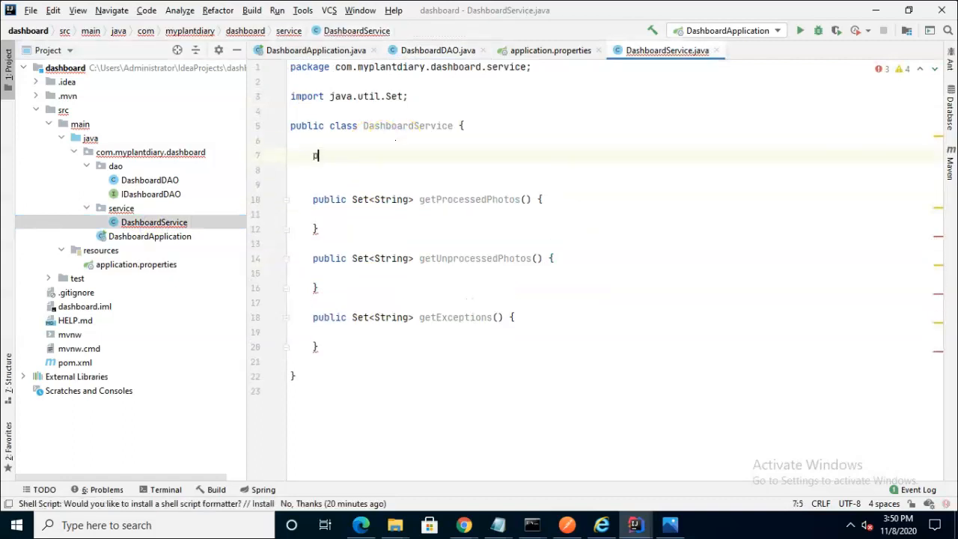
type("@Autowired")
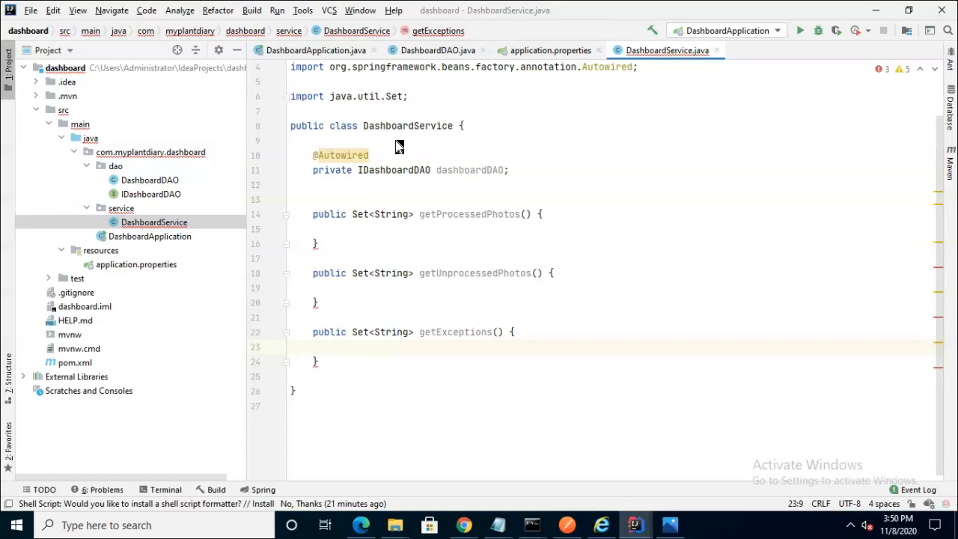
type("return dashboardDAO.getPhotoException();")
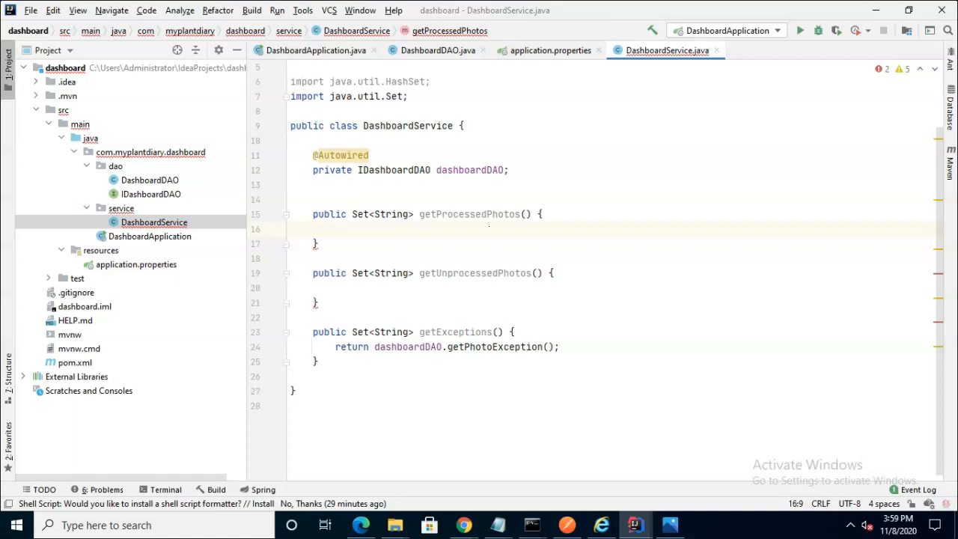
Build a HashSet intersection from dashboardDAO.getPhotoIn() for getProcessedPhotos.
type("Set<String> intersection = new HashSet<String>()")
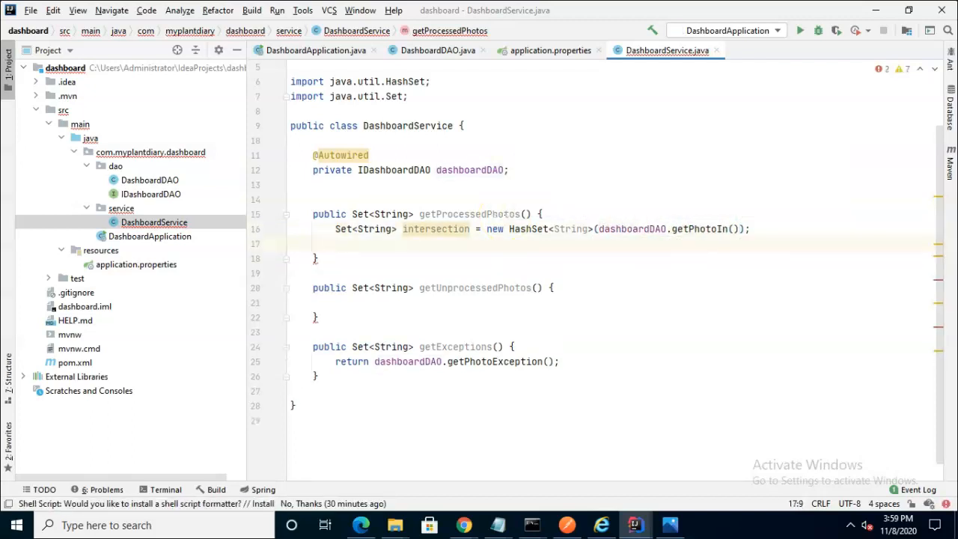
type("in")
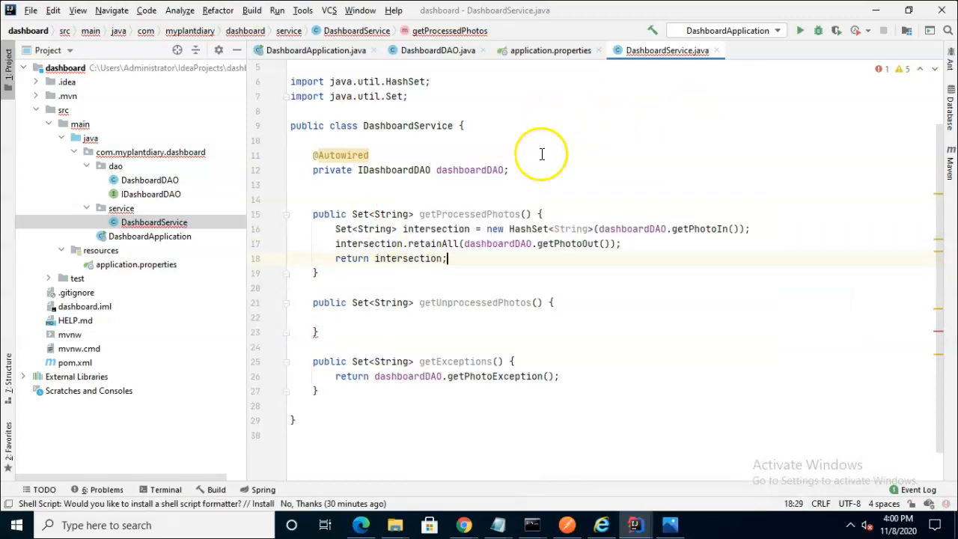
mouse_move(467, 246)
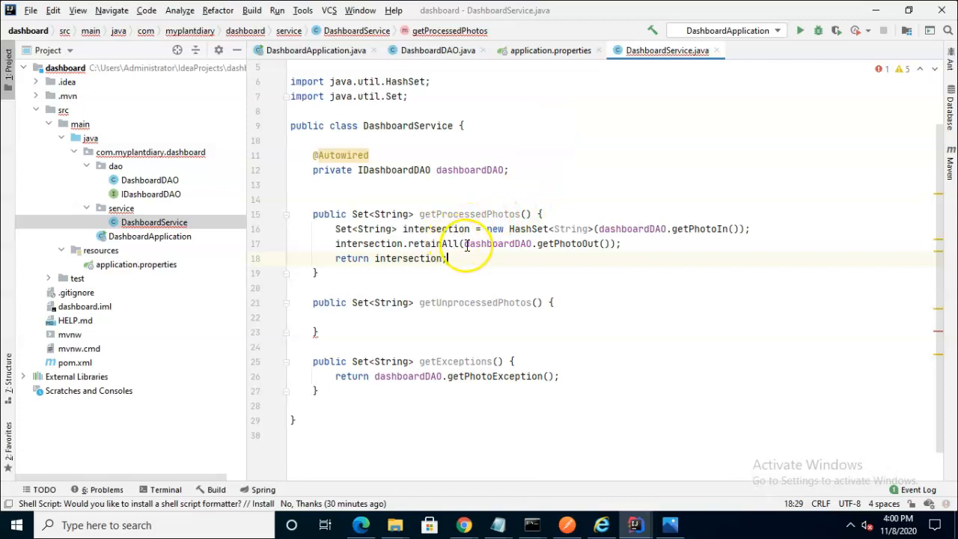
mouse_move(494, 243)
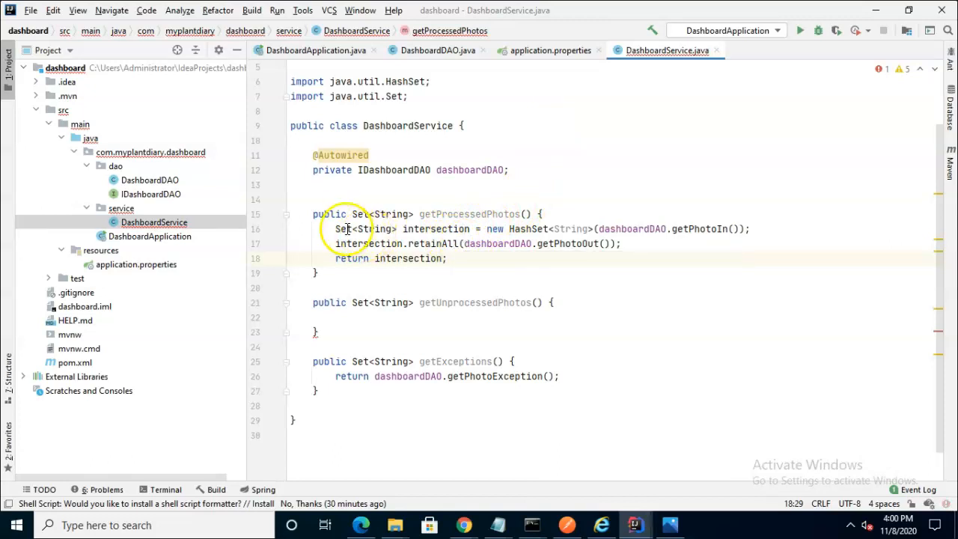
left_click_drag(335, 229, 545, 242)
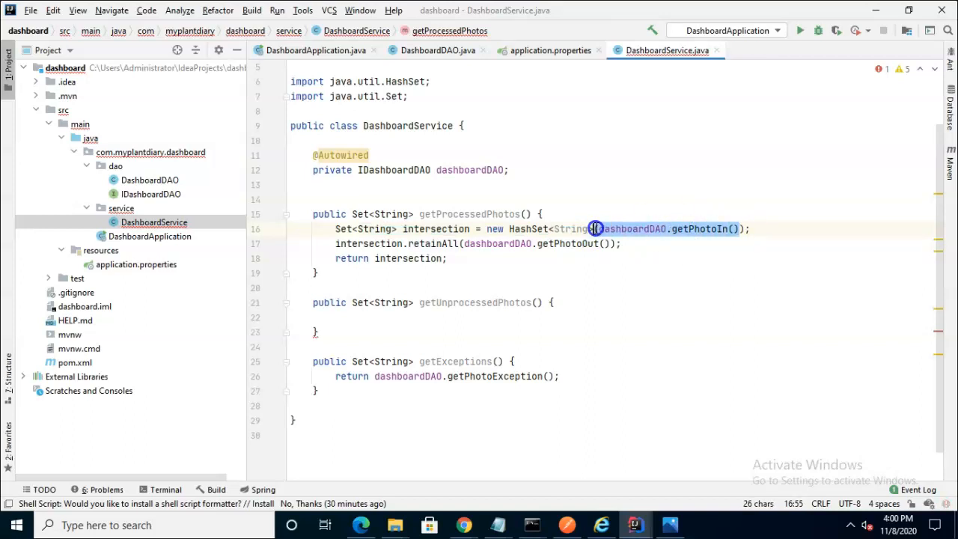
mouse_move(598, 232)
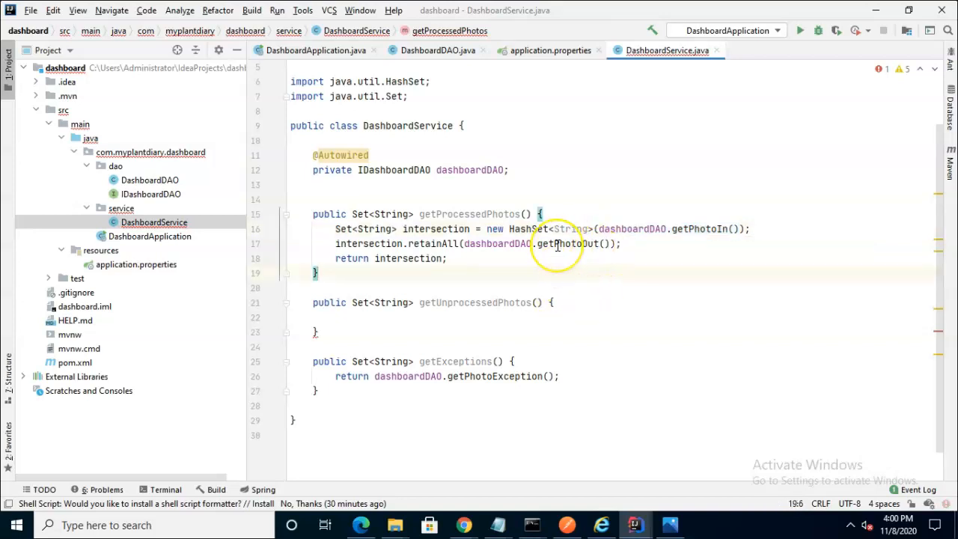
mouse_move(548, 288)
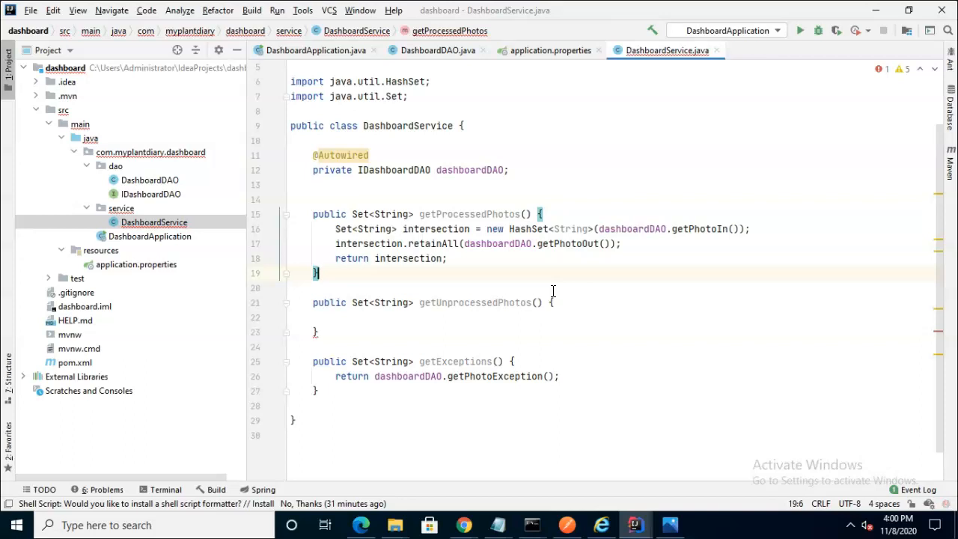
Build a HashSet 'difference' from getPhotoIn(), remove all getPhotoOut() entries and return it.
left_click(347, 318)
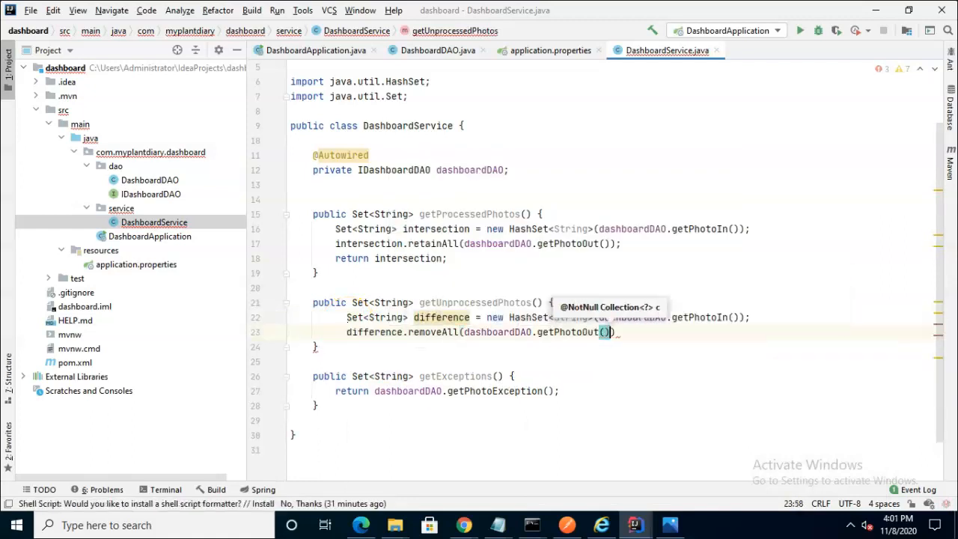
type("return difference;")
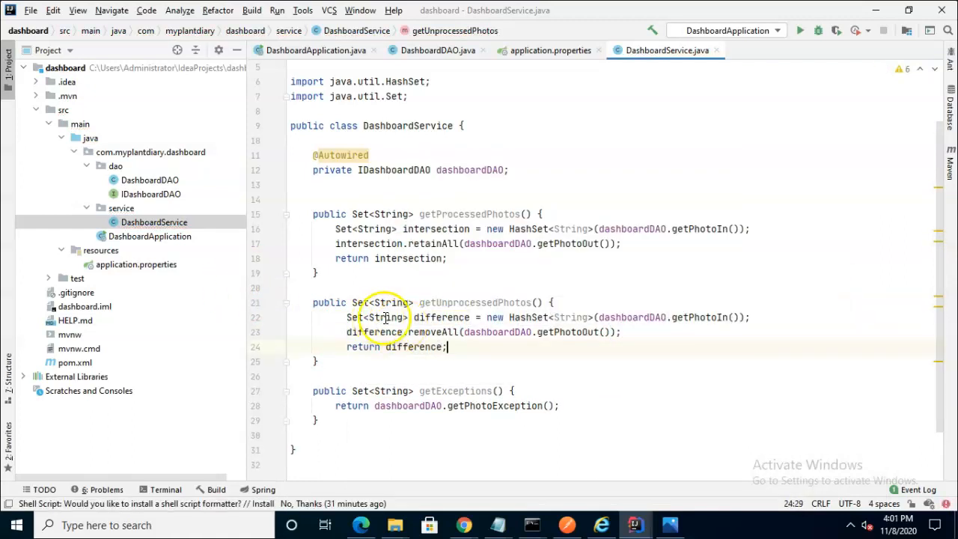
double_click(442, 317)
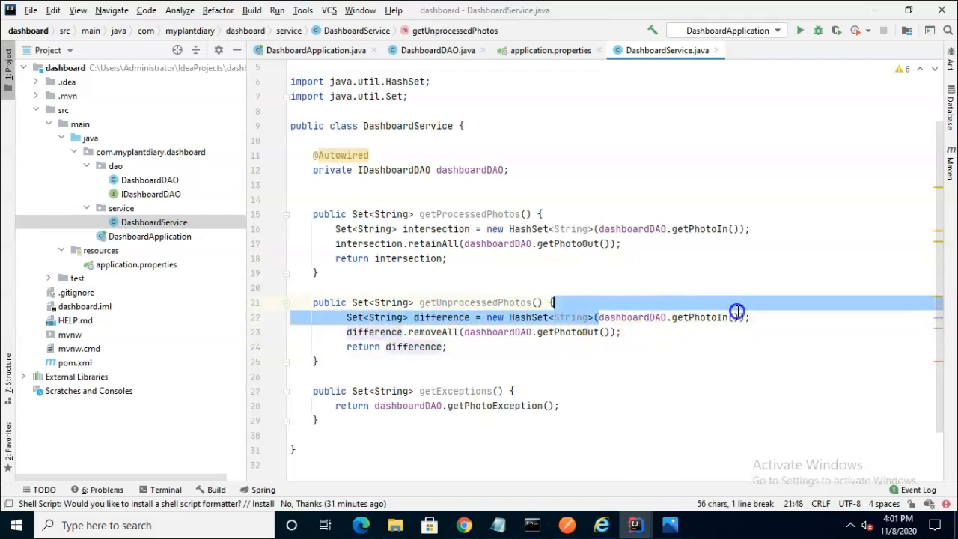
double_click(706, 317)
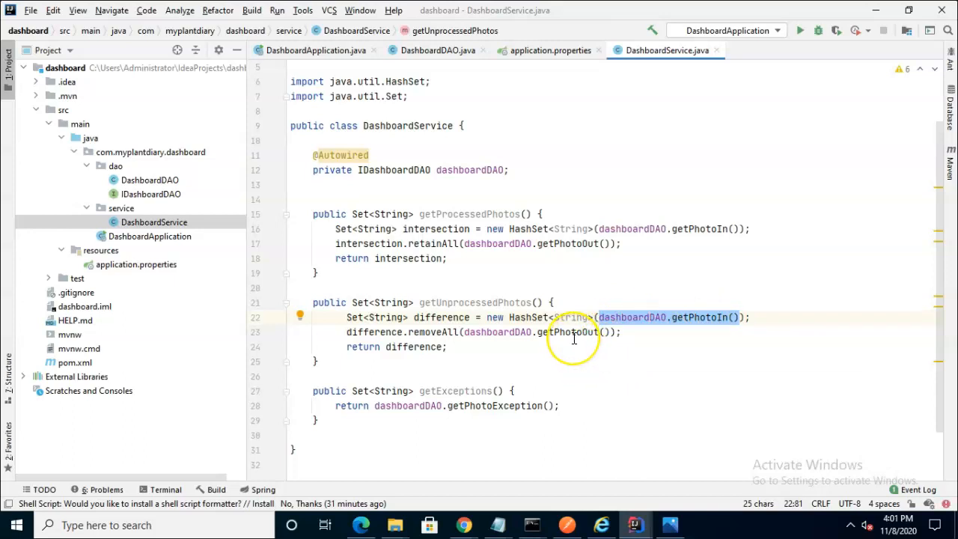
mouse_move(574, 337)
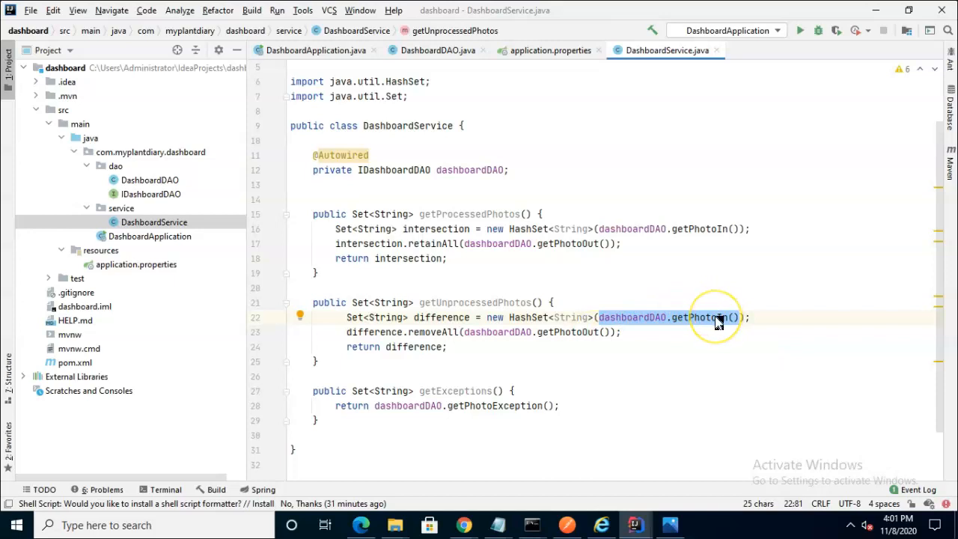
mouse_move(568, 338)
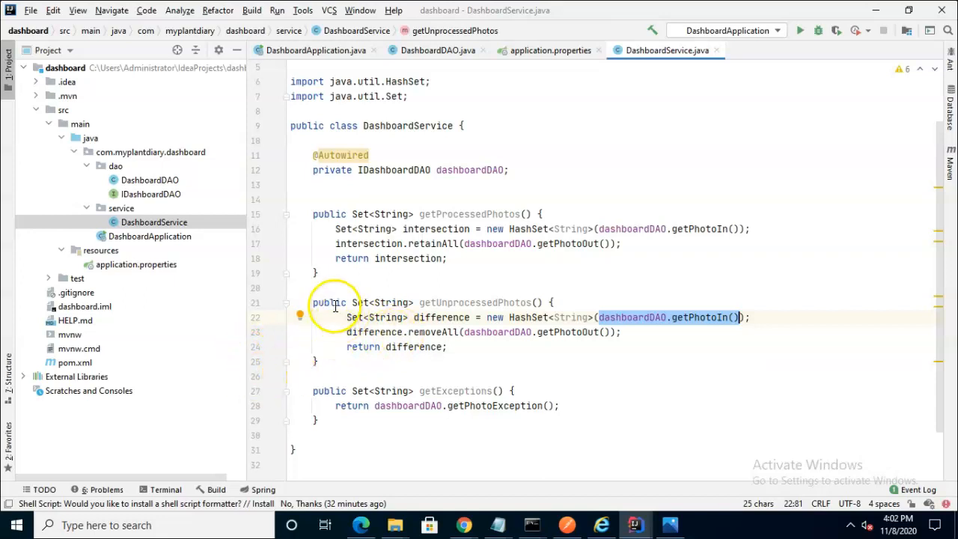
left_click(359, 126)
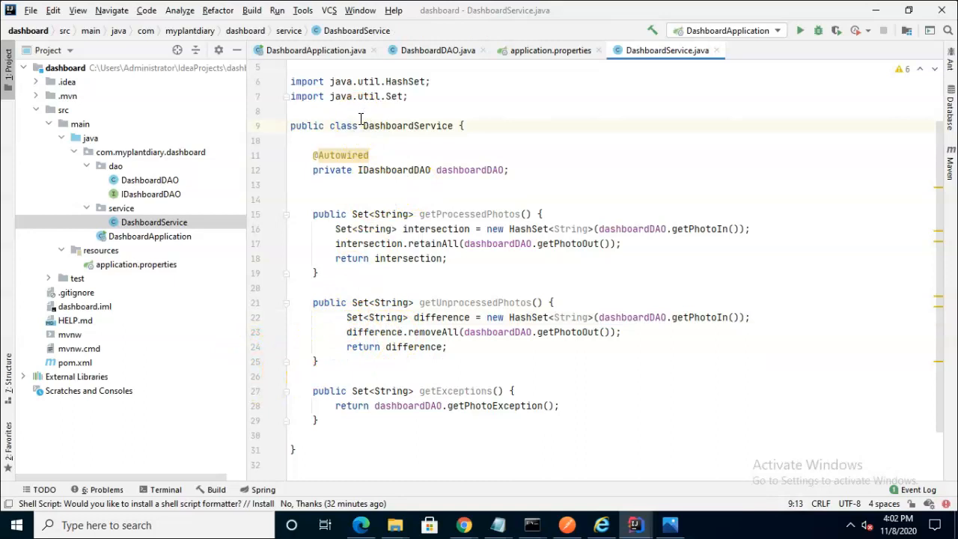
type("@Service")
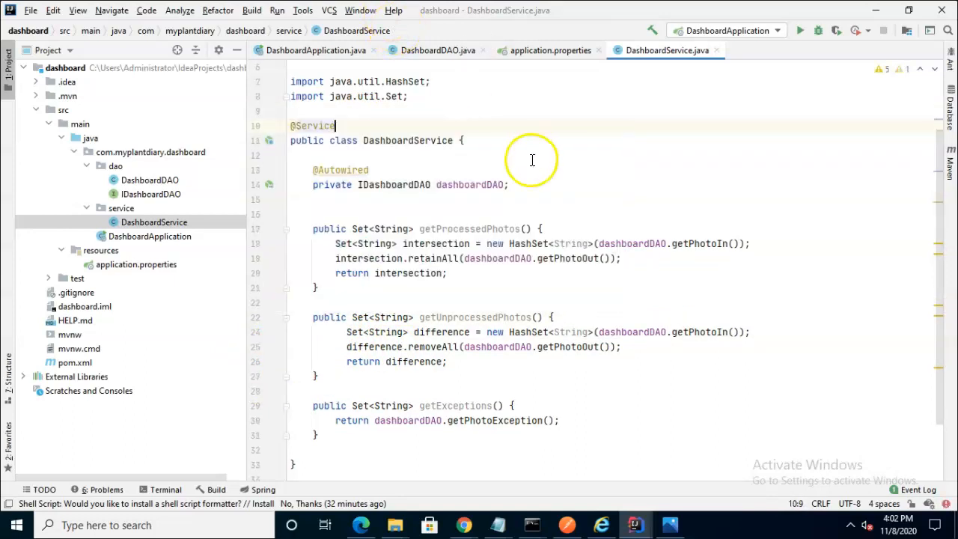
right_click(467, 184)
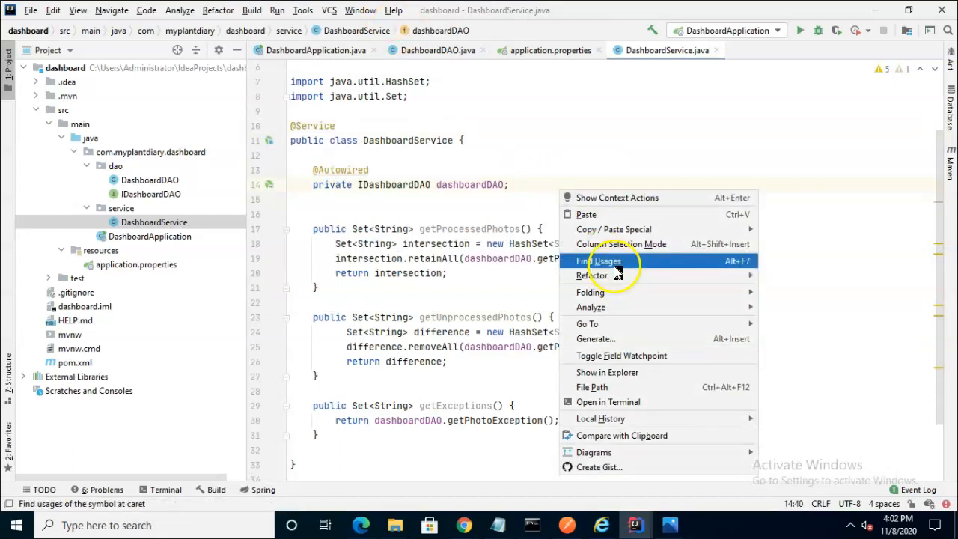
left_click(592, 276)
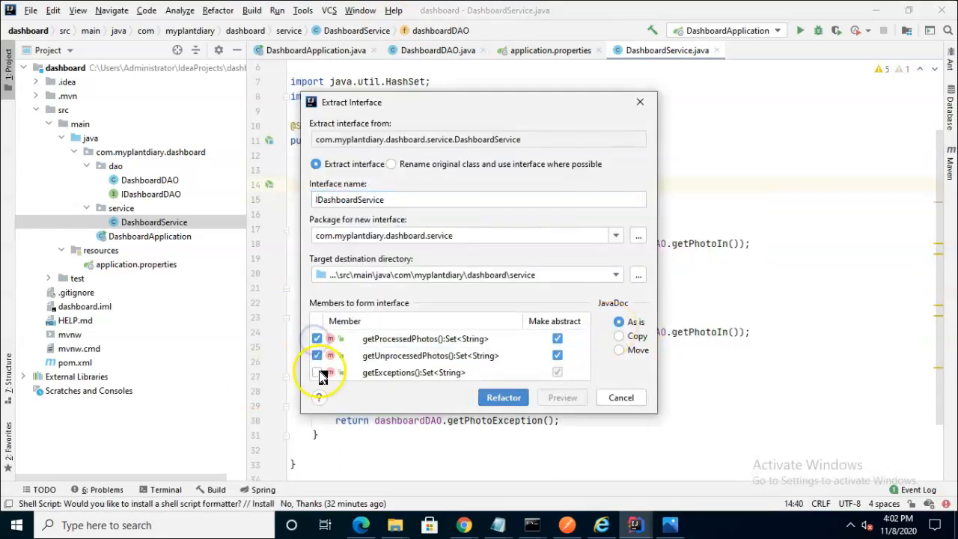
left_click(503, 396)
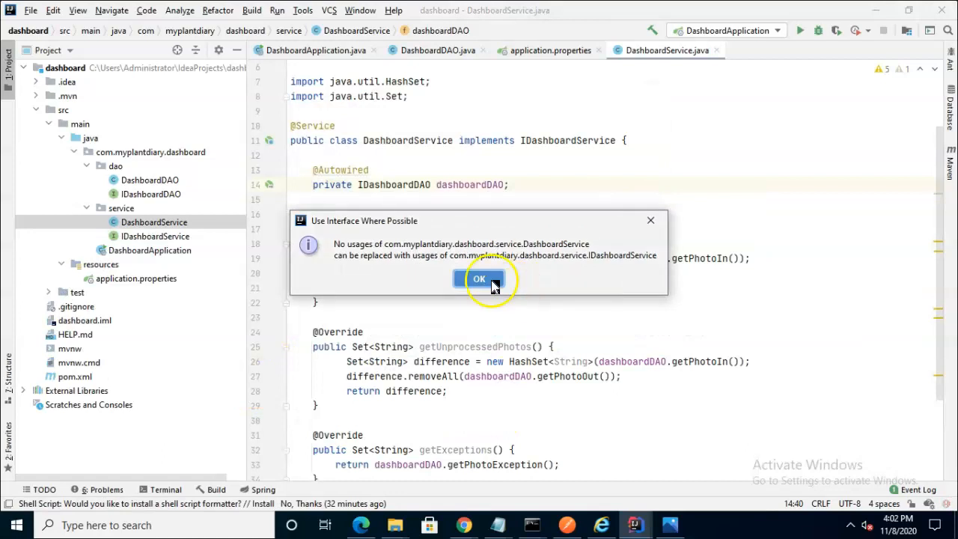
left_click(479, 279)
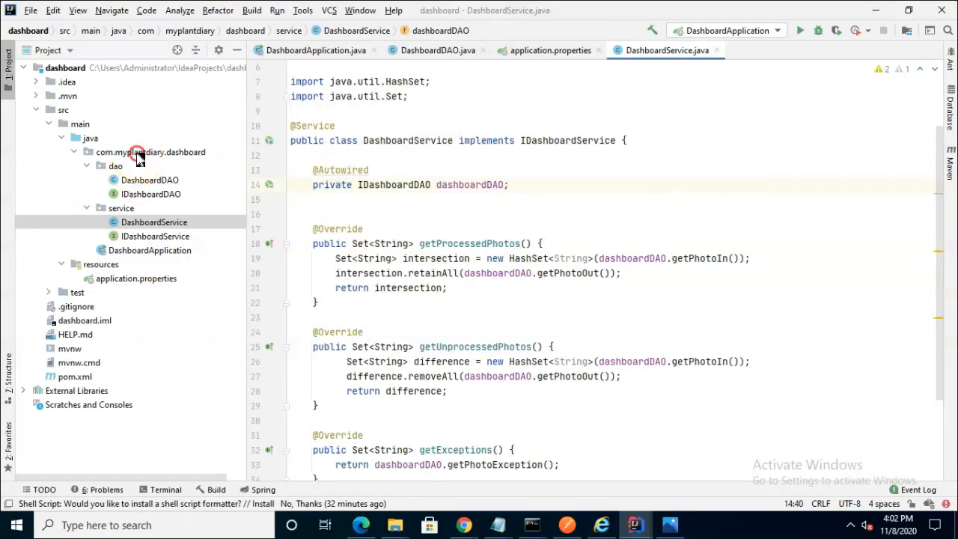
right_click(138, 154)
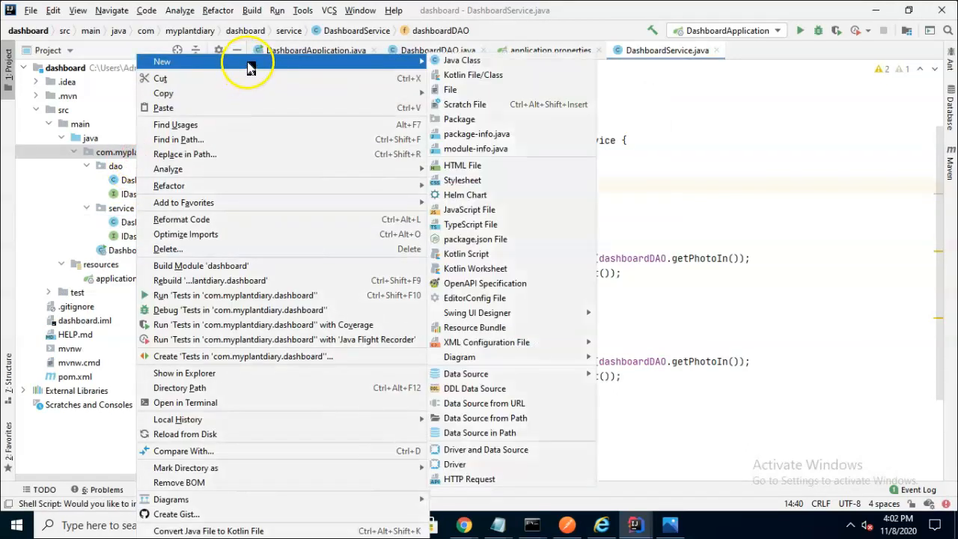
left_click(449, 60)
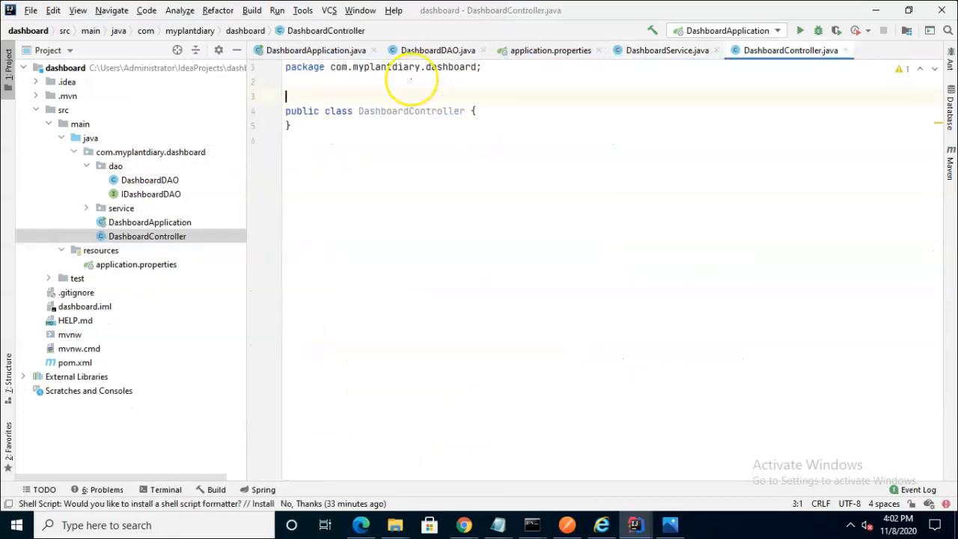
type("@Controller")
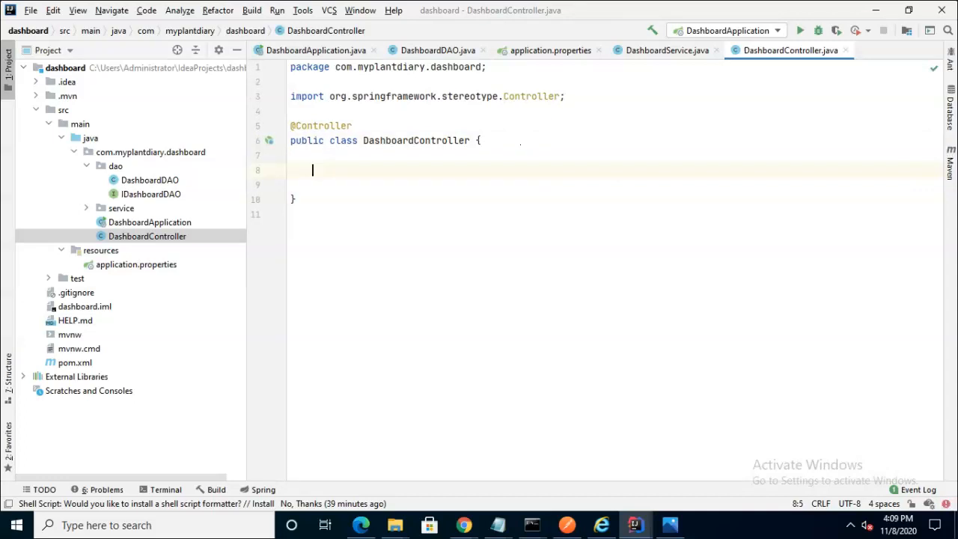
type("publi")
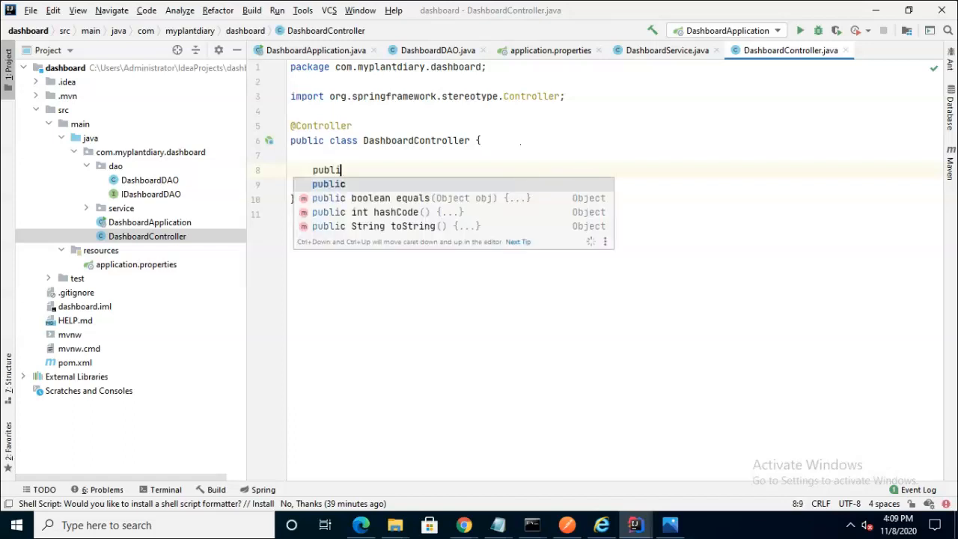
type("c ModelAndVaiew dashboard() {")
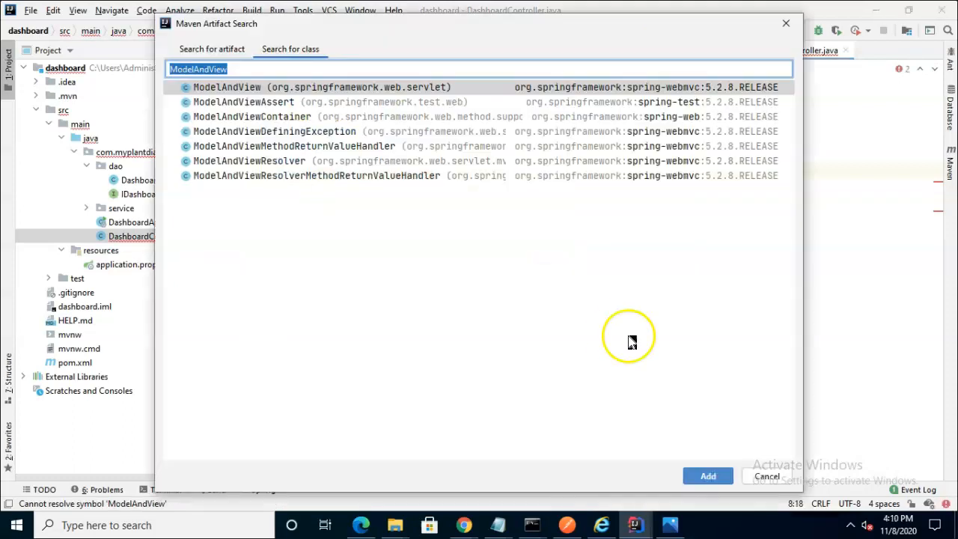
mouse_move(616, 339)
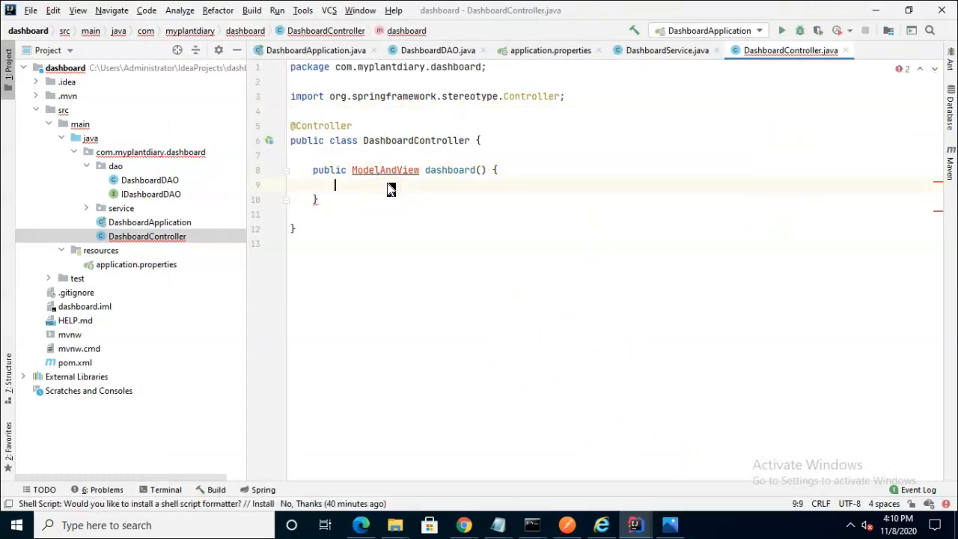
Return a new ModelAndView from dashboard() and declare an IDashboardService dashboardService field.
type("ModelAndView modelAndView = new ModelAndView();")
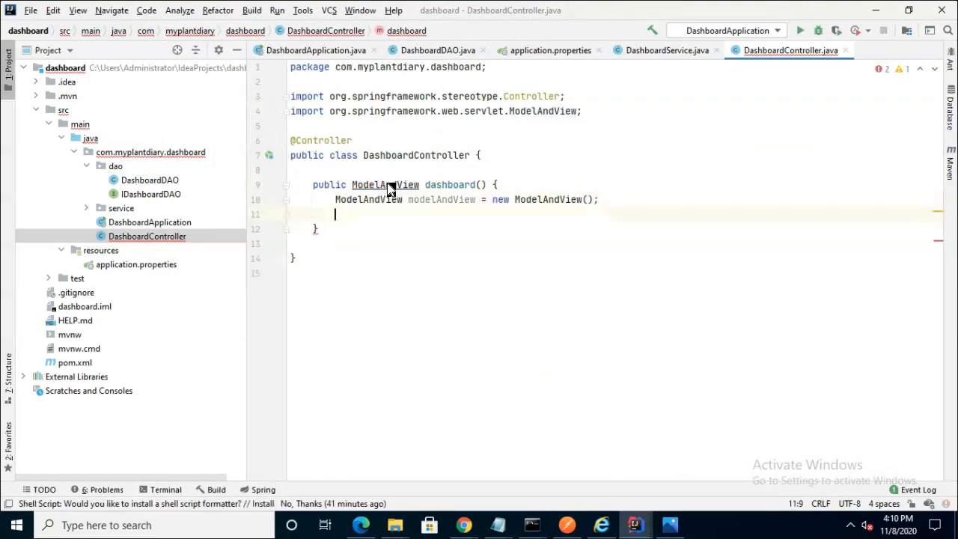
type("reu")
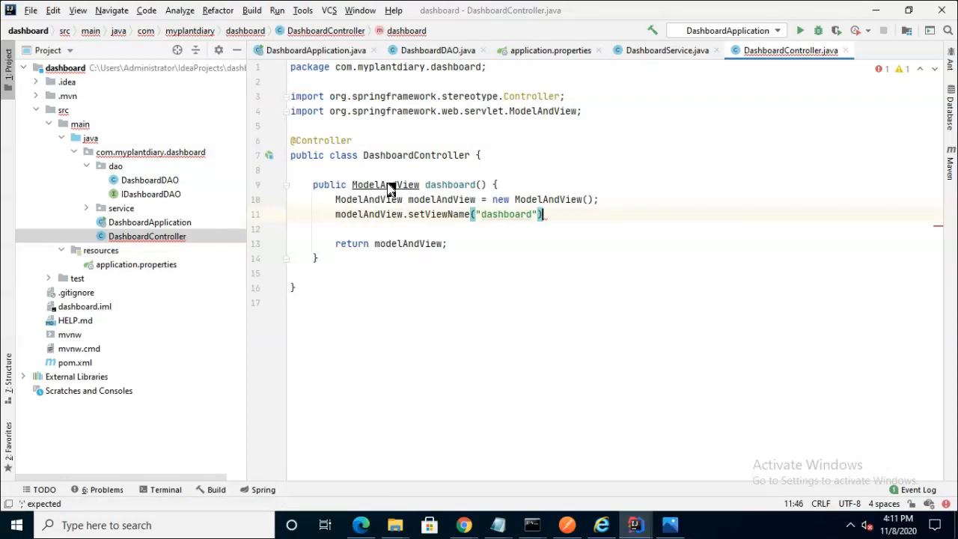
type(";")
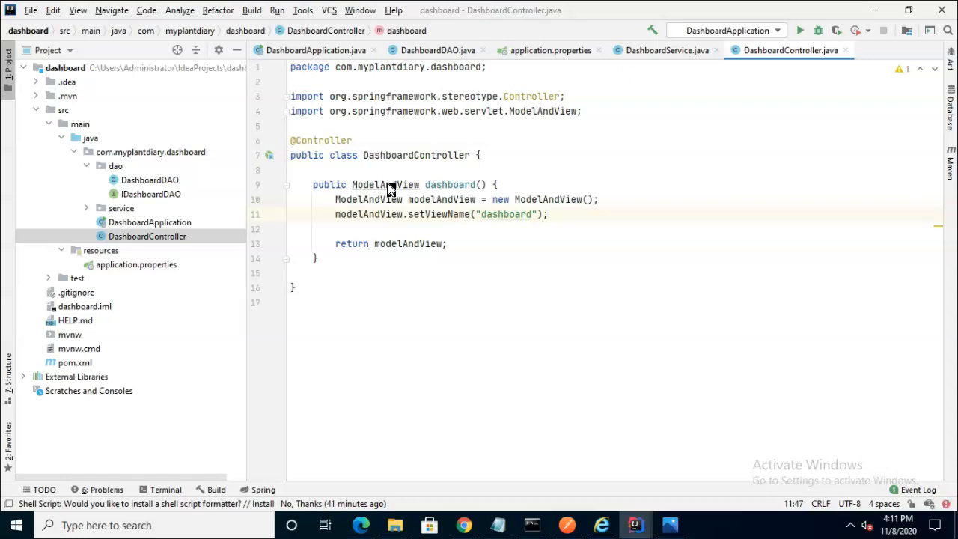
type("IDashboardService dashboardService;")
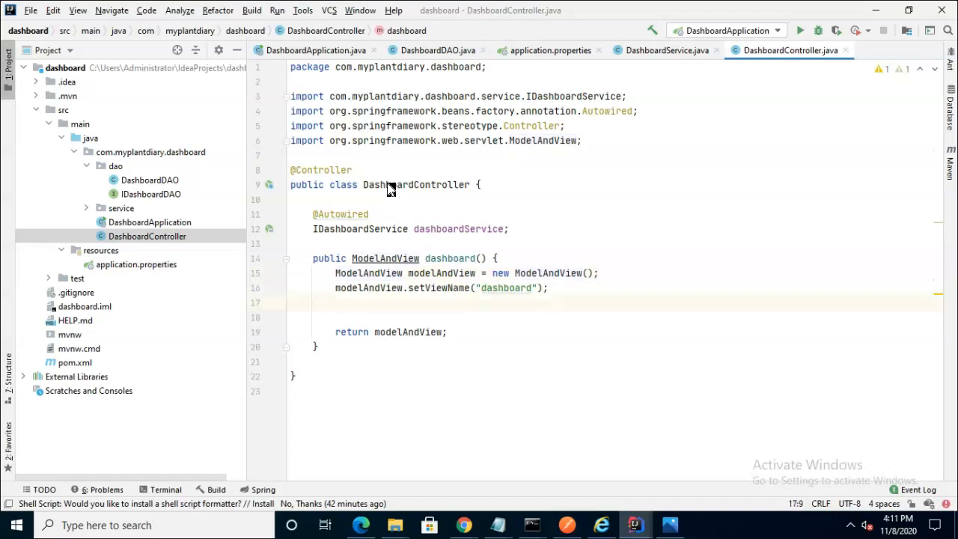
Fetch processedPhotos from dashboardService and add it to the ModelAndView as "processedPhotos".
type("dashboardService.getProcessedPhotos();")
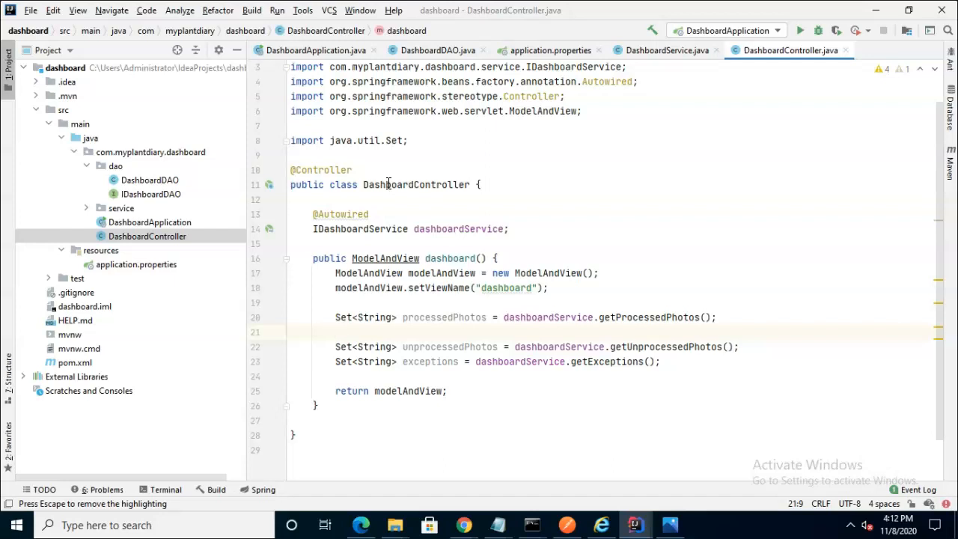
key("Enter")
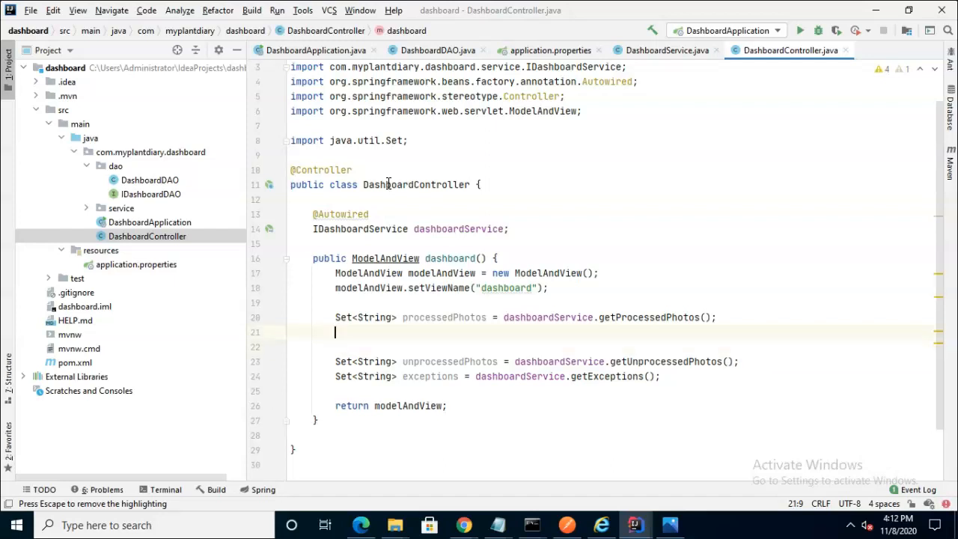
type("modelAndView.add(\"processedPhotos\", processedPhotos)")
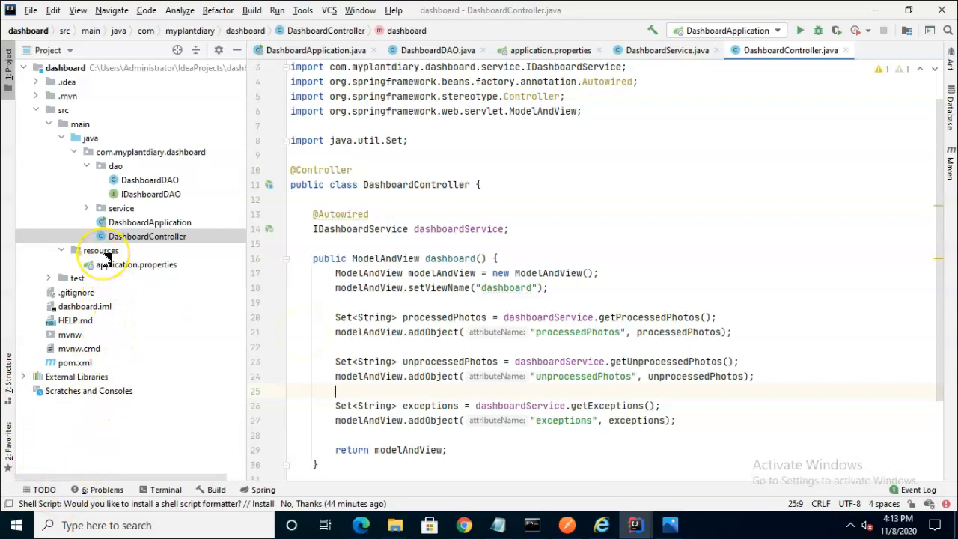
Create dashboard.html in a new templates folder, keeping the Bootstrap head and an empty body.
key("alt+tab")
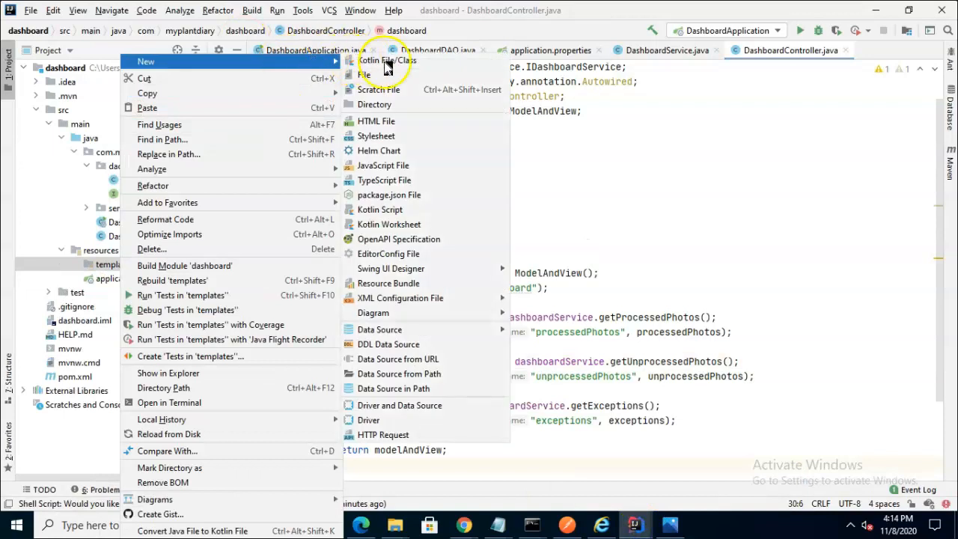
left_click(377, 120)
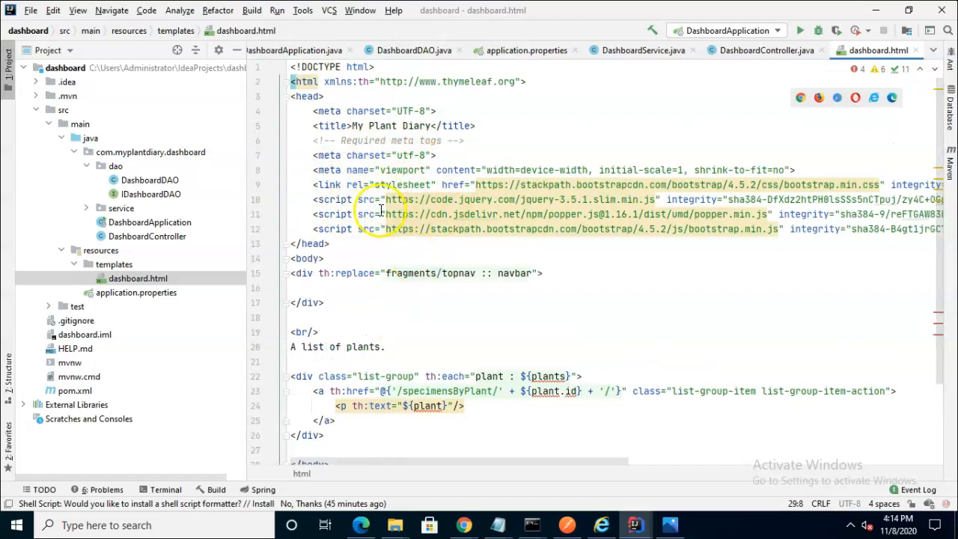
scroll("down", 3)
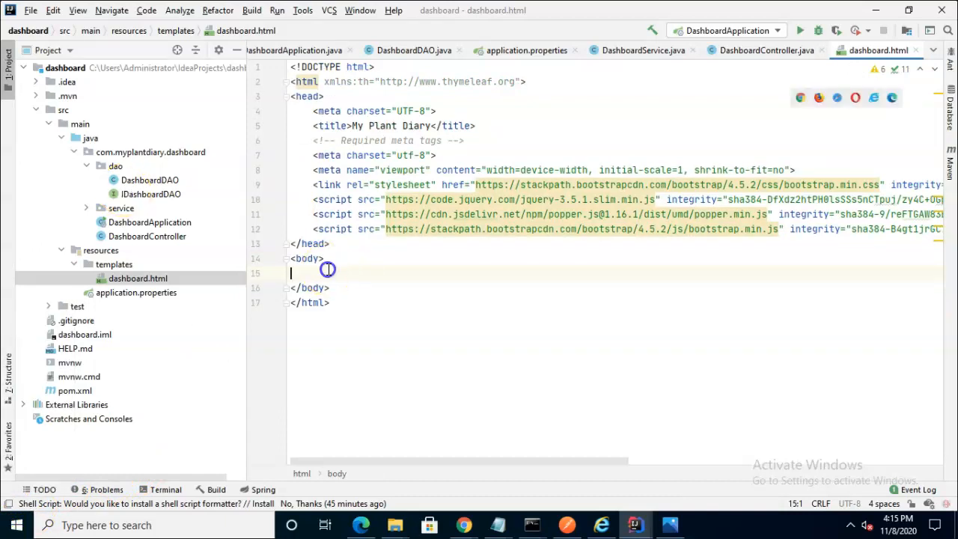
Add h1 Dashboard, h2 section headings and a ul with th:each over ${processedPhotos}.
key("Enter")
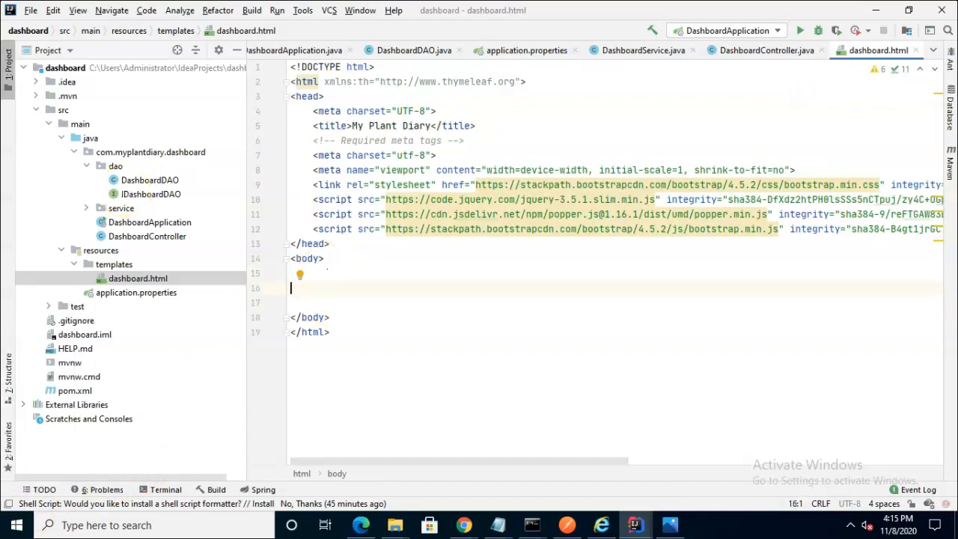
type("<h1>Dashboard</h1>")
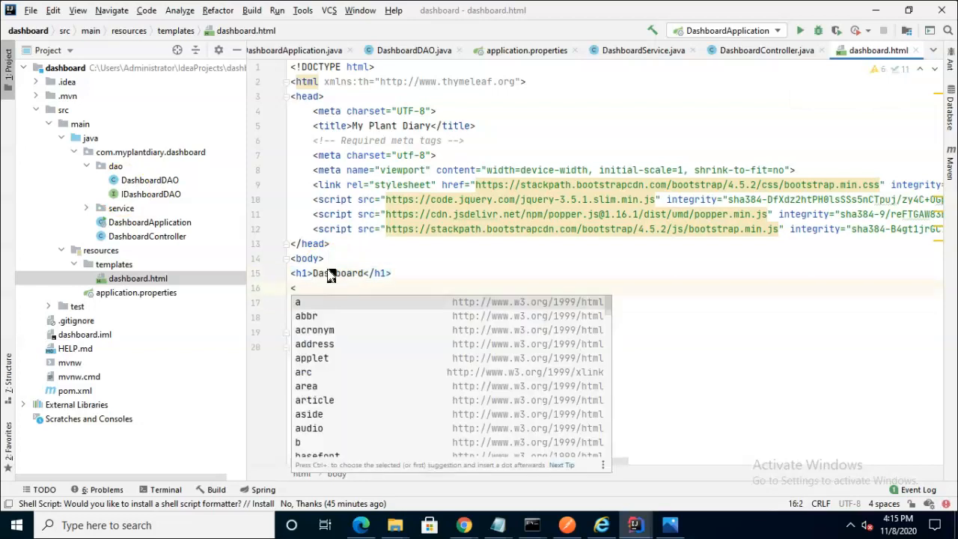
type("<h2>Processed</h2>")
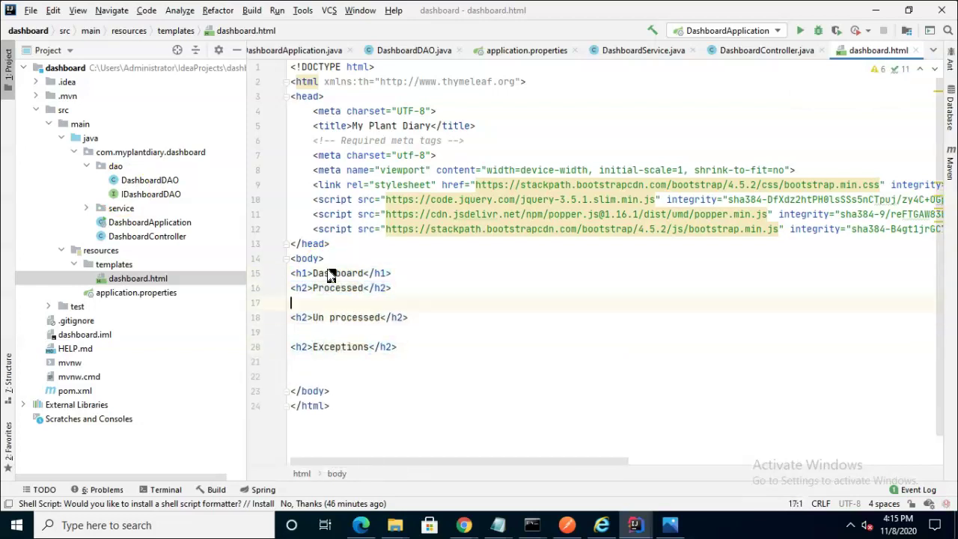
type("<ul class=\"list-group\" th:each")
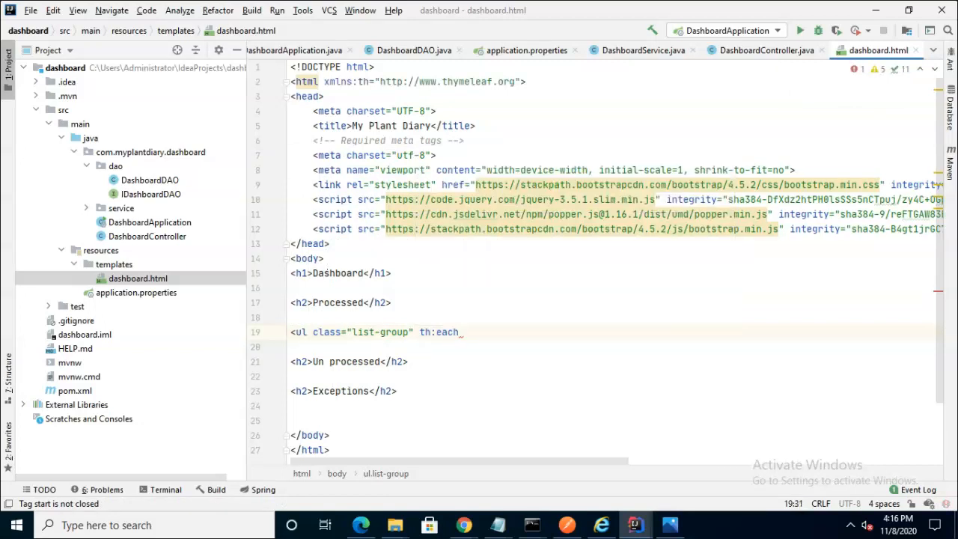
type("=\"processed : ${processedPhotos}\">")
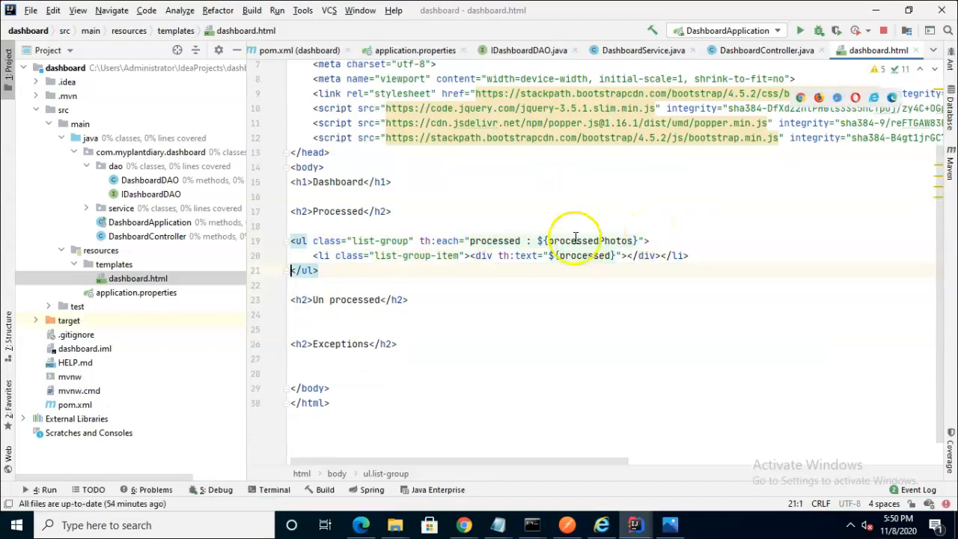
mouse_move(194, 244)
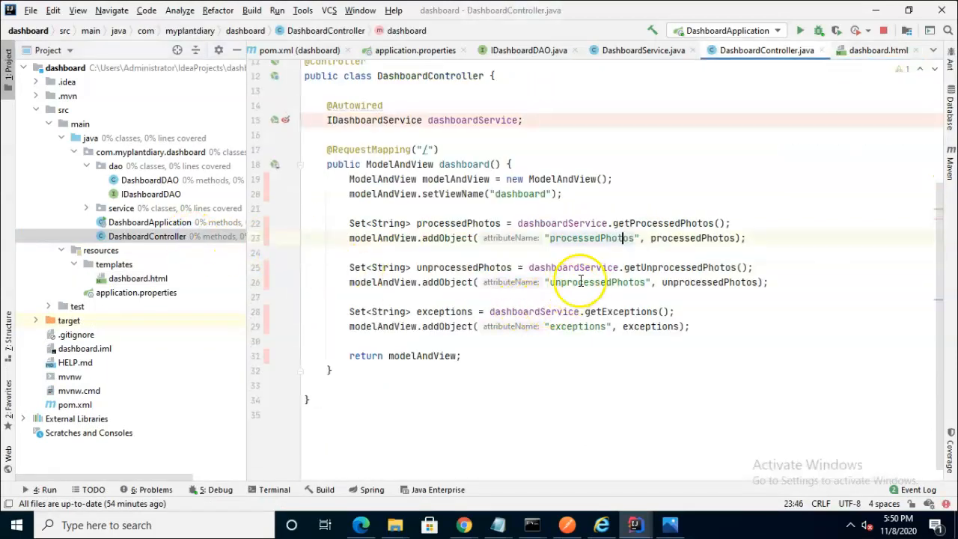
mouse_move(213, 280)
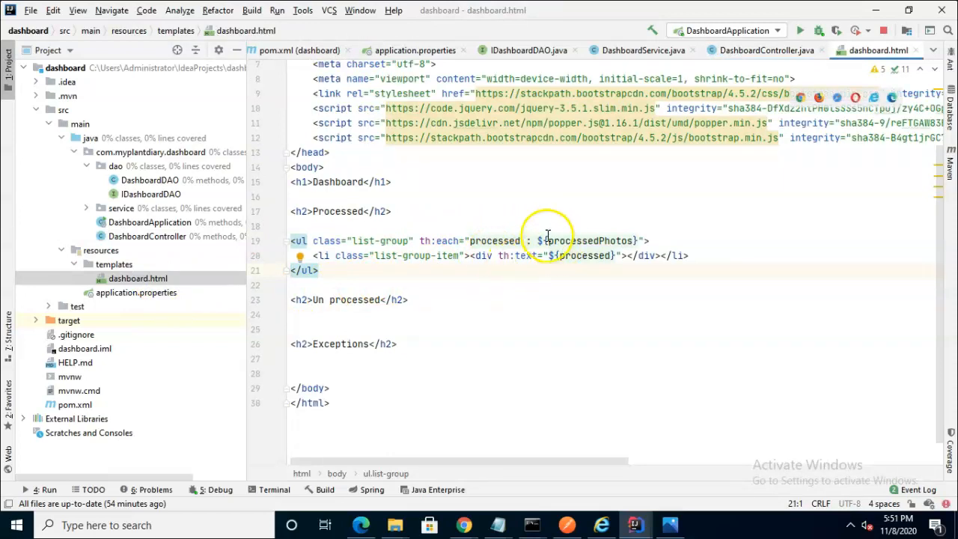
Copy the list block for unprocessedPhotos and exceptions, fixing each loop variable name.
double_click(591, 240)
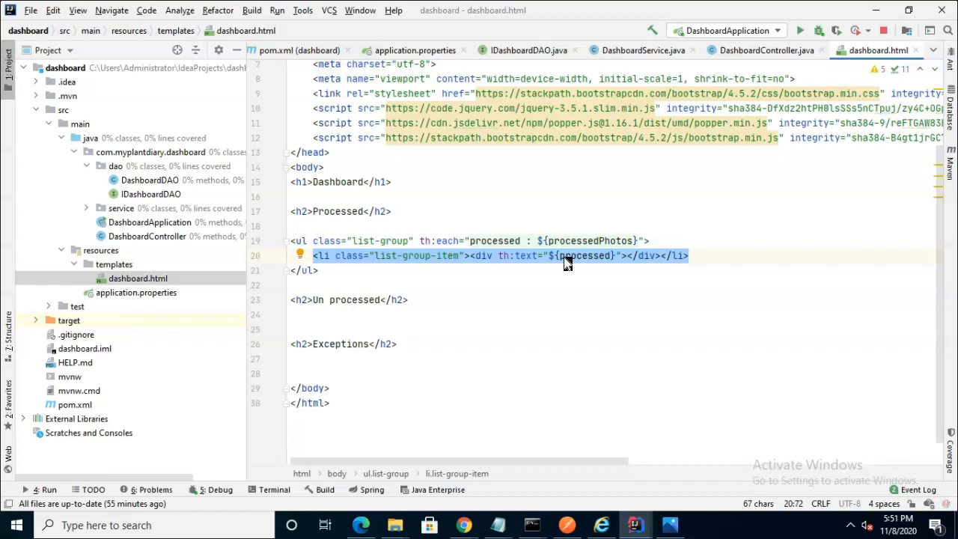
mouse_move(419, 210)
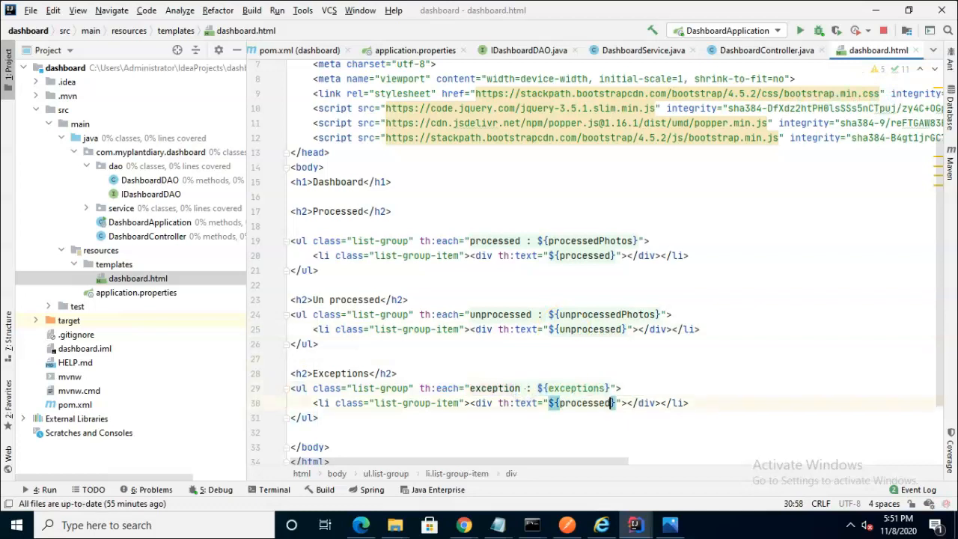
left_click(302, 50)
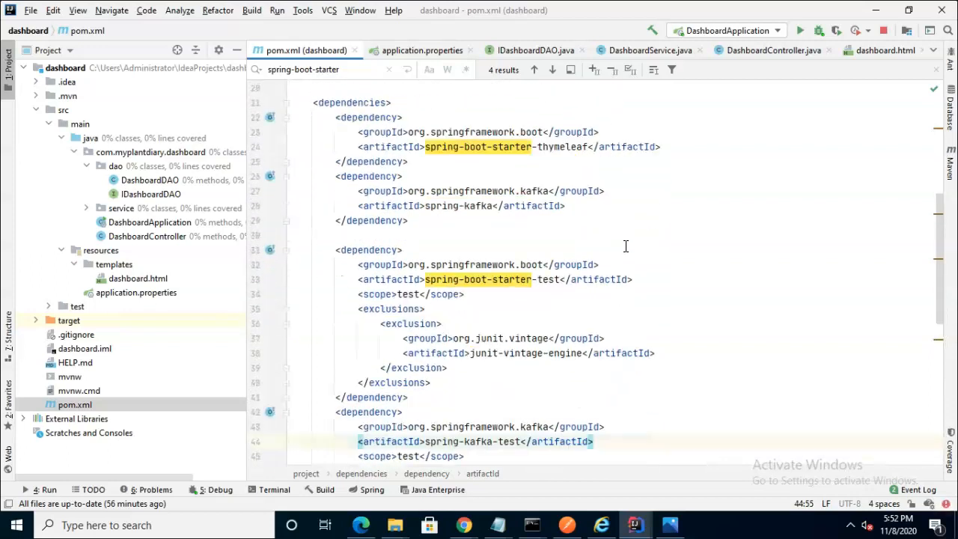
scroll("down", 3)
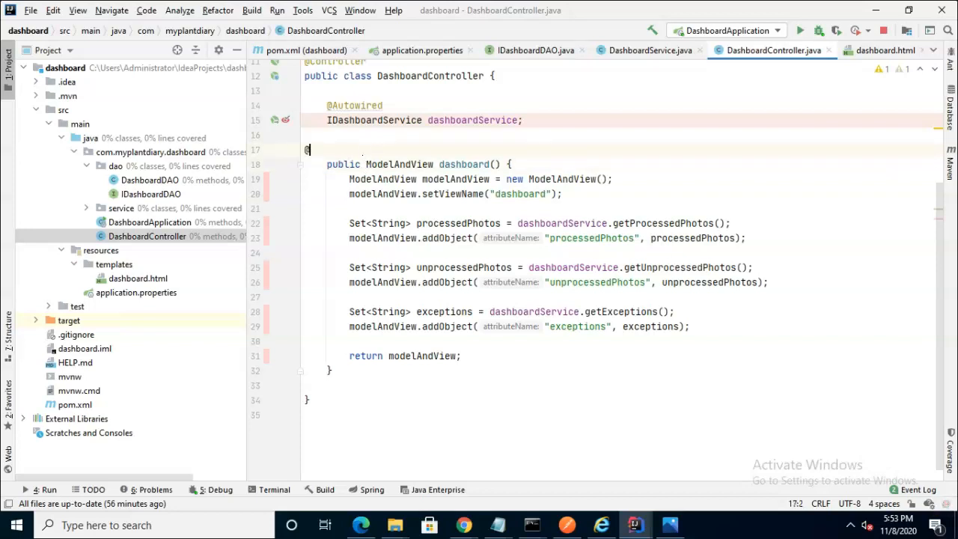
type("@Req")
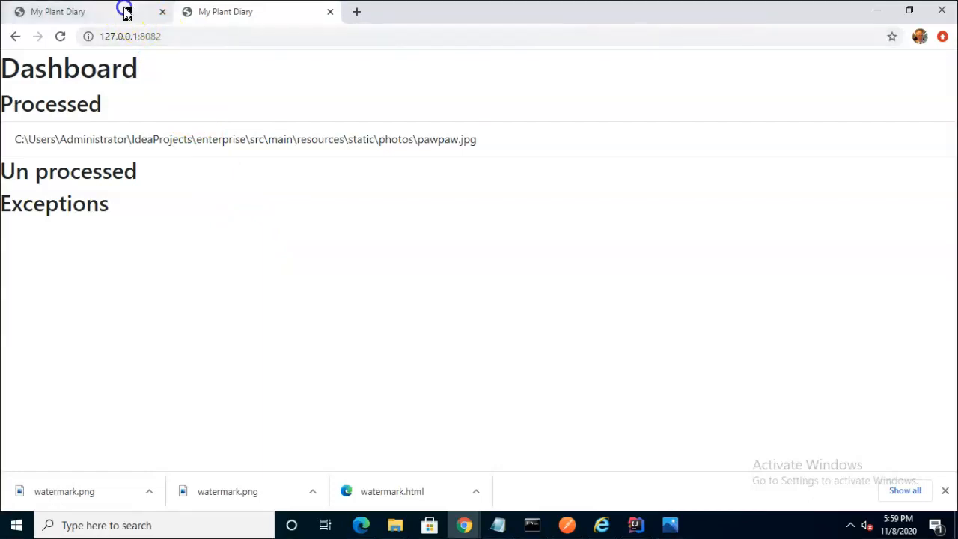
Choose burkwood.jpeg in the My Plant Diary specimen form and submit the upload.
left_click(239, 12)
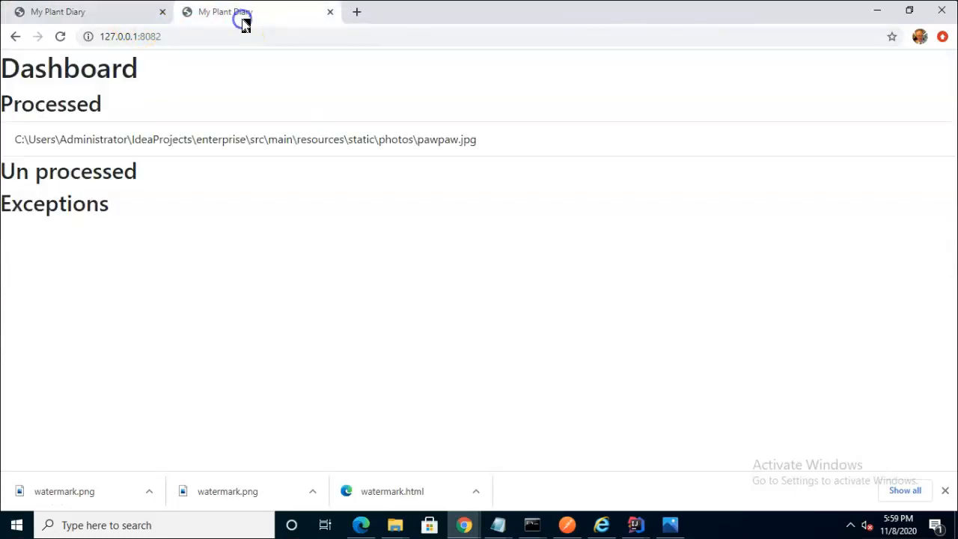
left_click(75, 12)
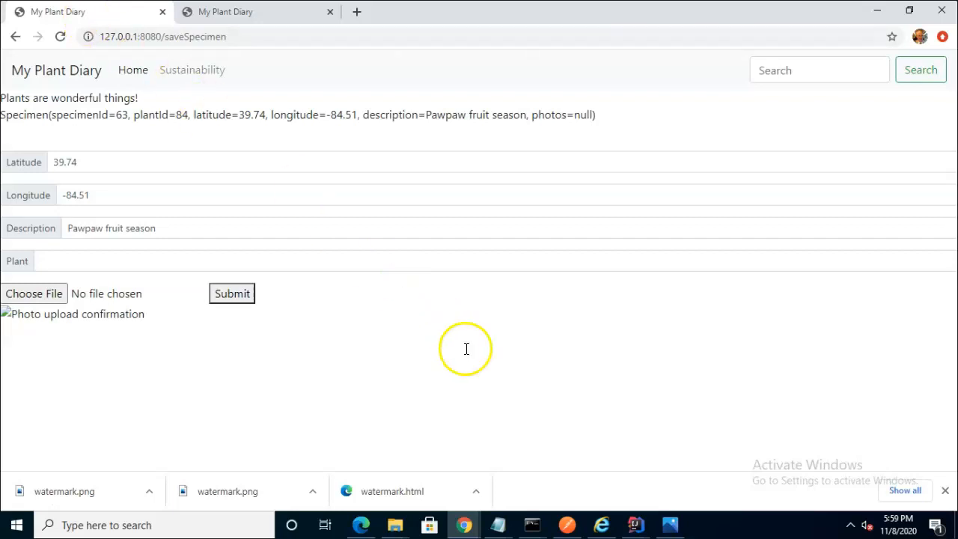
mouse_move(508, 398)
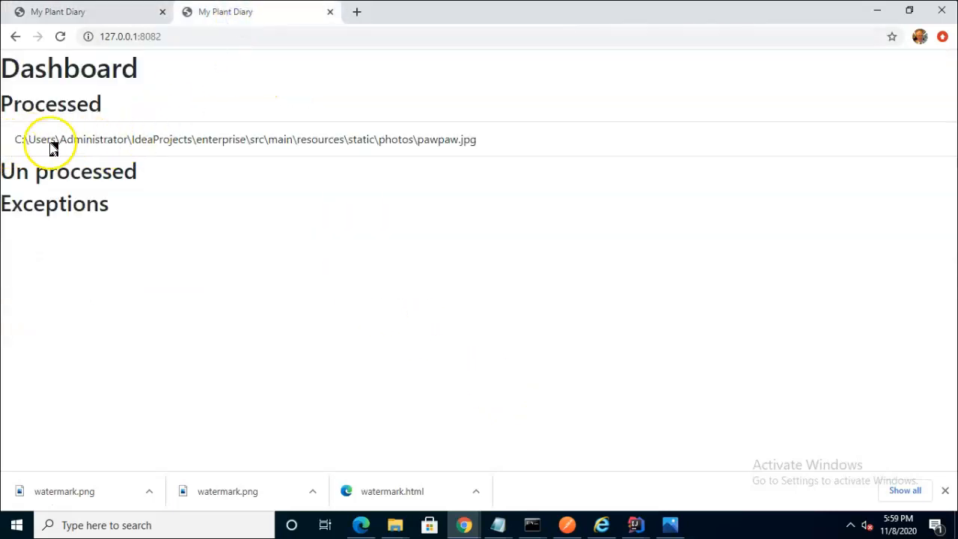
mouse_move(464, 157)
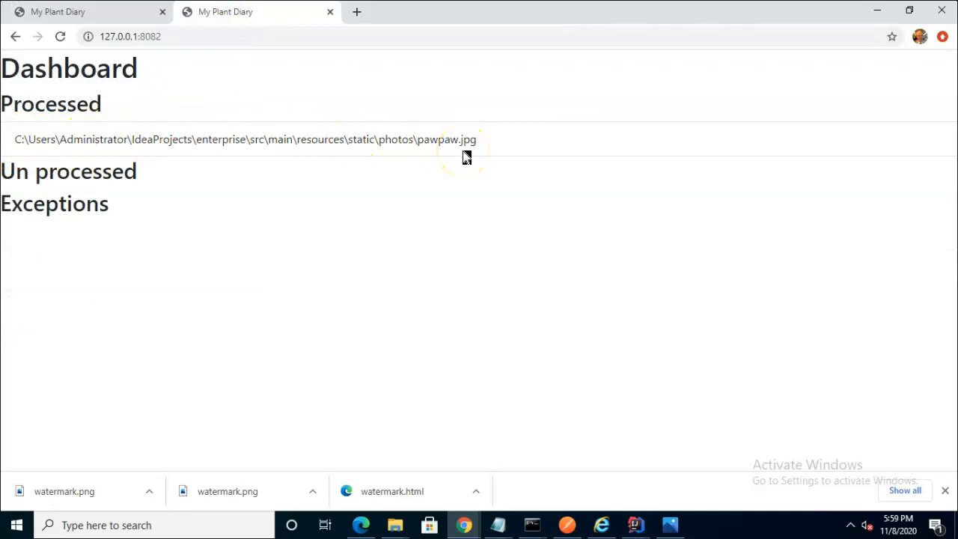
mouse_move(45, 126)
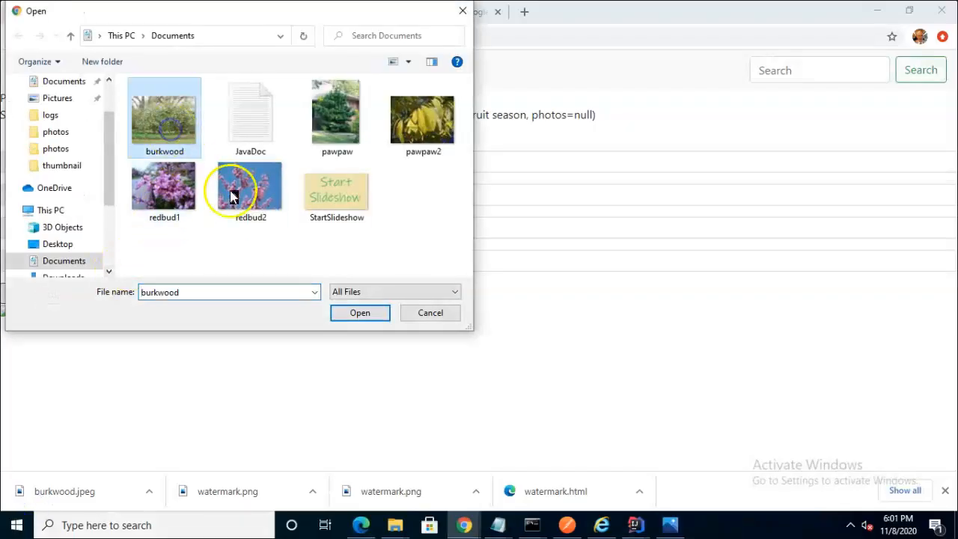
left_click(360, 313)
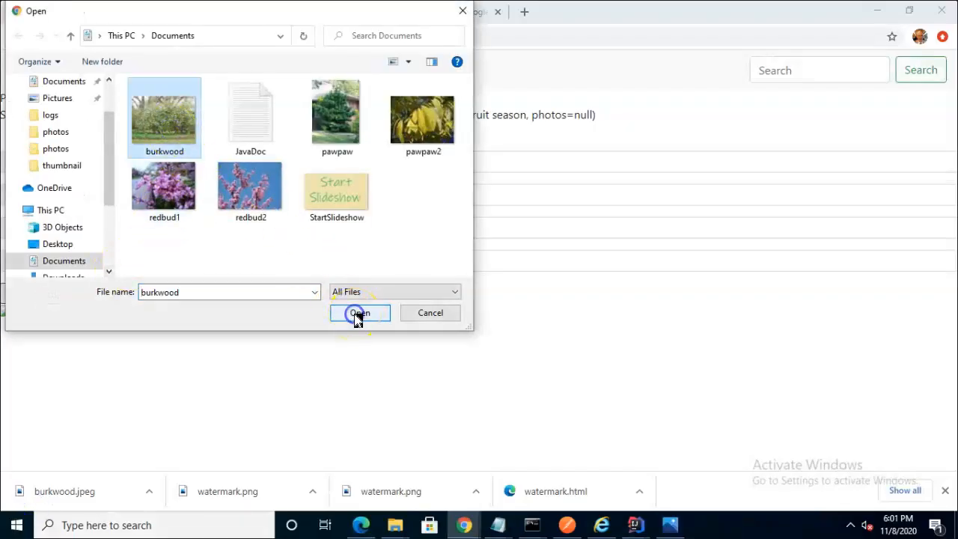
left_click(359, 313)
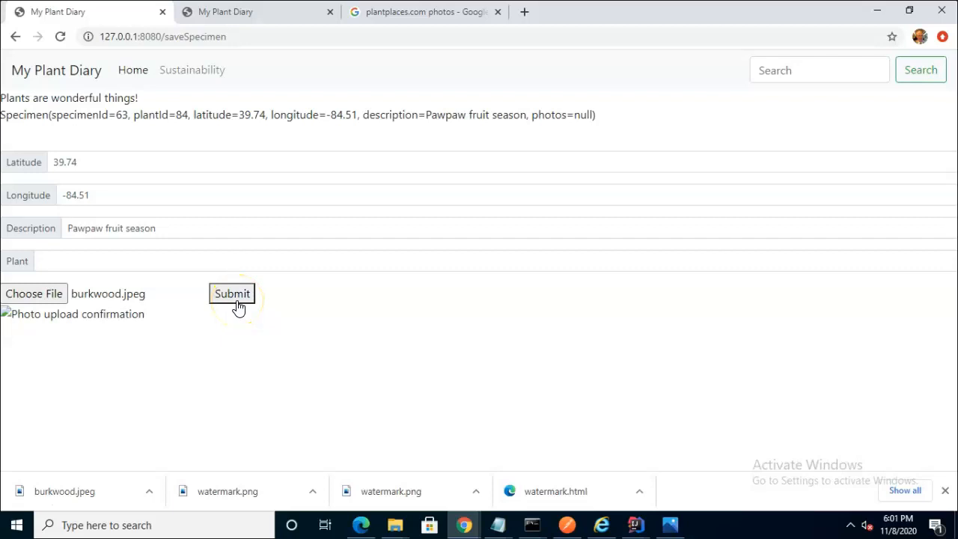
left_click(232, 293)
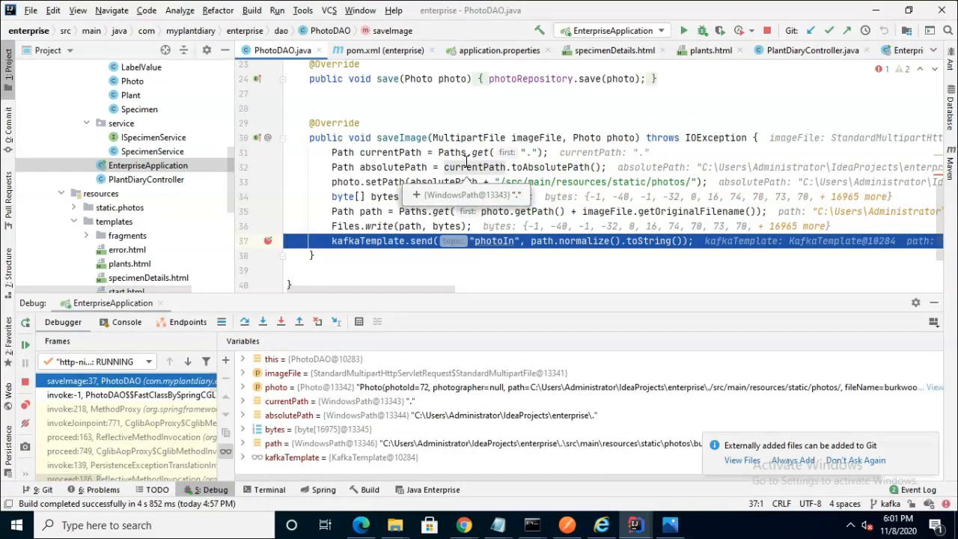
mouse_move(457, 267)
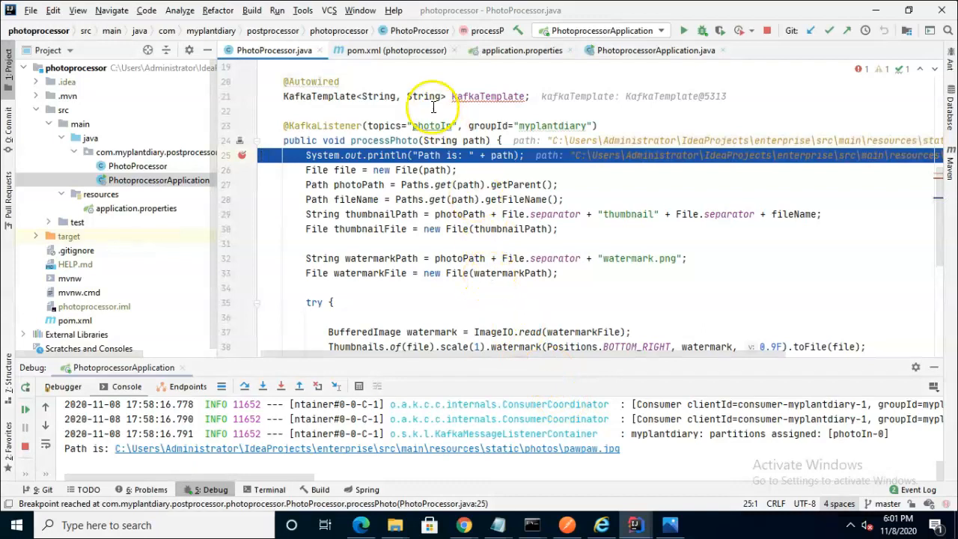
mouse_move(476, 18)
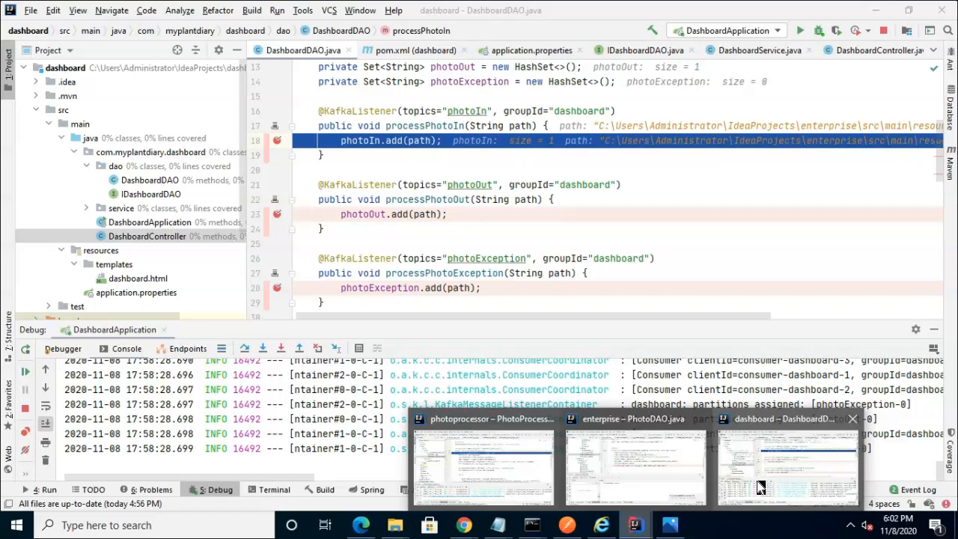
mouse_move(708, 487)
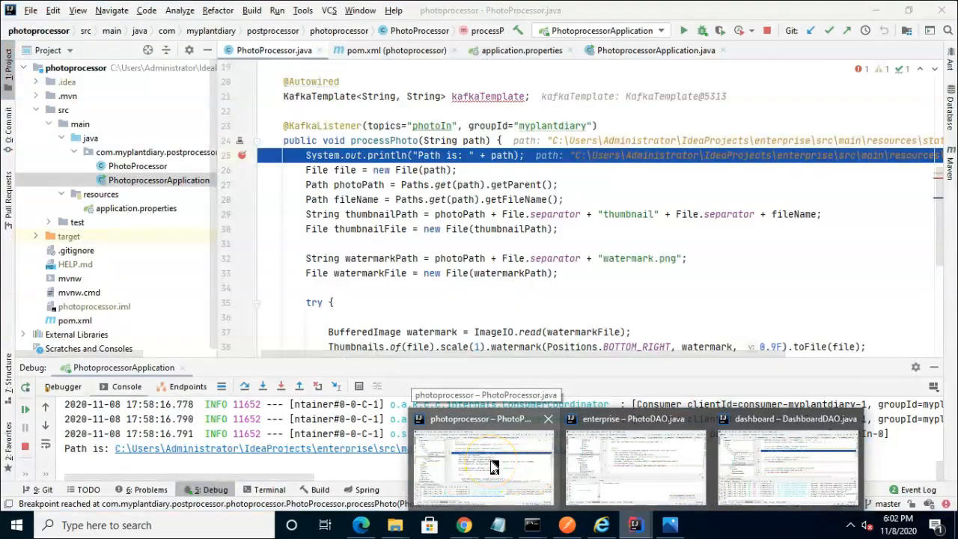
mouse_move(772, 464)
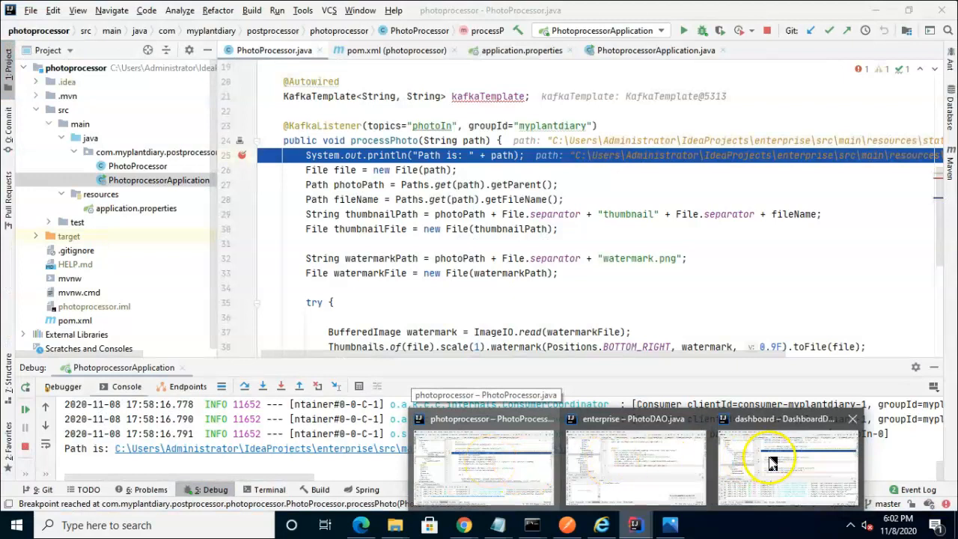
Switch to the dashboard project window where the debugger pauses in DashboardDAO.processPhotoIn.
left_click(772, 462)
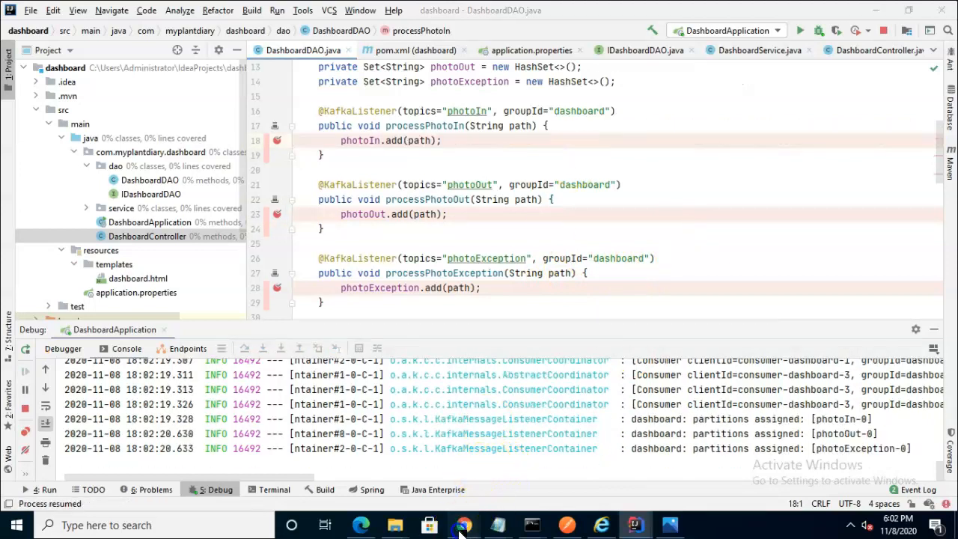
Reload the Dashboard at localhost:8082 to show burkwood.jpeg, then return to the photoprocessor project.
left_click(462, 523)
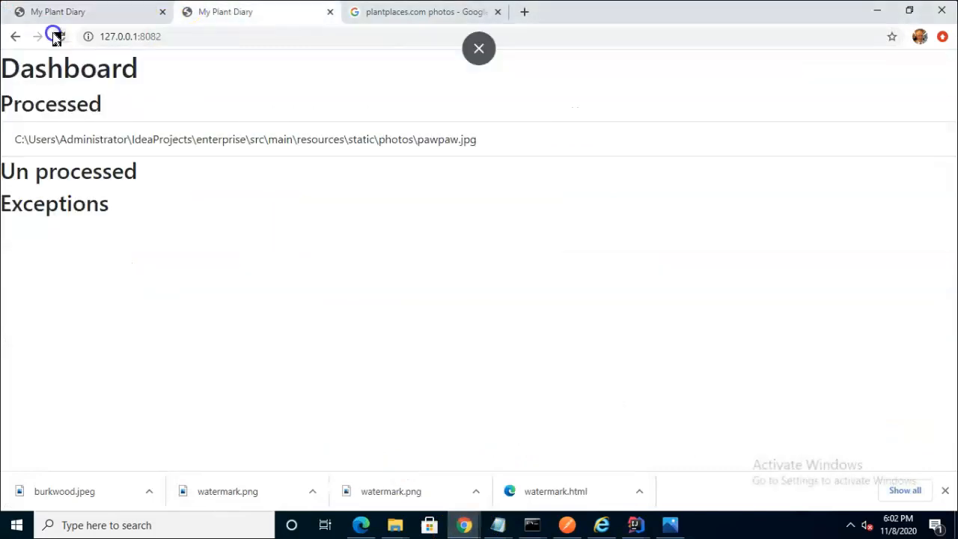
left_click(51, 35)
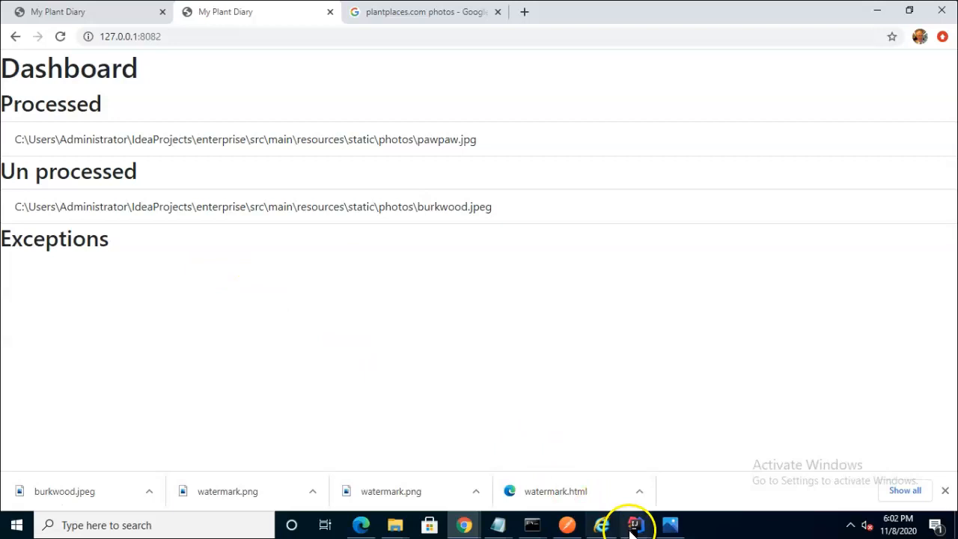
left_click(634, 524)
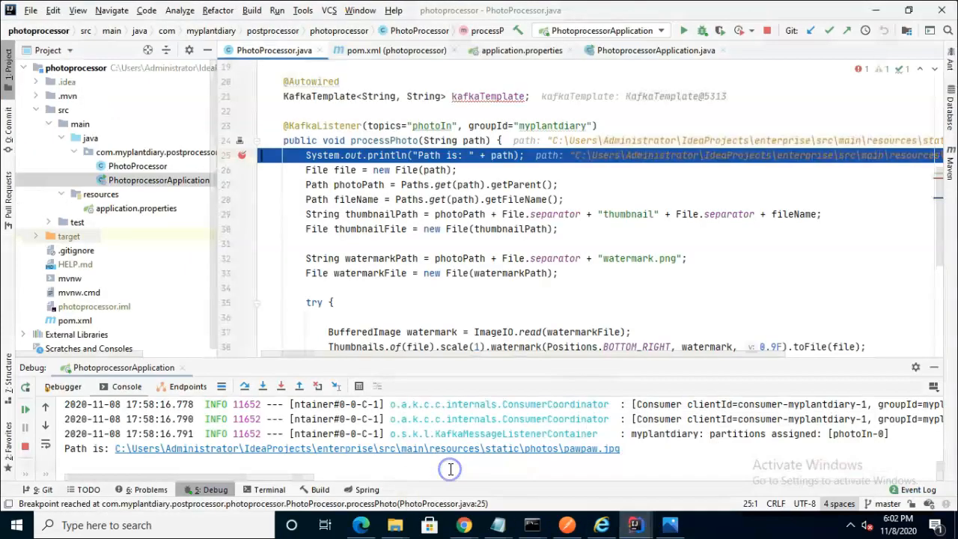
mouse_move(363, 263)
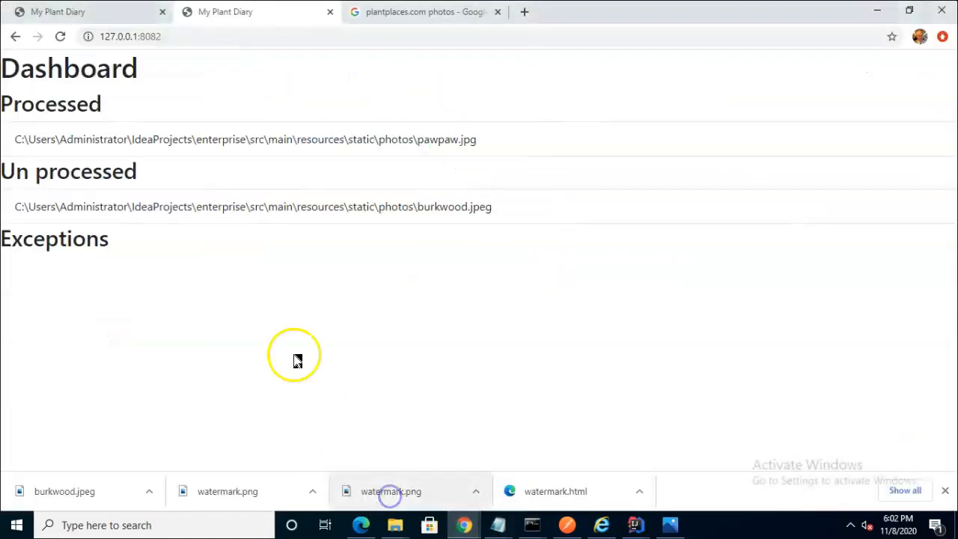
mouse_move(724, 538)
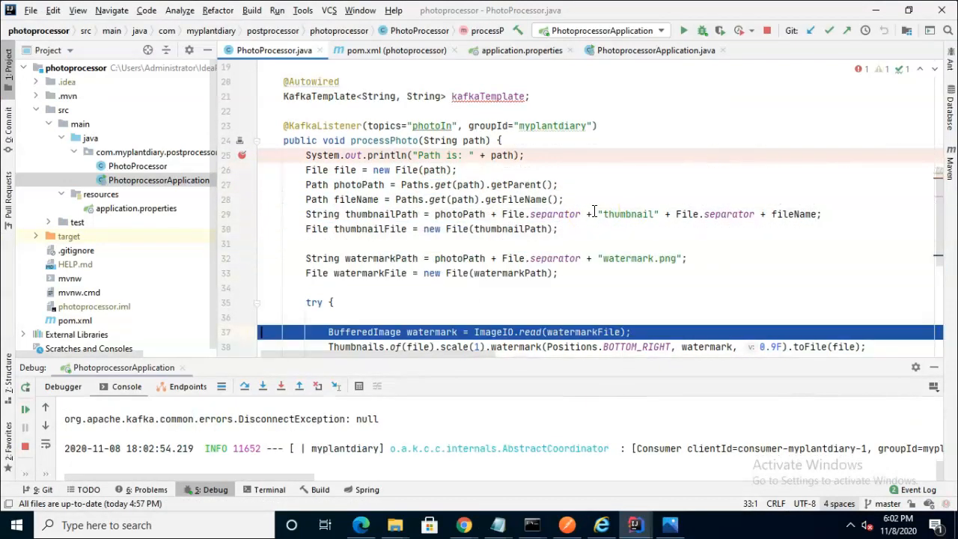
Step through processPhoto past the photoOut send and the processPhotoOut breakpoint, returning to the Dashboard.
scroll("down", 3)
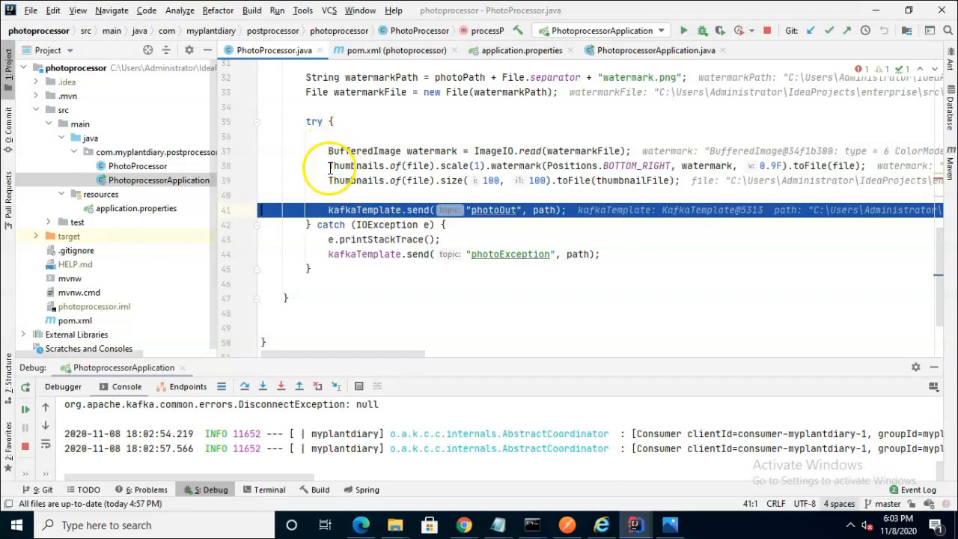
mouse_move(15, 275)
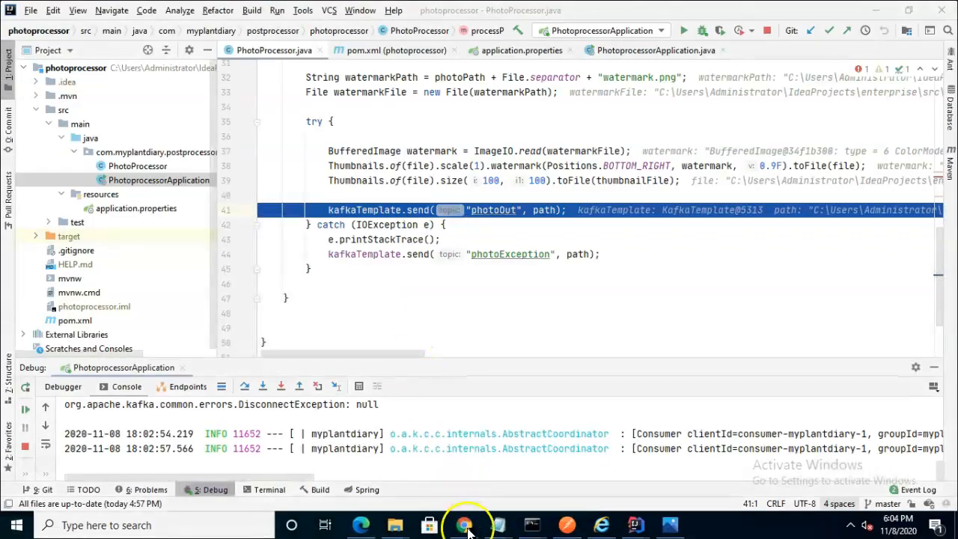
left_click(458, 523)
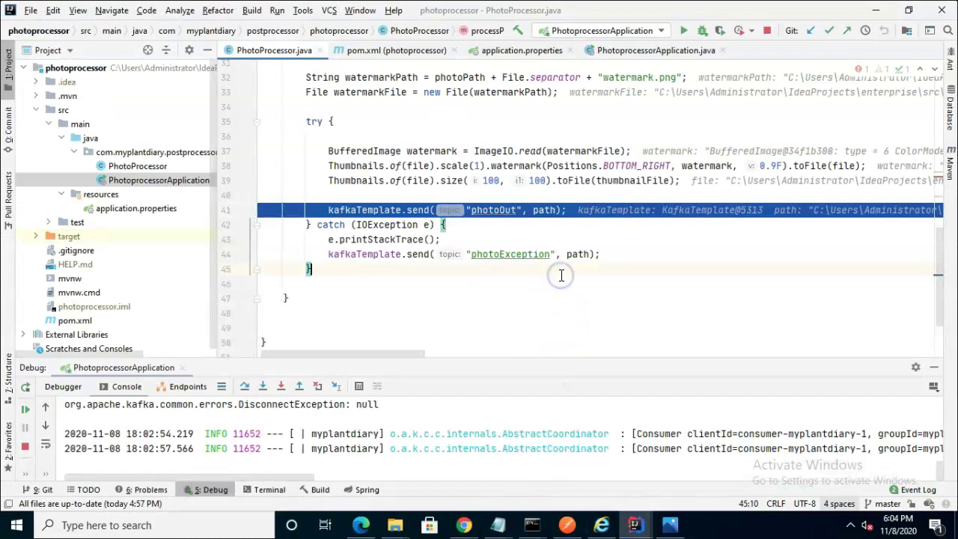
mouse_move(561, 276)
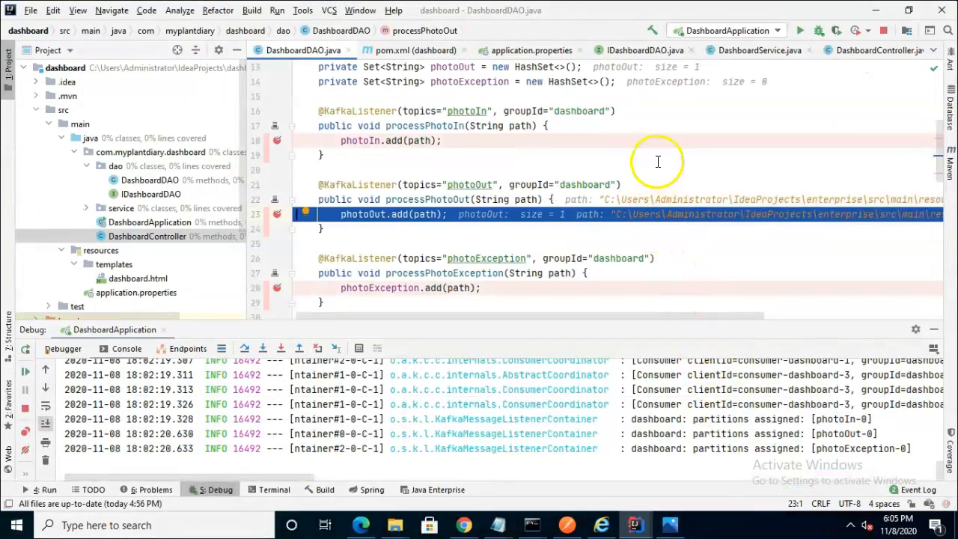
left_click(656, 162)
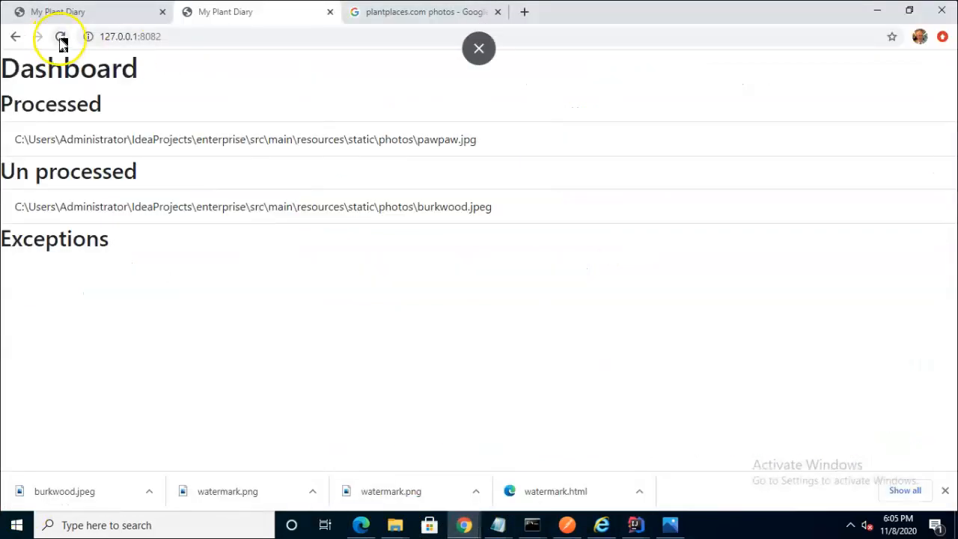
Upload JavaDoc.txt for the specimen in My Plant Diary and submit it.
left_click(60, 36)
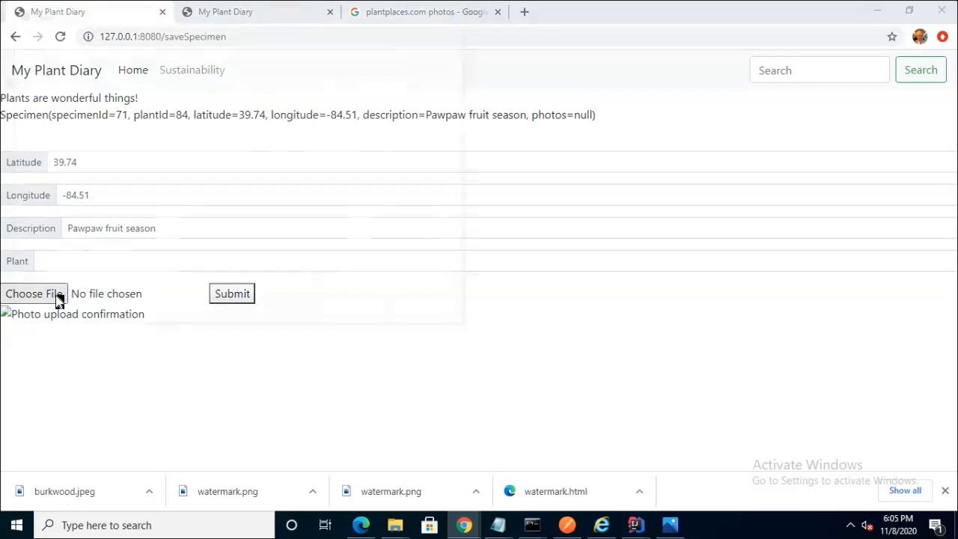
left_click(38, 293)
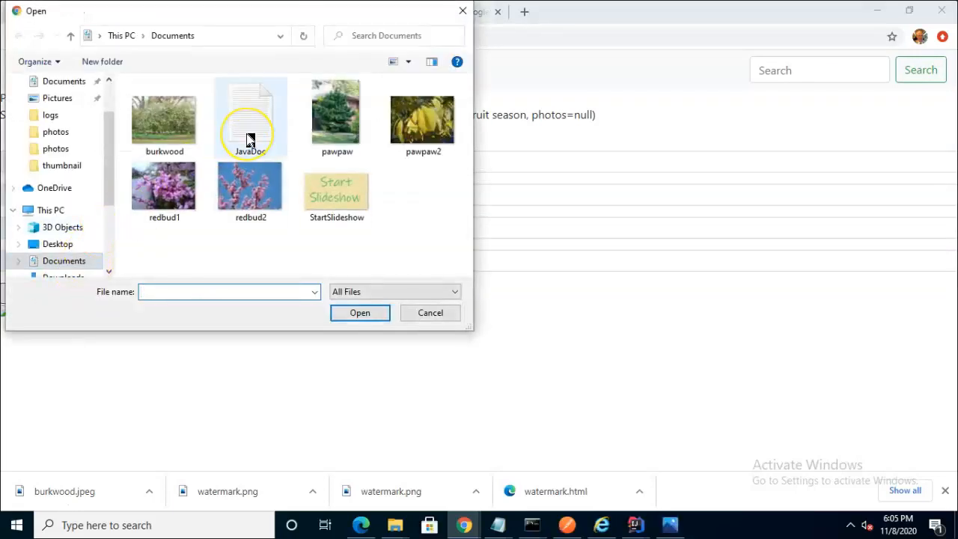
left_click(250, 116)
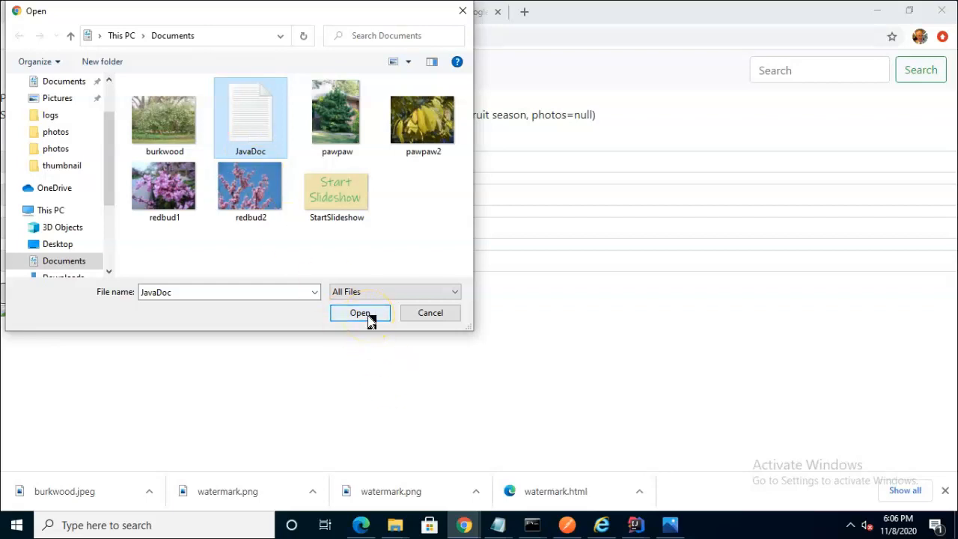
left_click(359, 313)
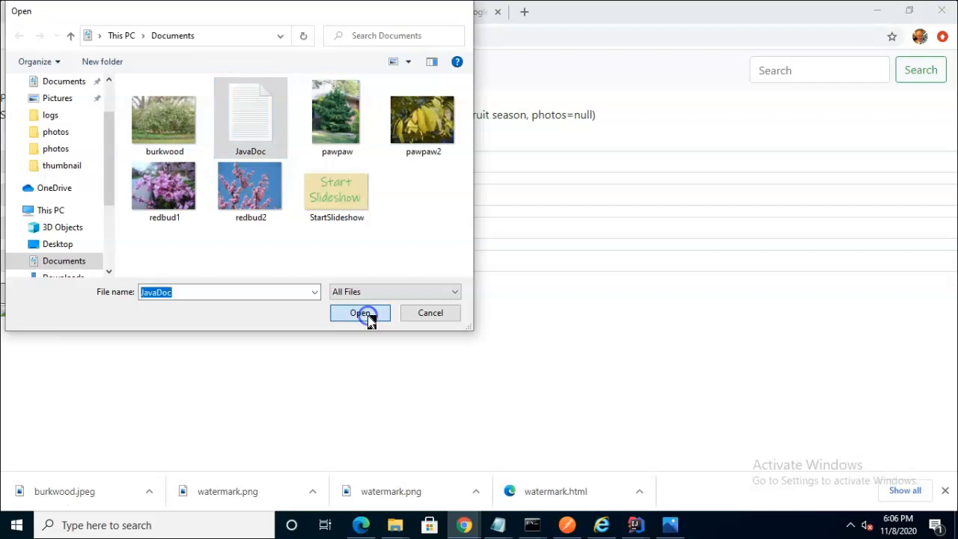
left_click(359, 313)
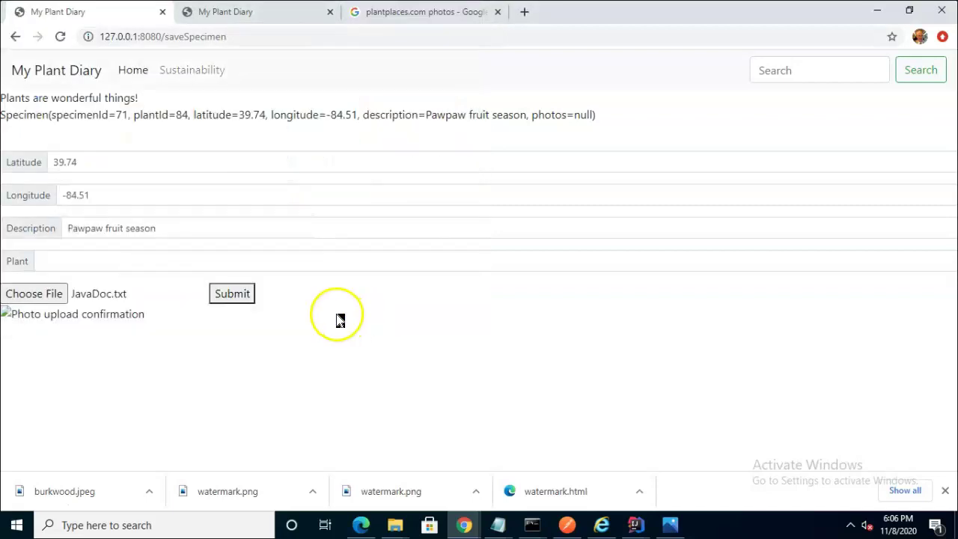
left_click(232, 293)
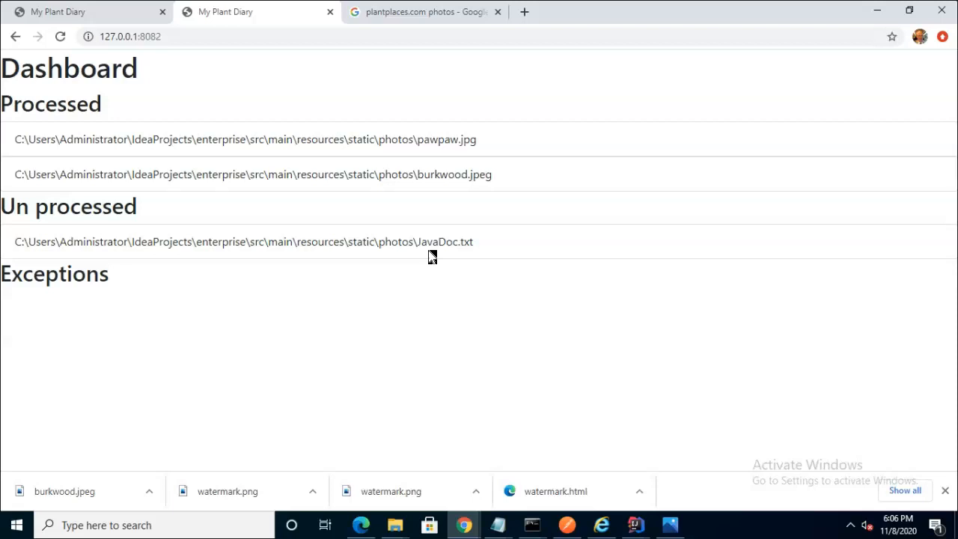
mouse_move(196, 320)
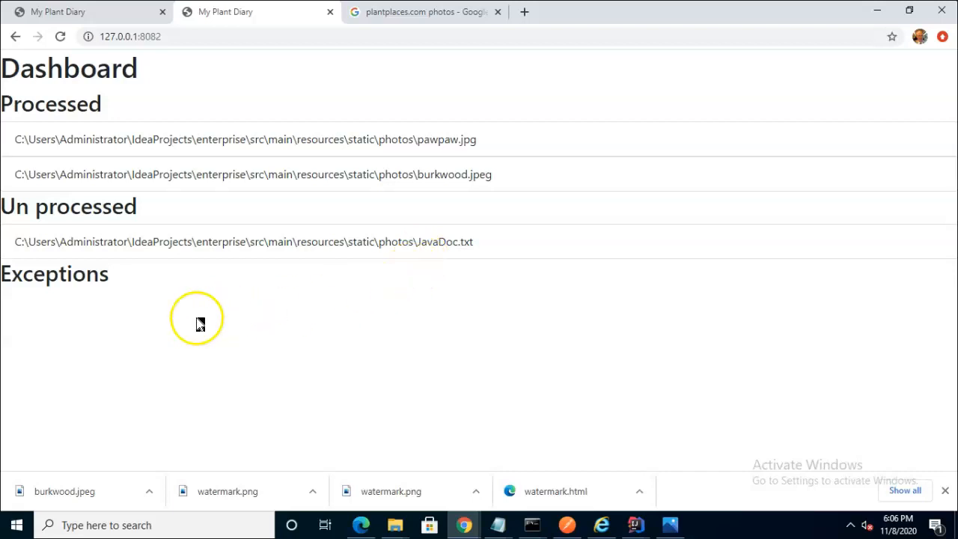
mouse_move(584, 527)
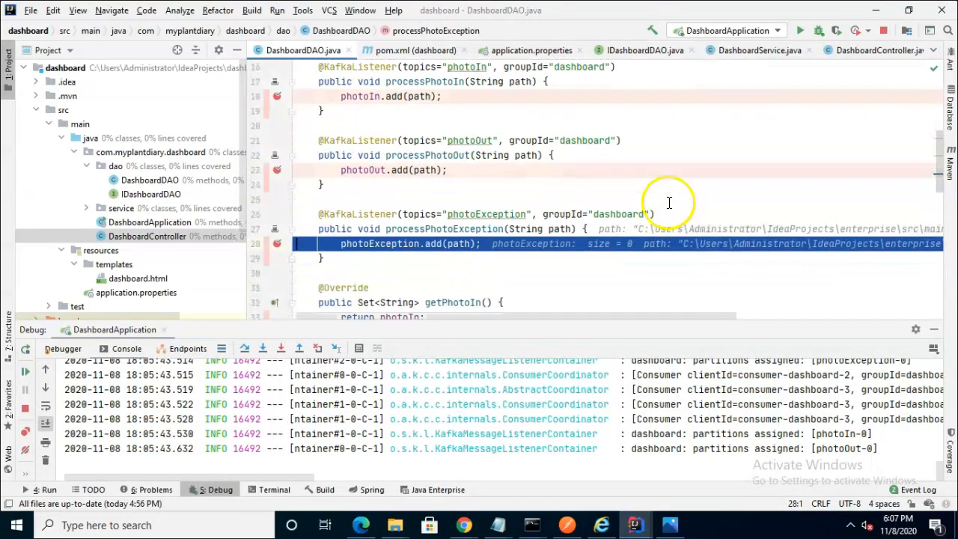
Review the Dashboard showing JavaDoc.txt under Un processed before the processPhotoException breakpoint hits.
scroll("down", 3)
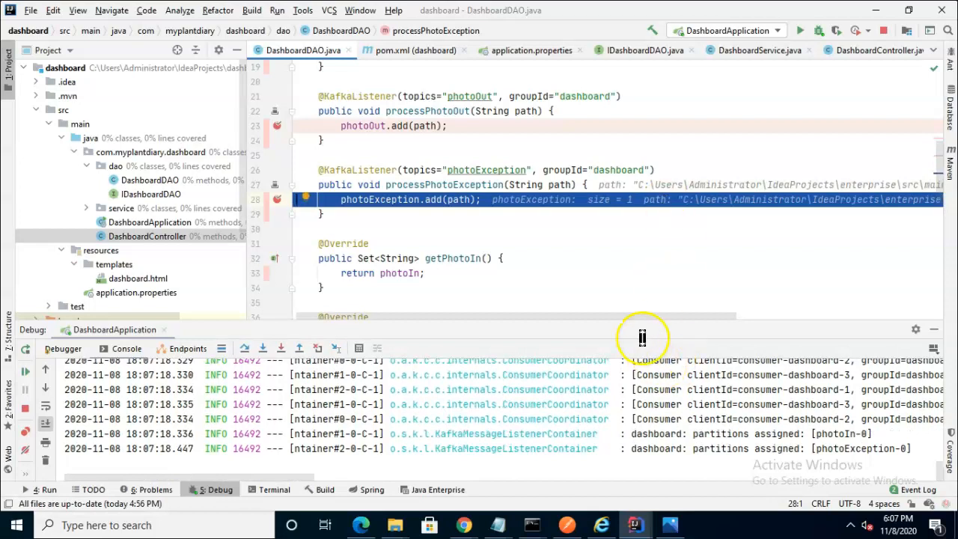
mouse_move(452, 525)
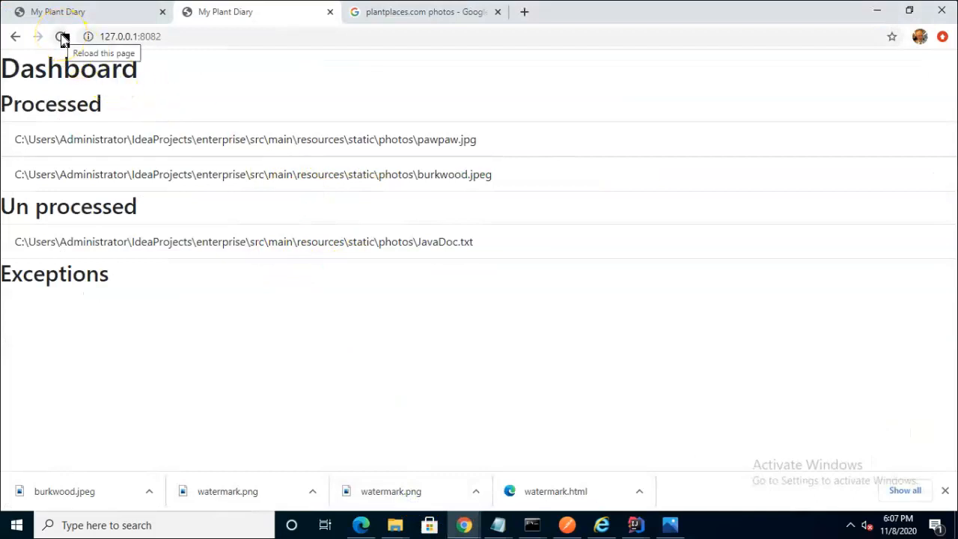
Reload the Dashboard so JavaDoc.txt appears under Exceptions as well as Un processed.
left_click(61, 36)
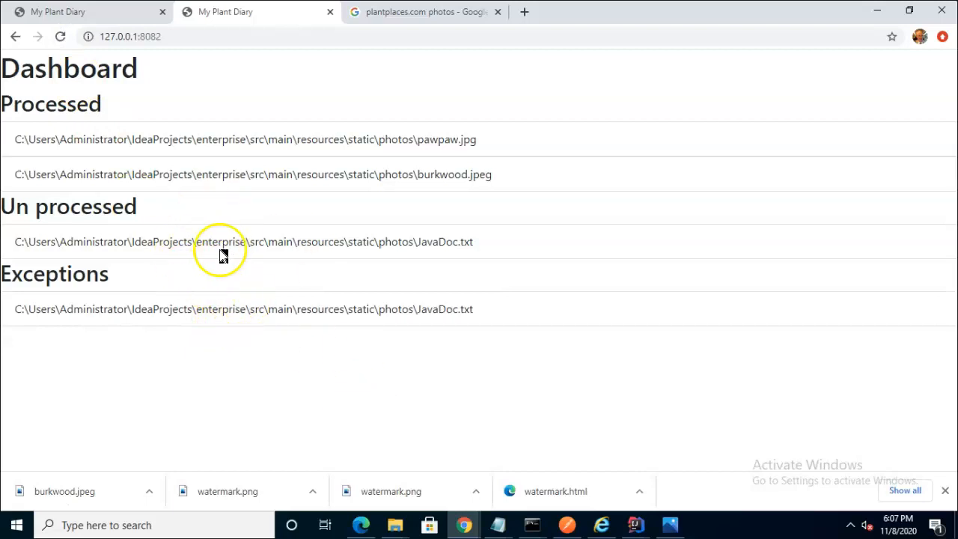
mouse_move(267, 307)
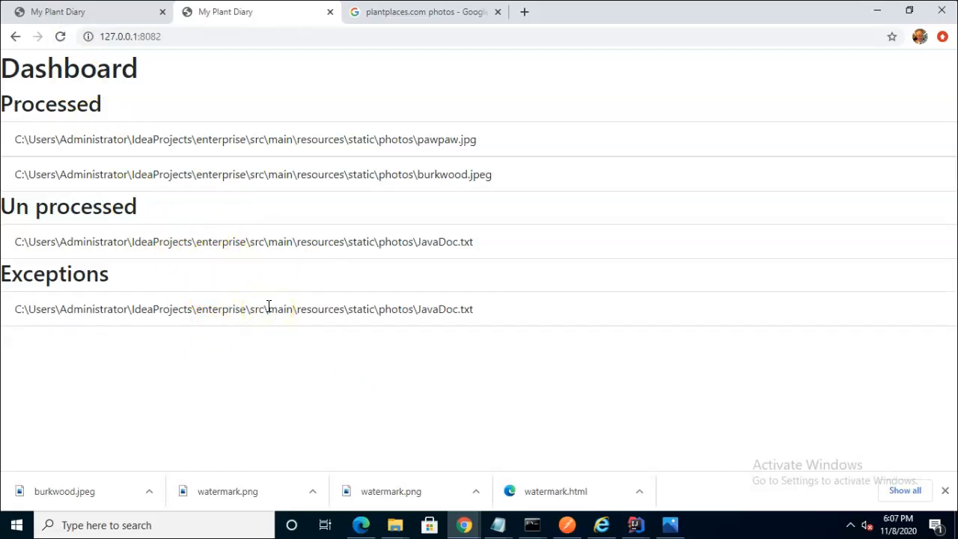
mouse_move(218, 229)
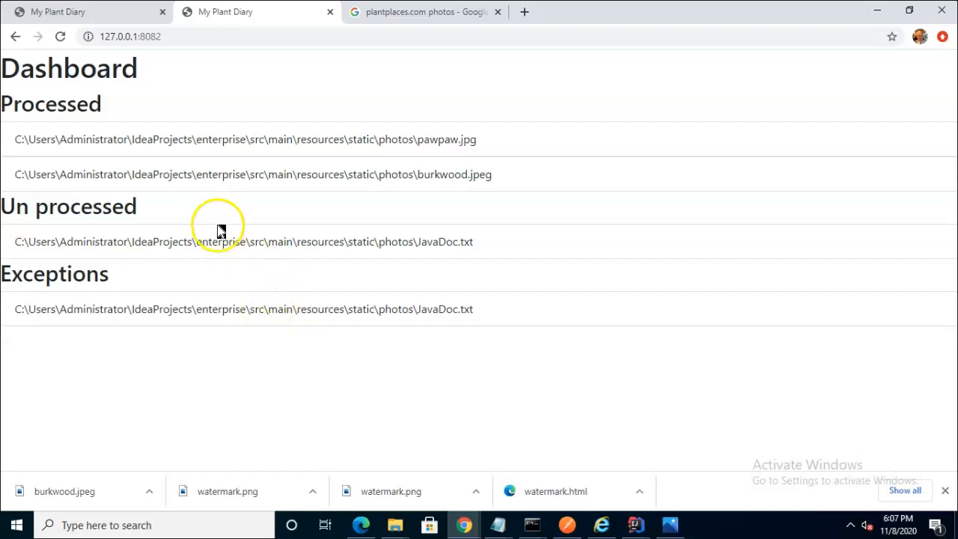
mouse_move(191, 206)
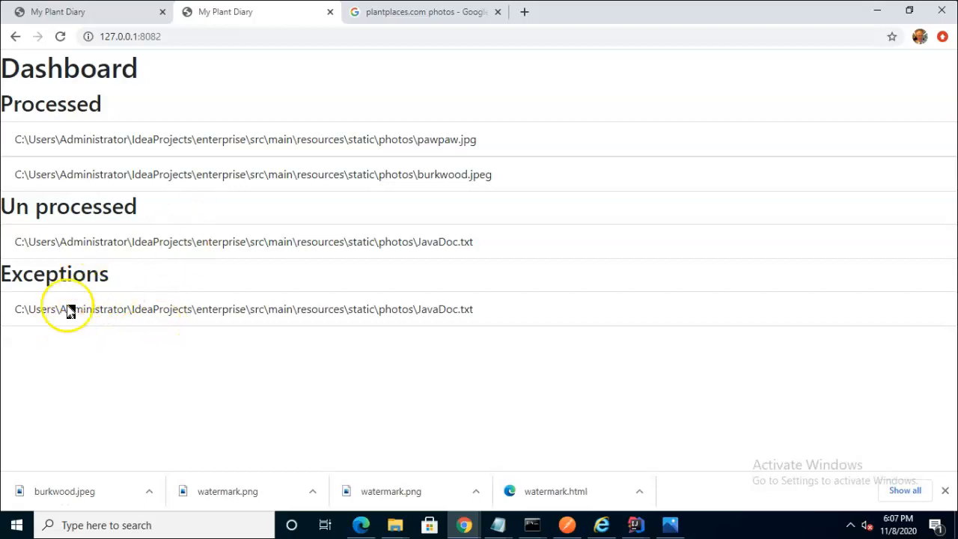
mouse_move(42, 228)
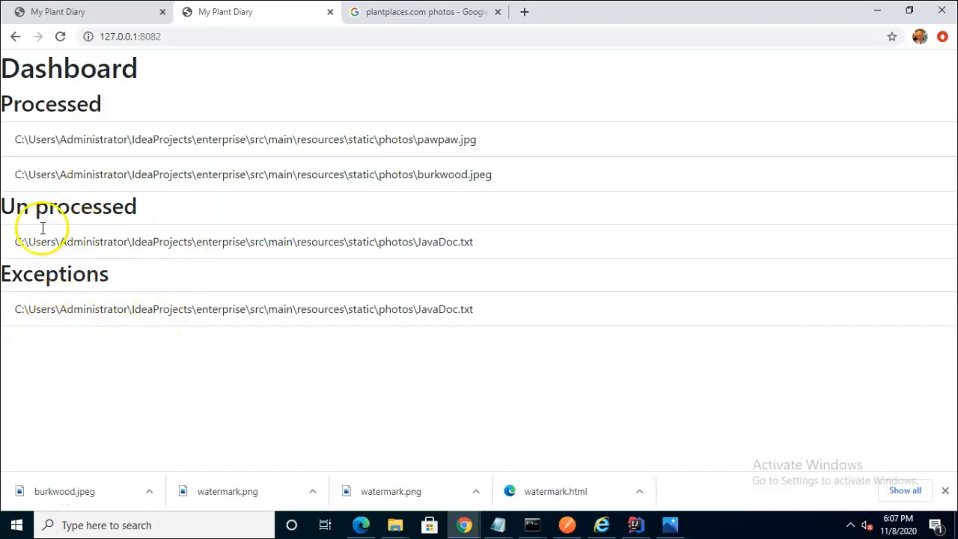